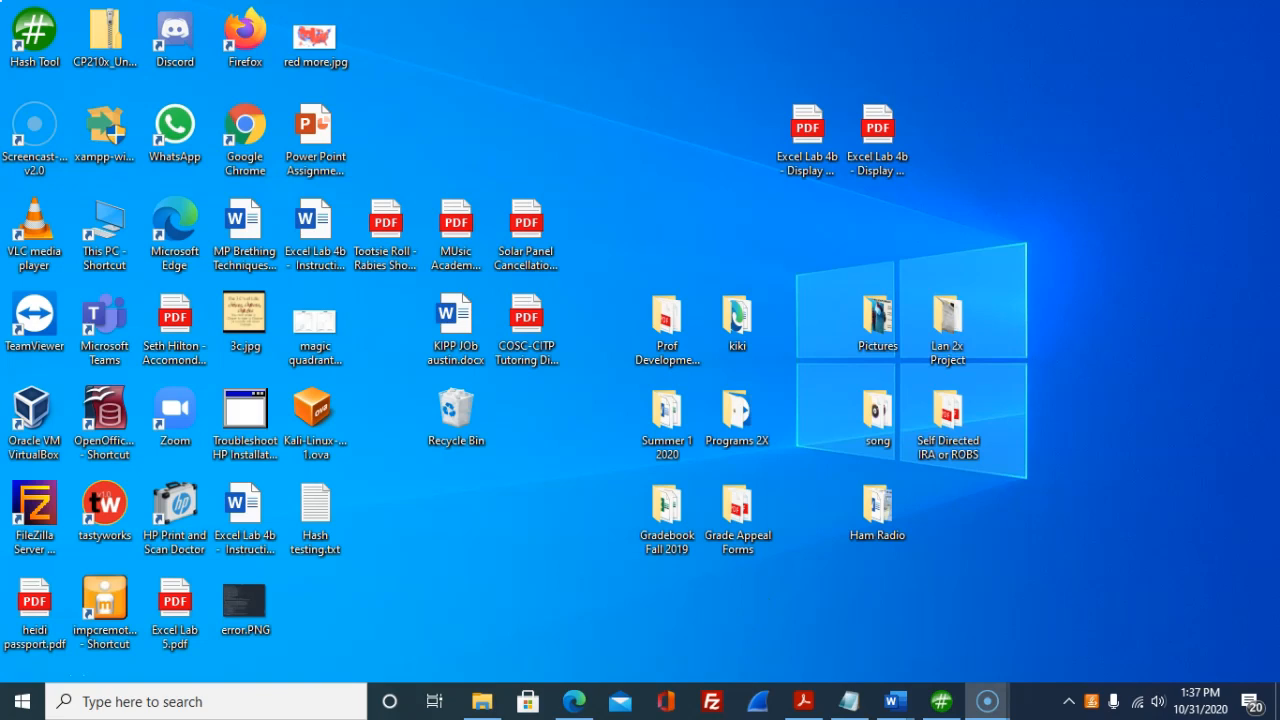
Step: Follow the download.cnet.com Hash Tool link under Notes and bring the download page forward
left_click(892, 700)
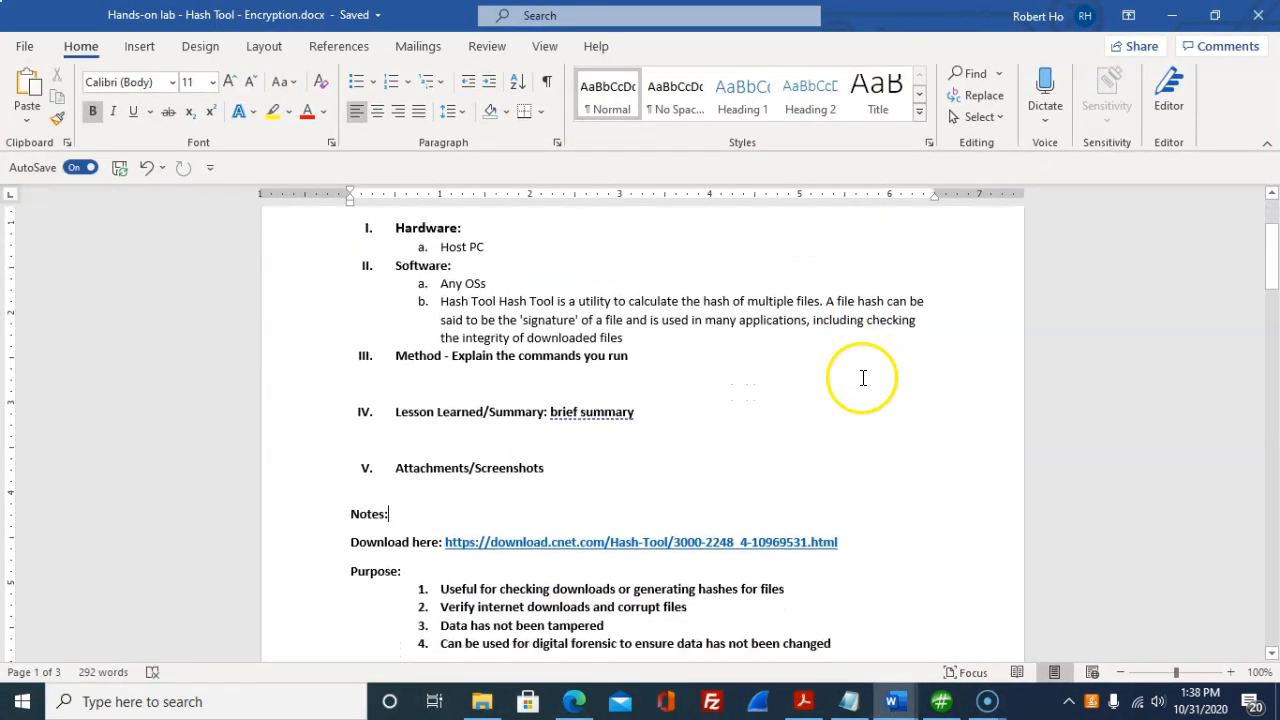
scroll("down", 3)
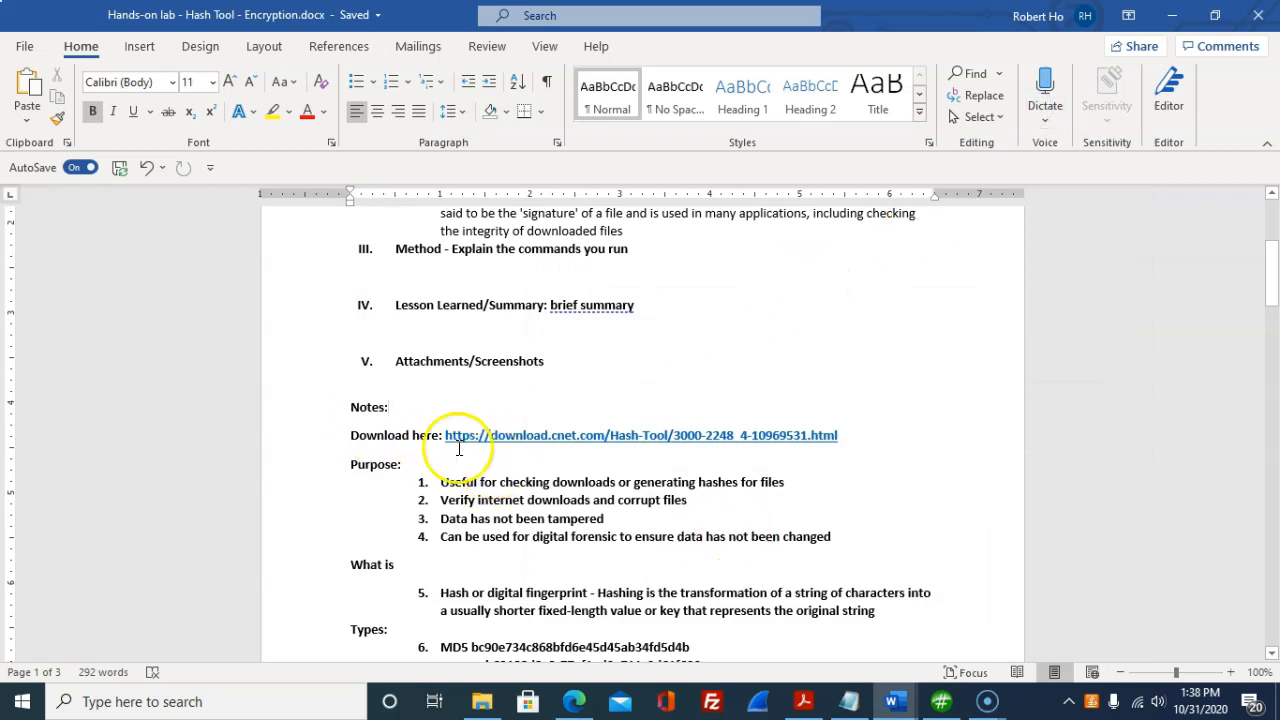
mouse_move(510, 436)
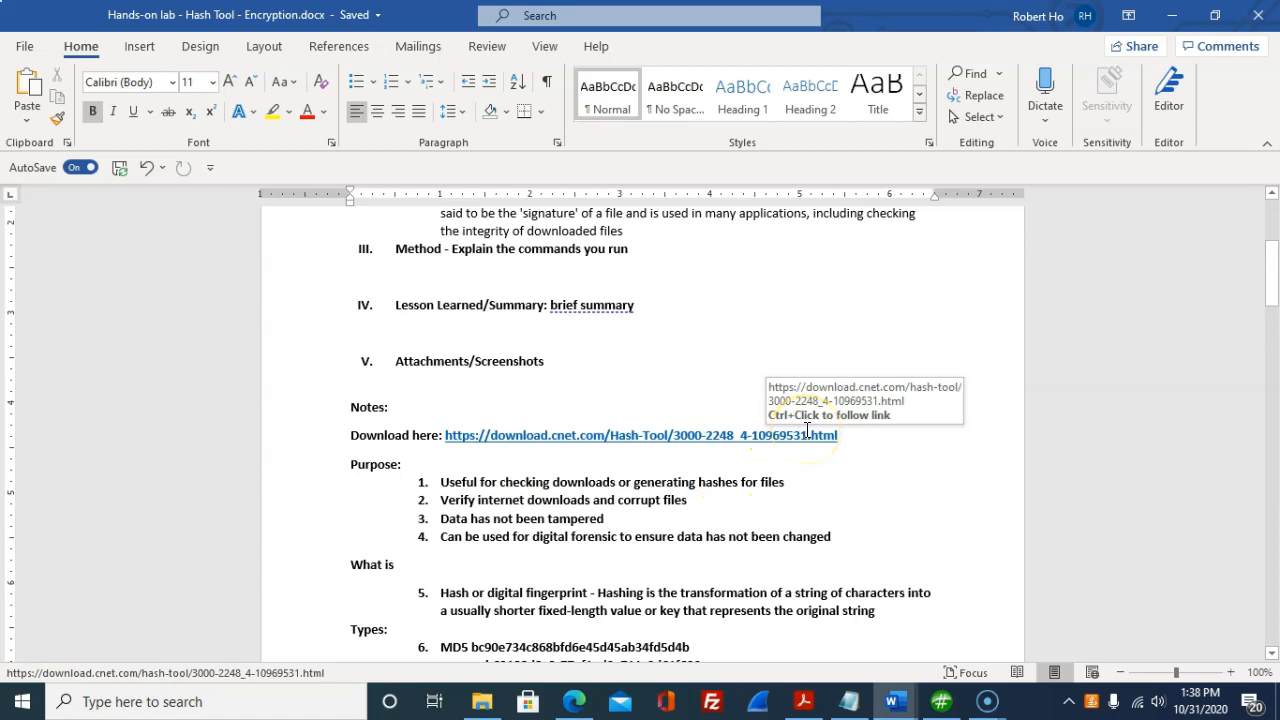
left_click(388, 408)
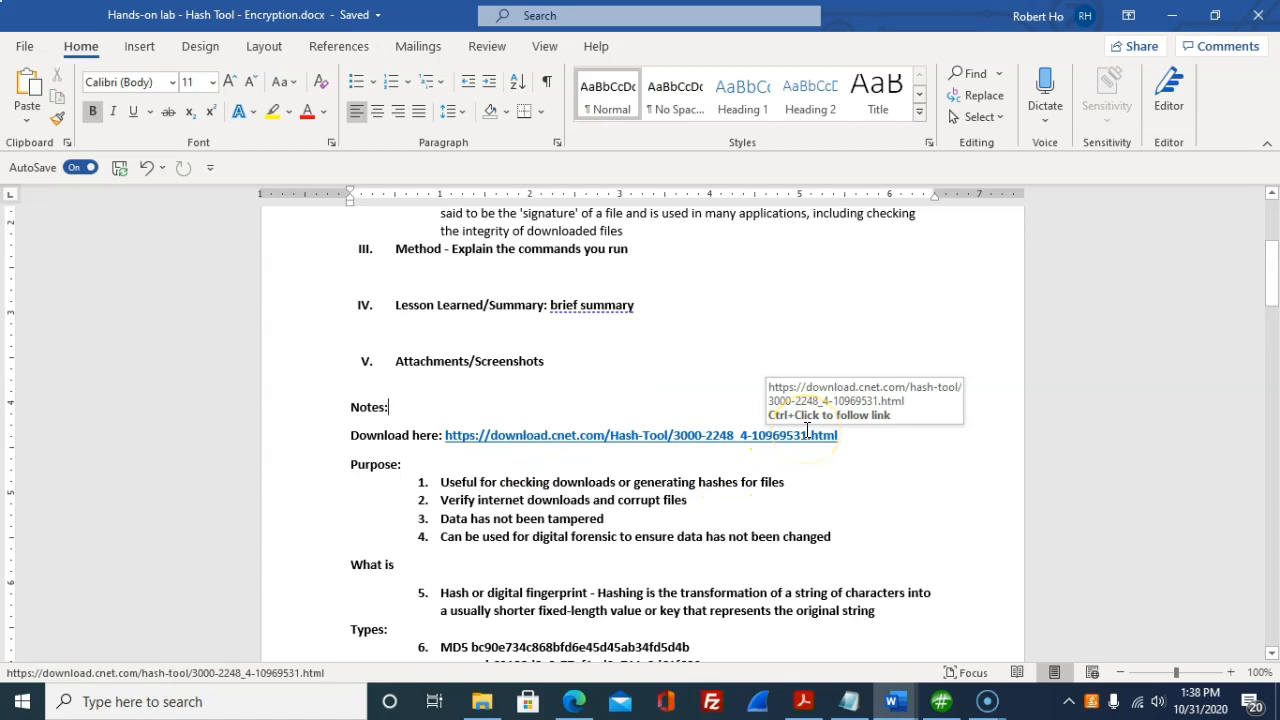
mouse_move(910, 448)
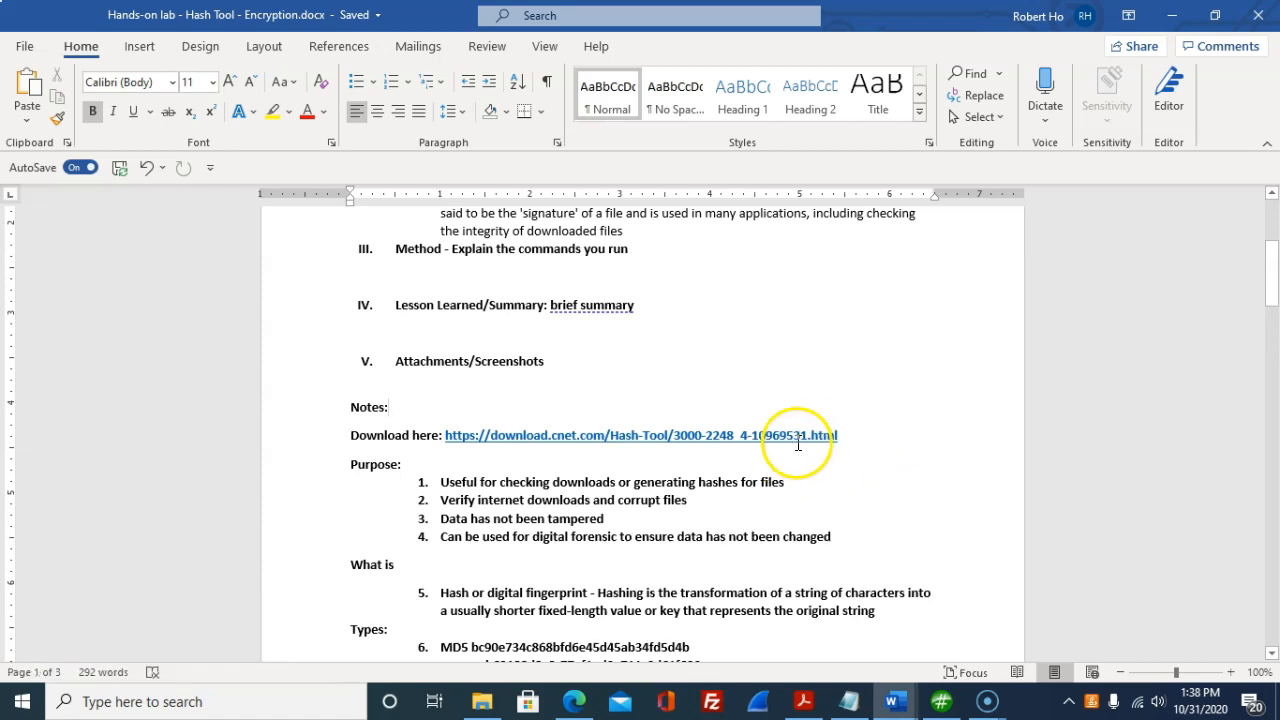
mouse_move(790, 440)
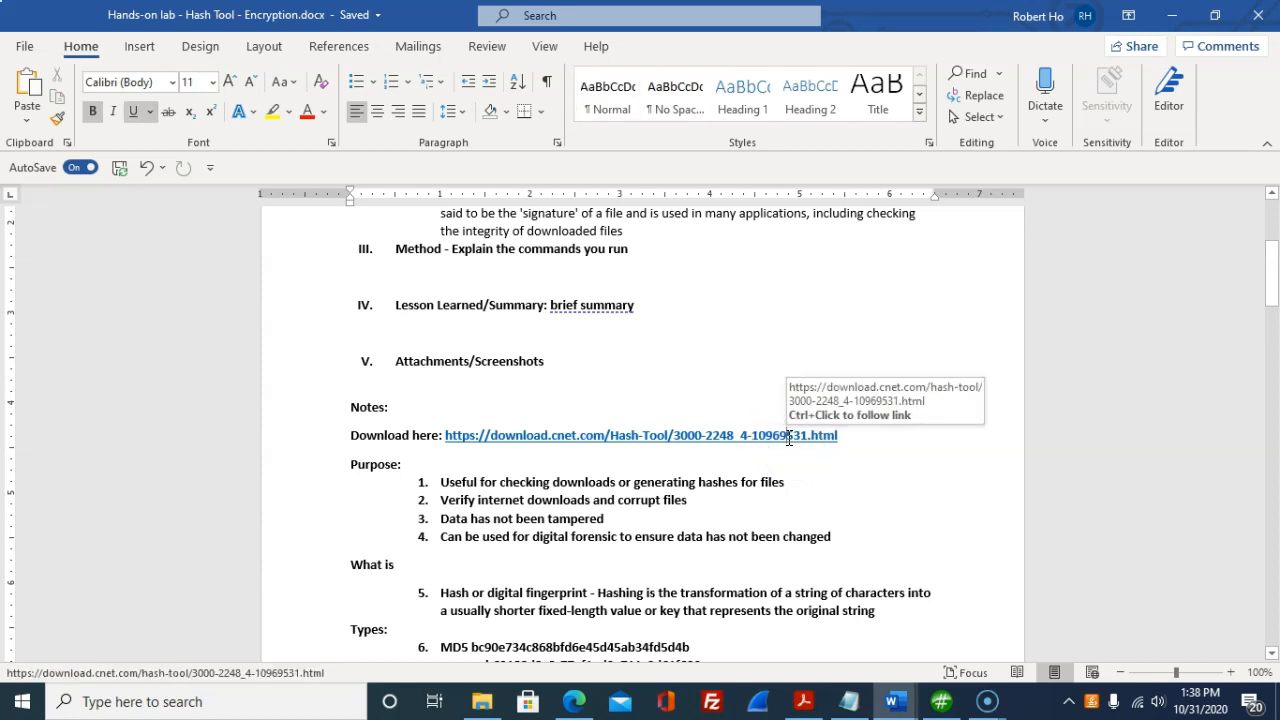
left_click(788, 436)
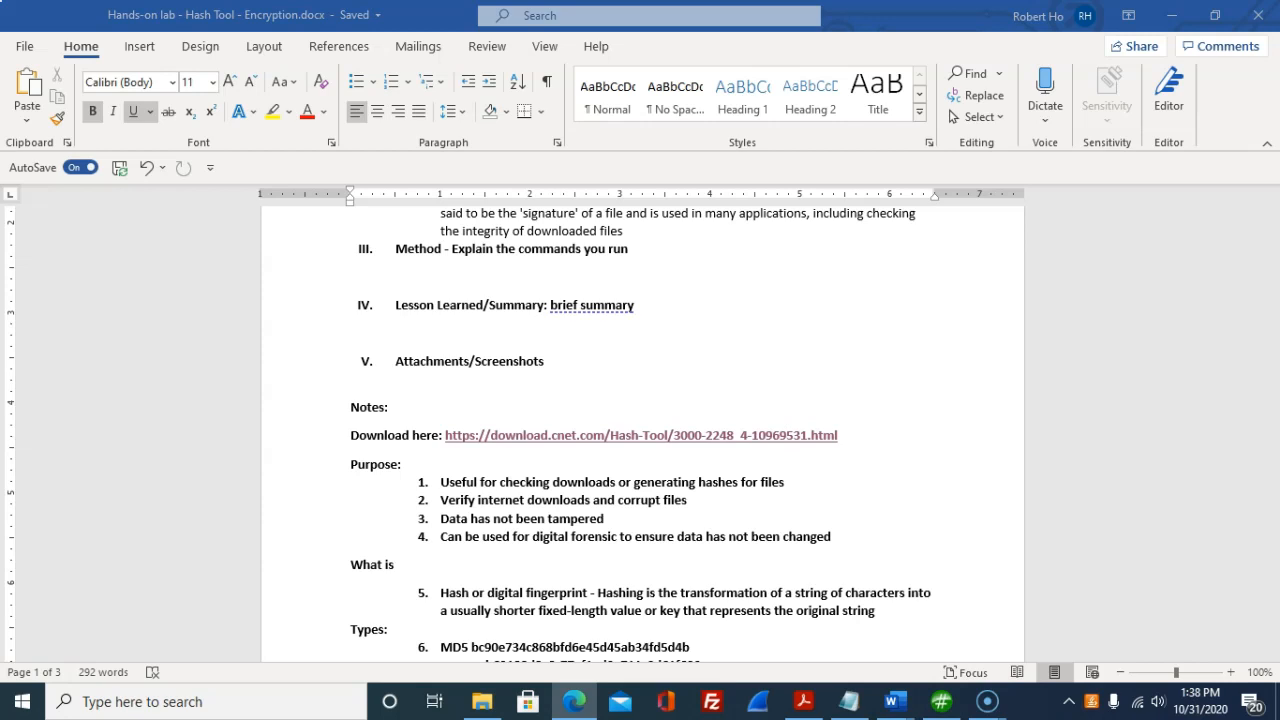
left_click(640, 436)
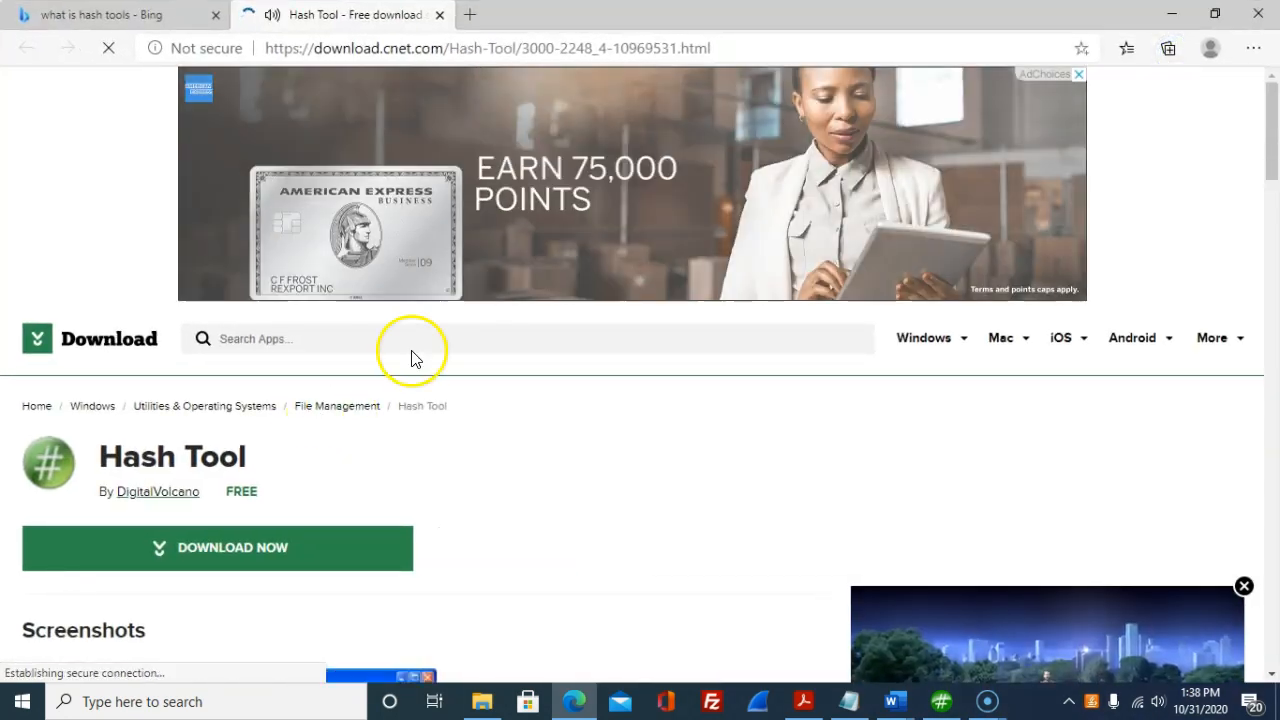
Step: Scroll the CNET page down to the Developer's Description of MD5, SHA and CRC-32 hashing
scroll("down", 3)
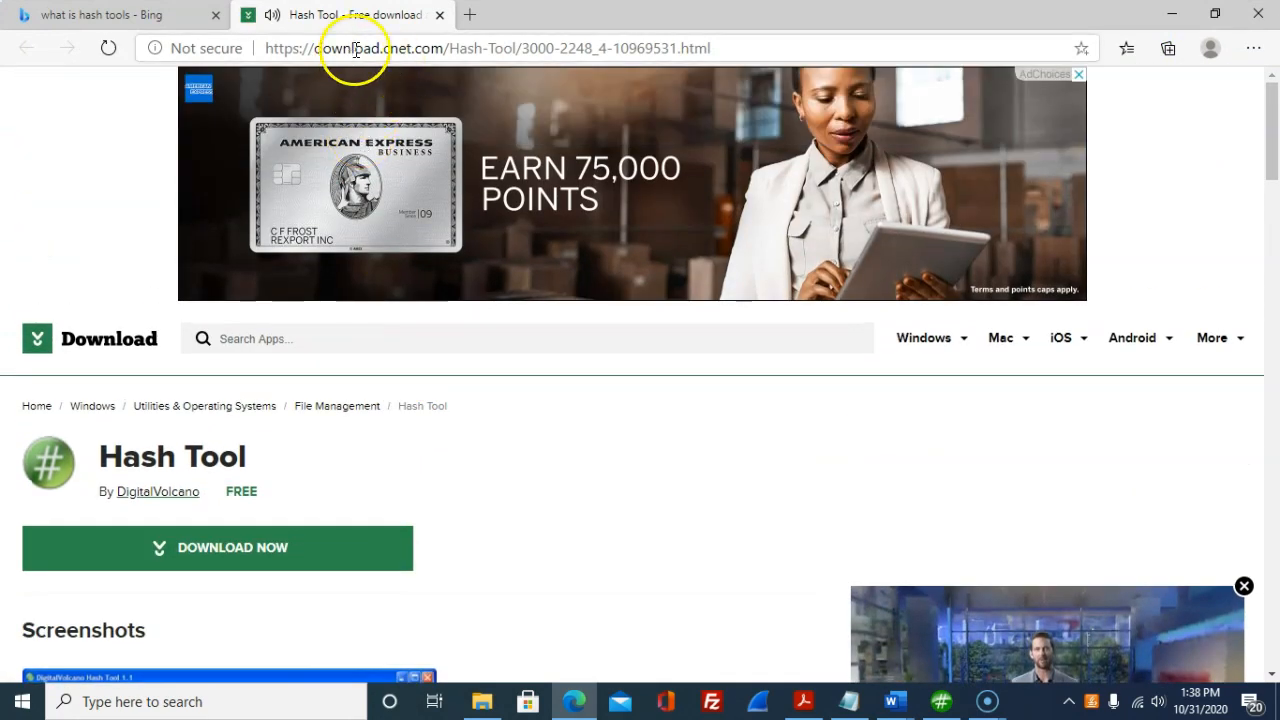
scroll("down", 3)
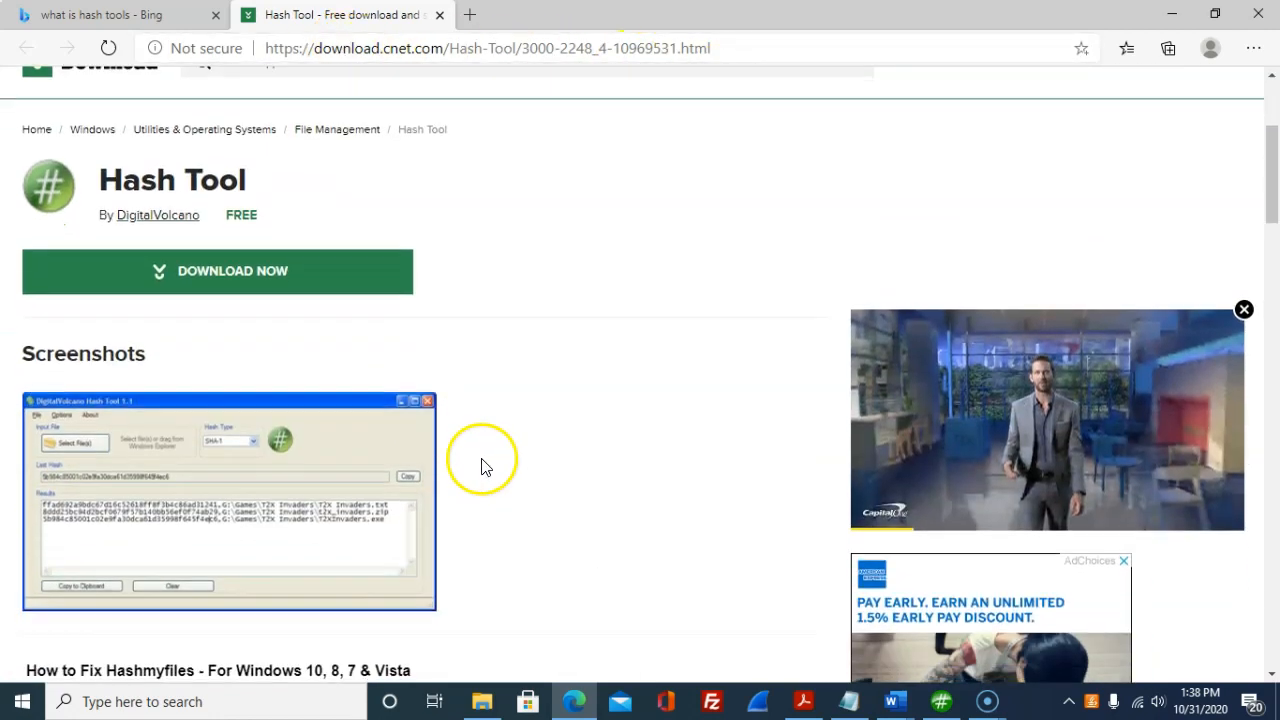
scroll("down", 3)
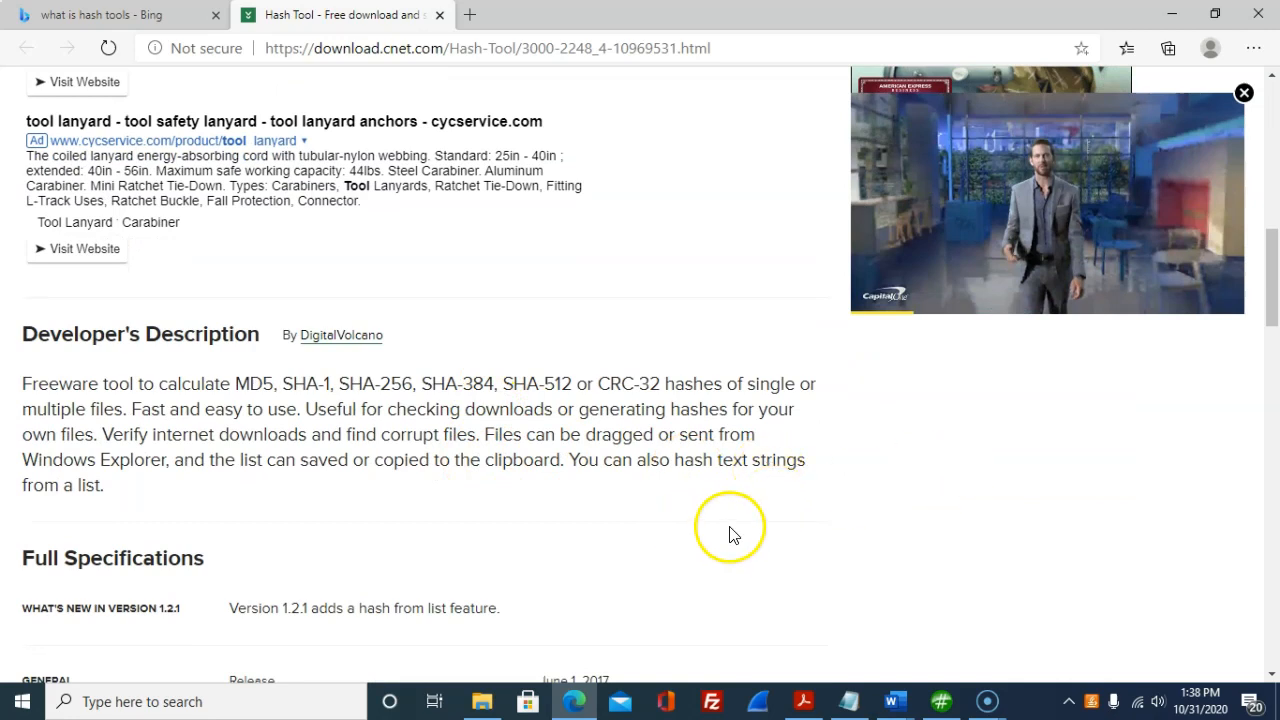
mouse_move(120, 404)
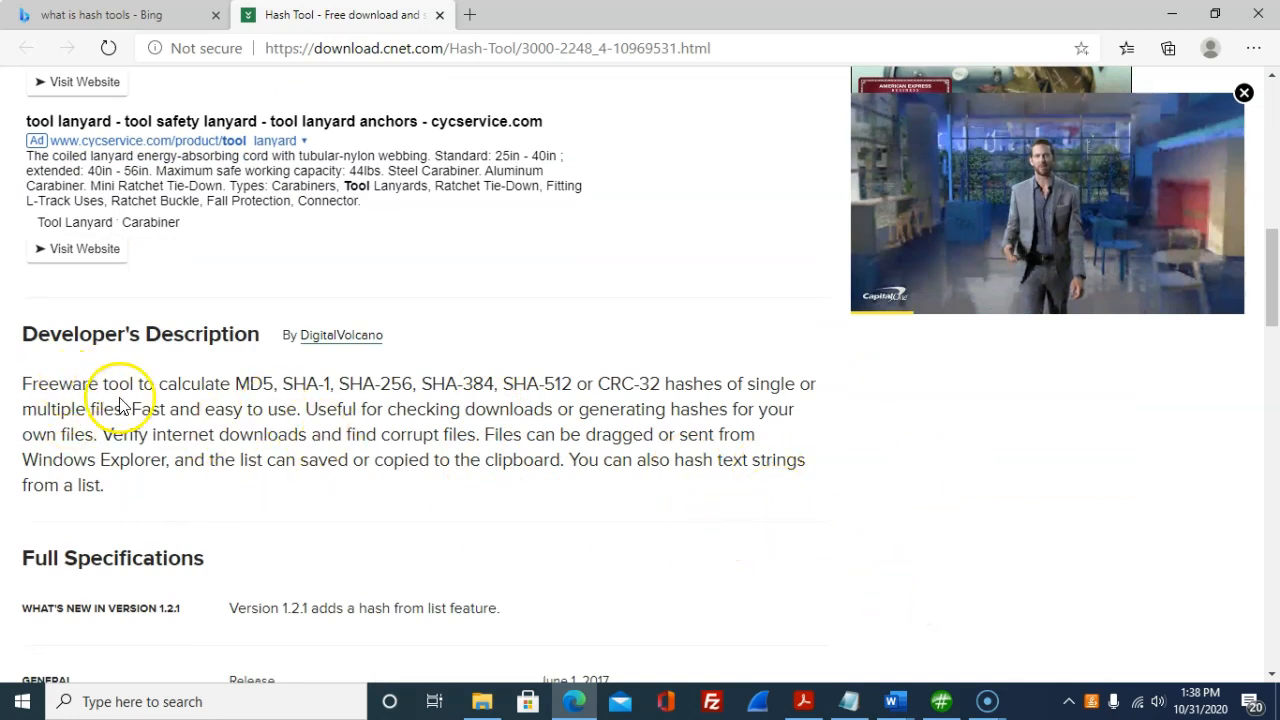
mouse_move(156, 400)
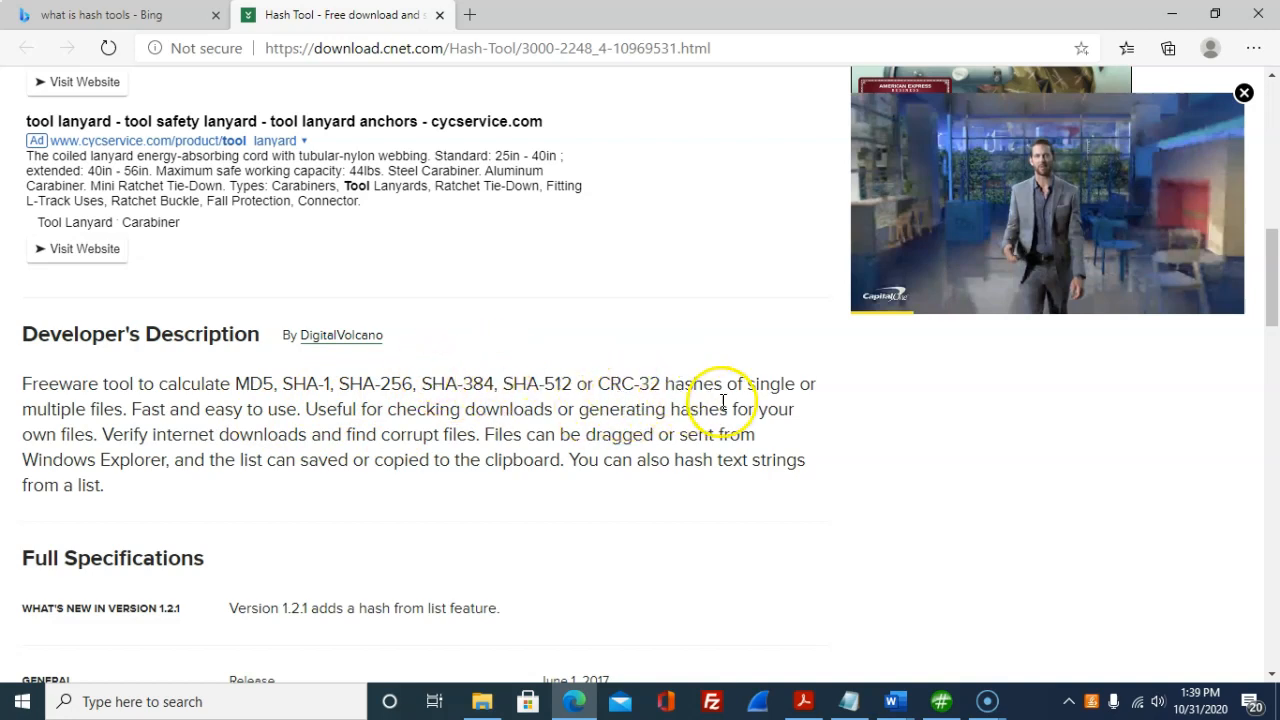
mouse_move(64, 434)
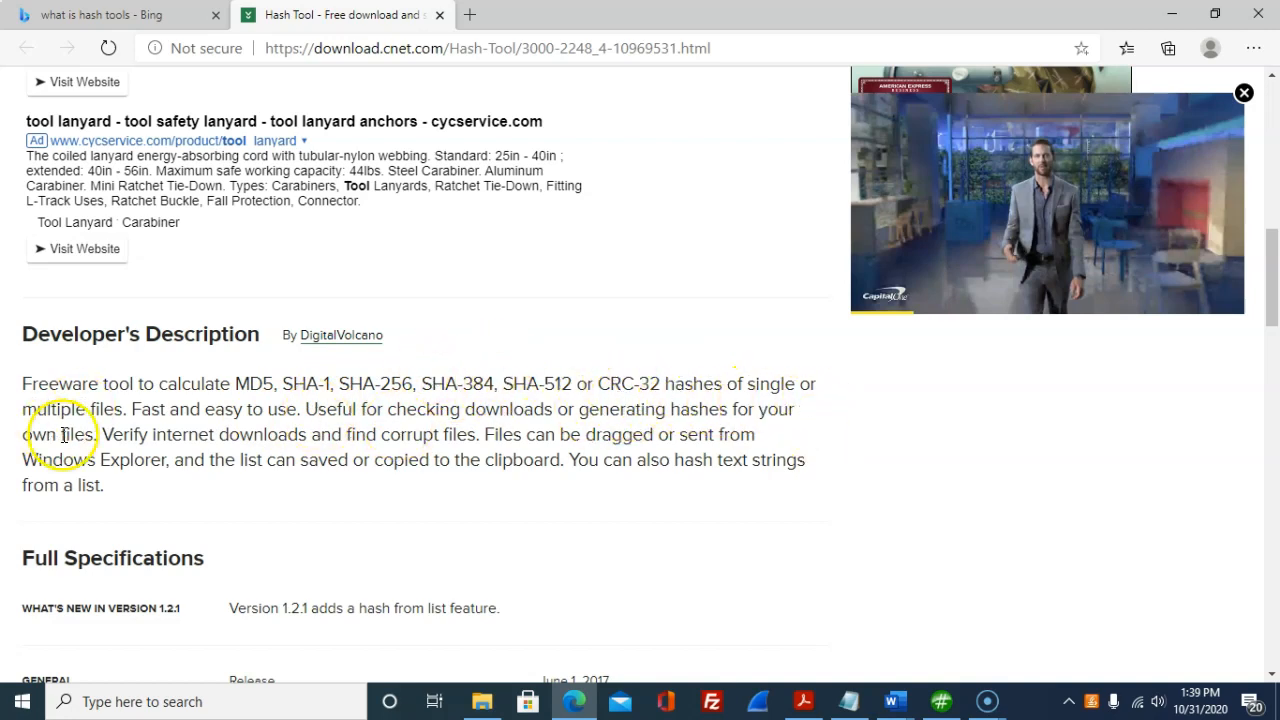
mouse_move(570, 176)
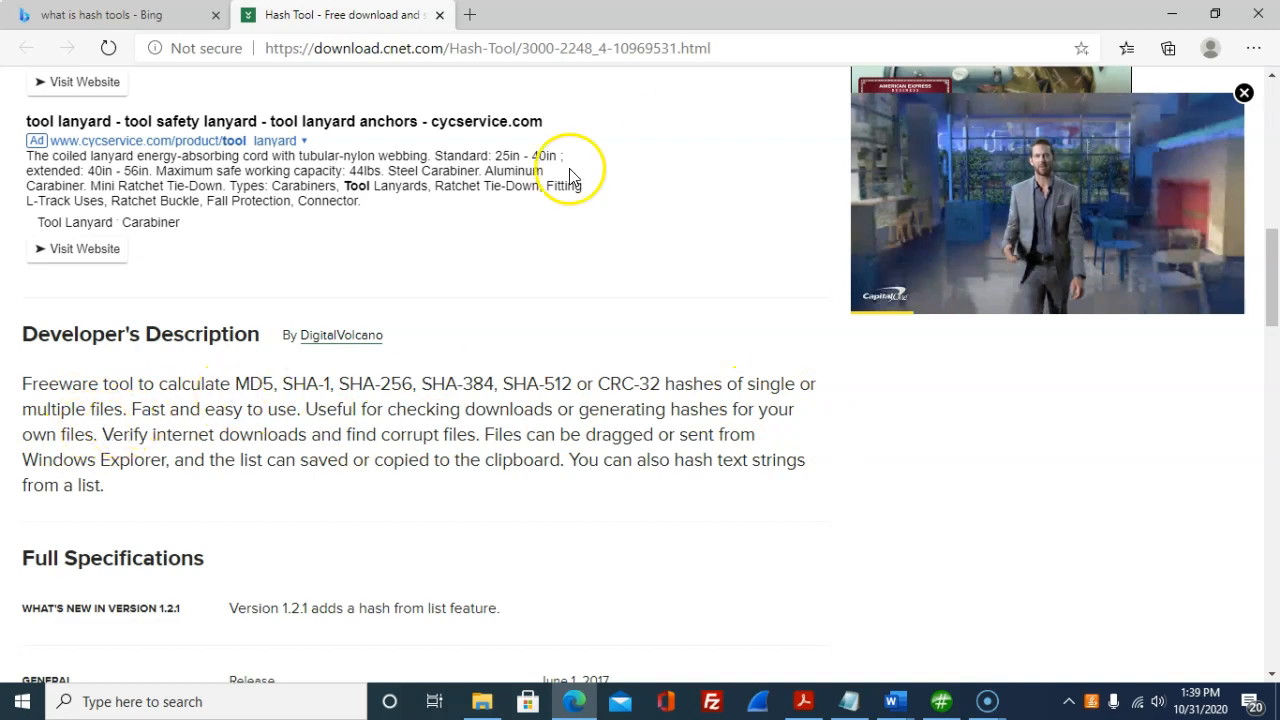
mouse_move(1178, 18)
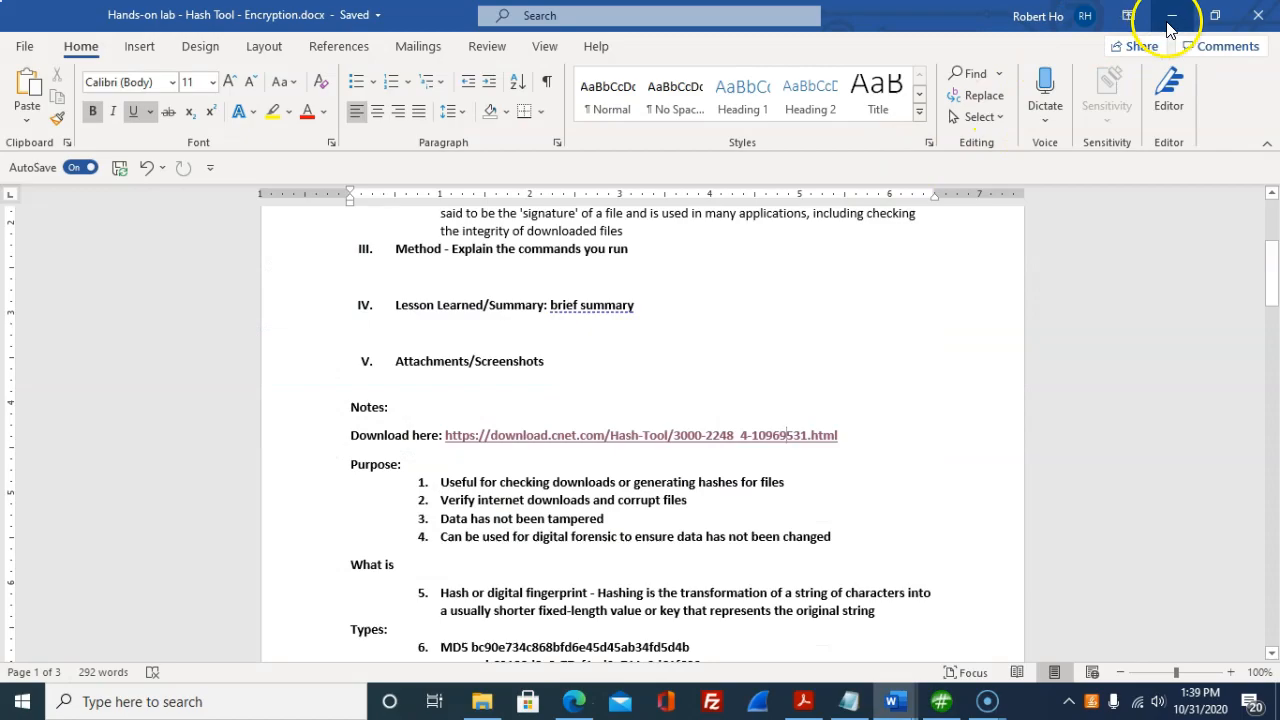
Step: Bring up Hash Tool from the taskbar and clear its results log
left_click(1172, 16)
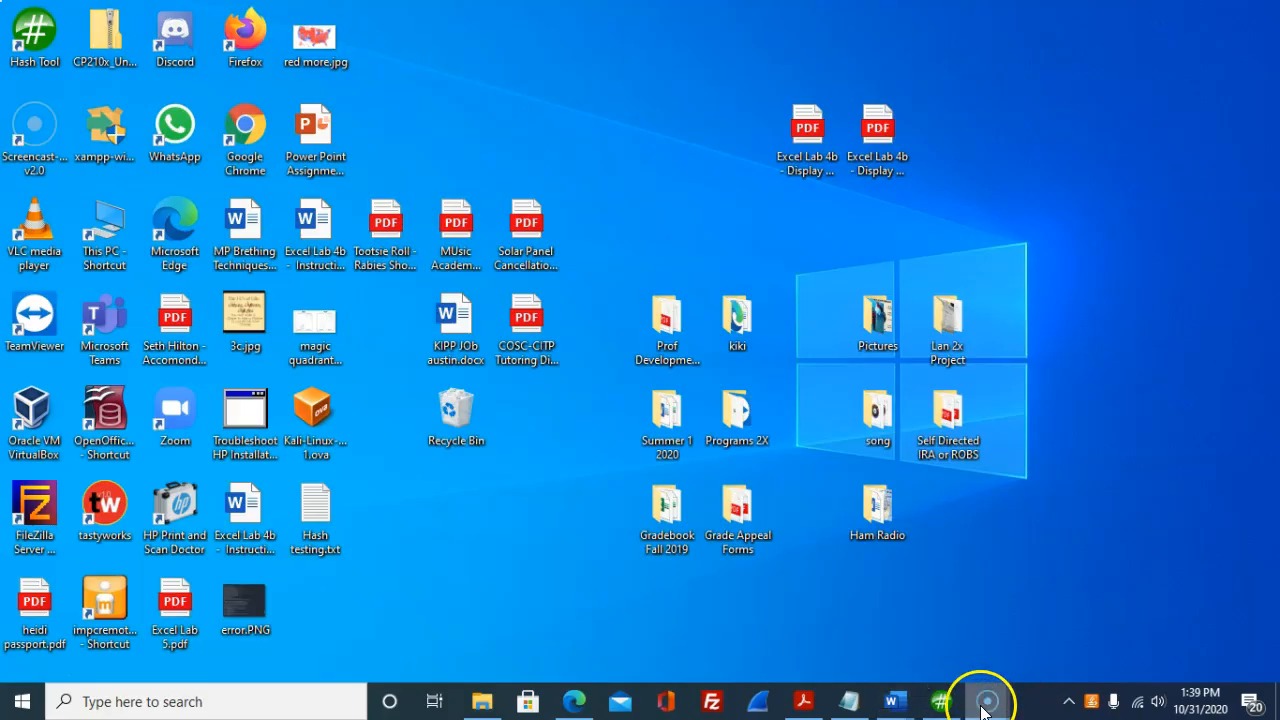
left_click(982, 700)
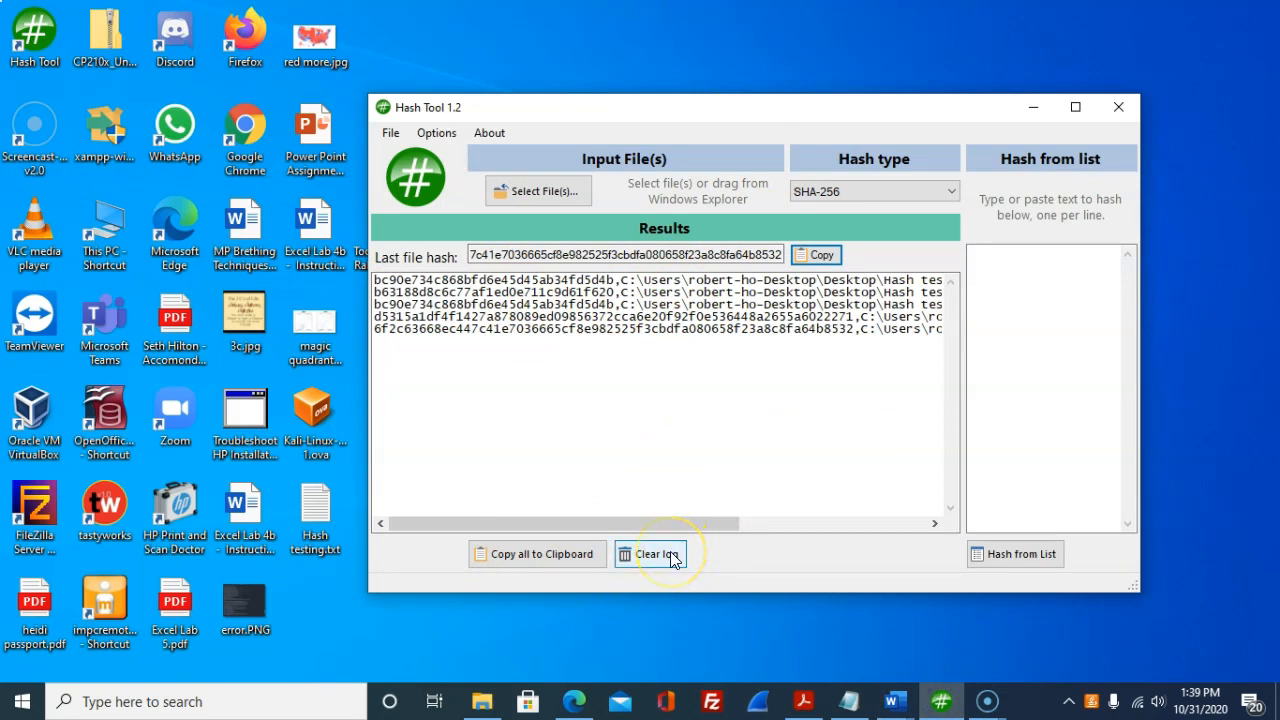
left_click(648, 554)
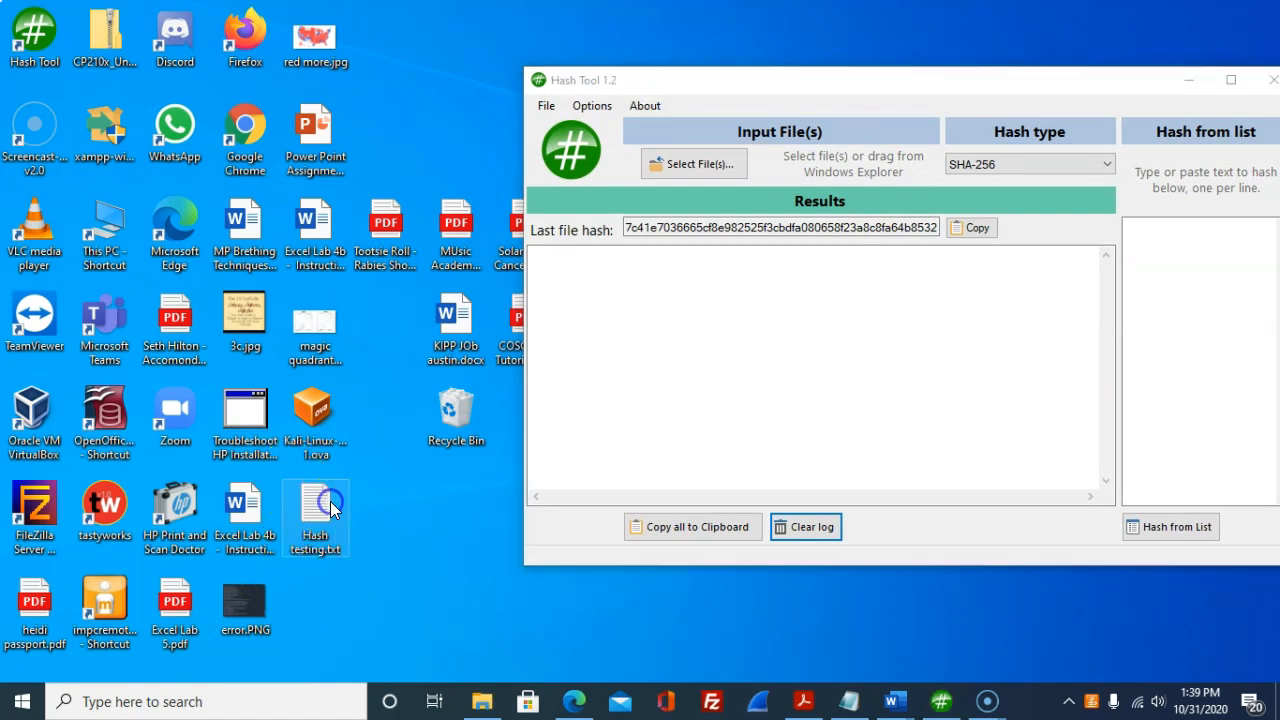
Step: Remove the 'just modified' line from Hash testing.txt in Notepad
double_click(316, 516)
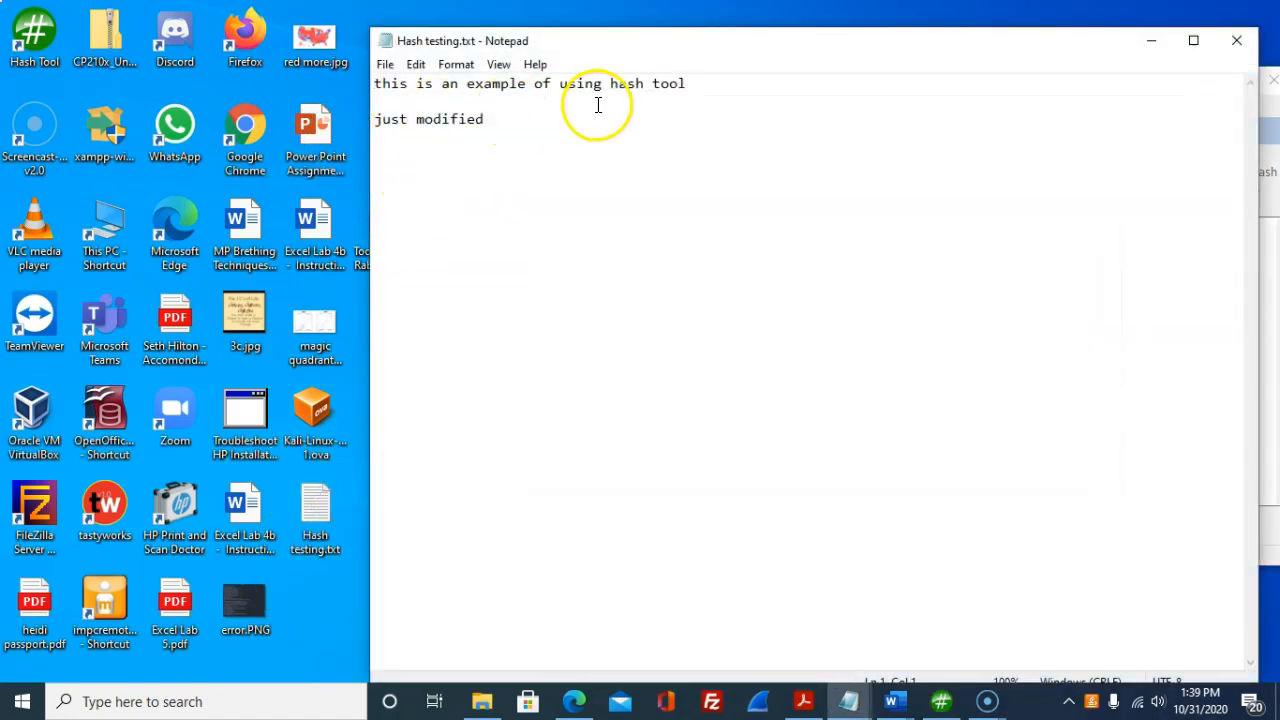
key("ctrl+a")
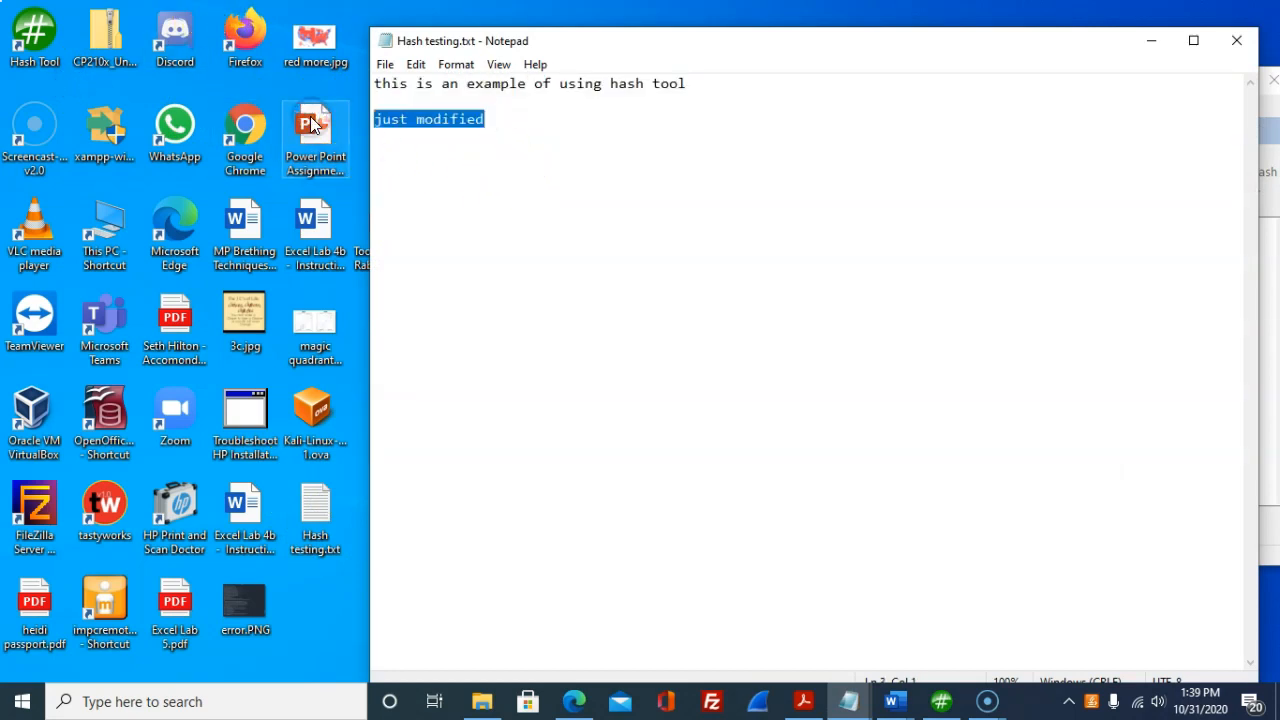
key("Delete")
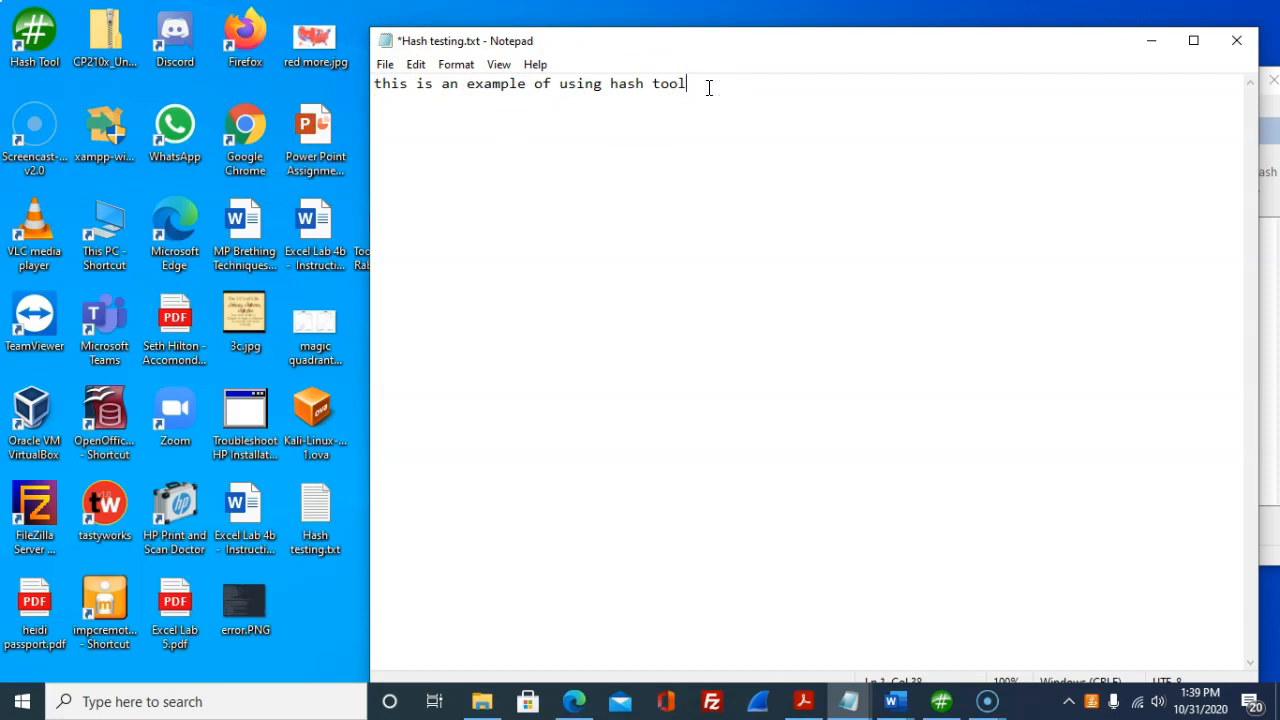
Step: Save the restored text to the desktop as a new file named 'hash testing file'
left_click(384, 64)
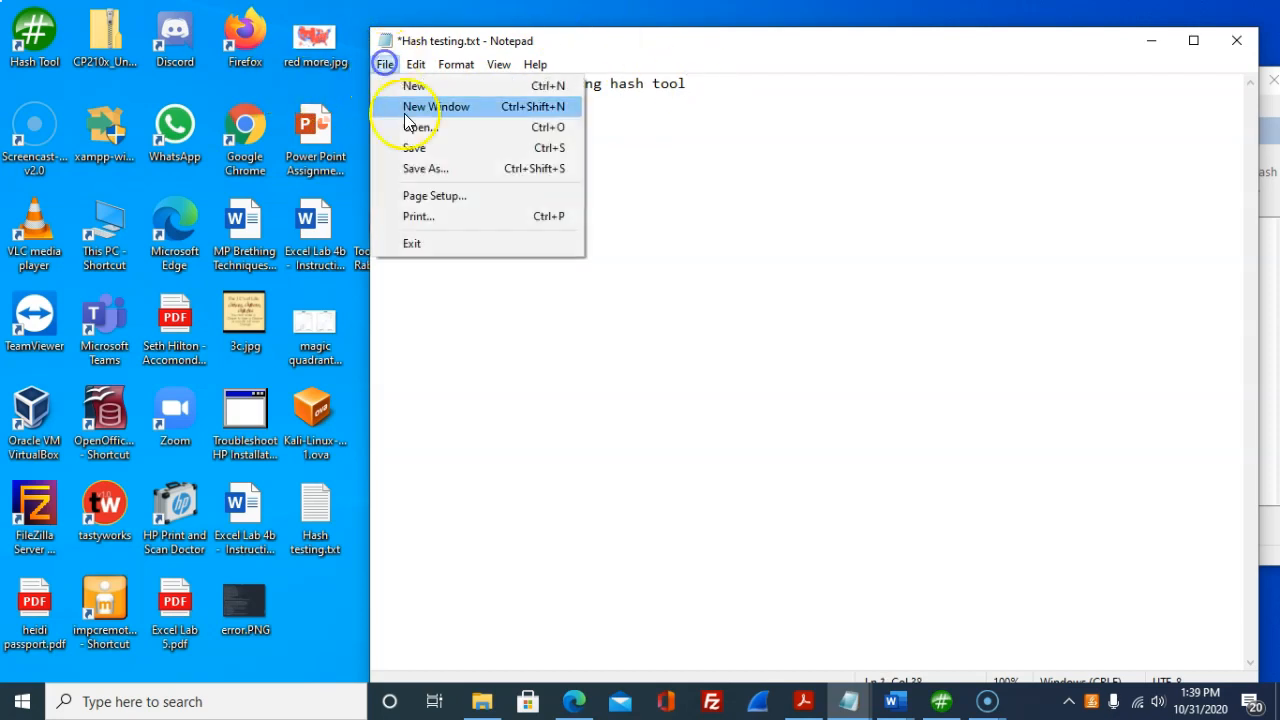
left_click(424, 168)
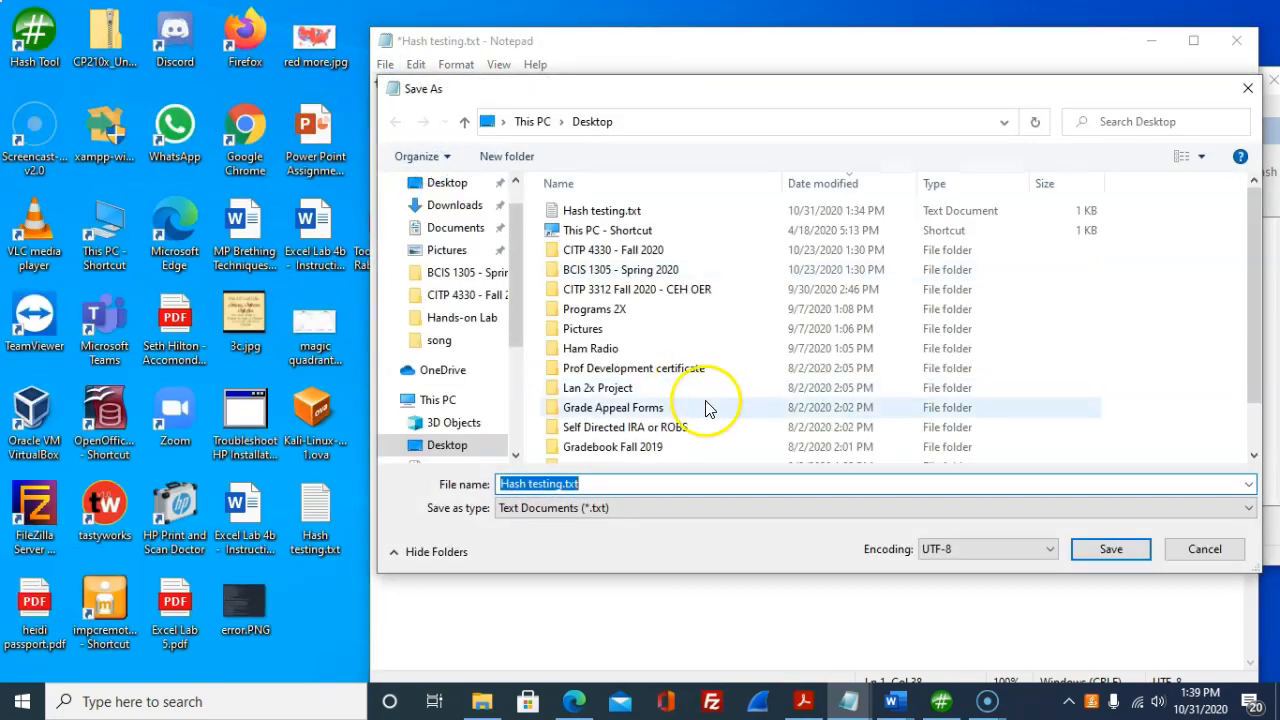
type("hash")
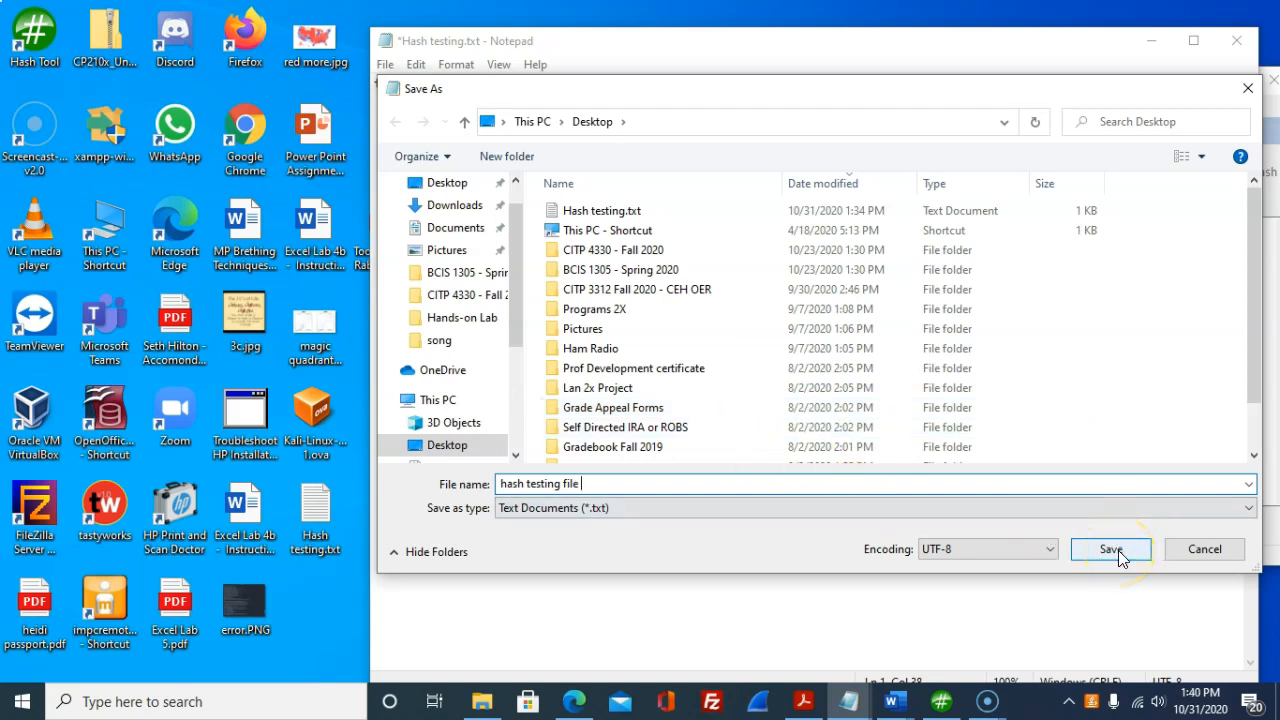
left_click(1108, 548)
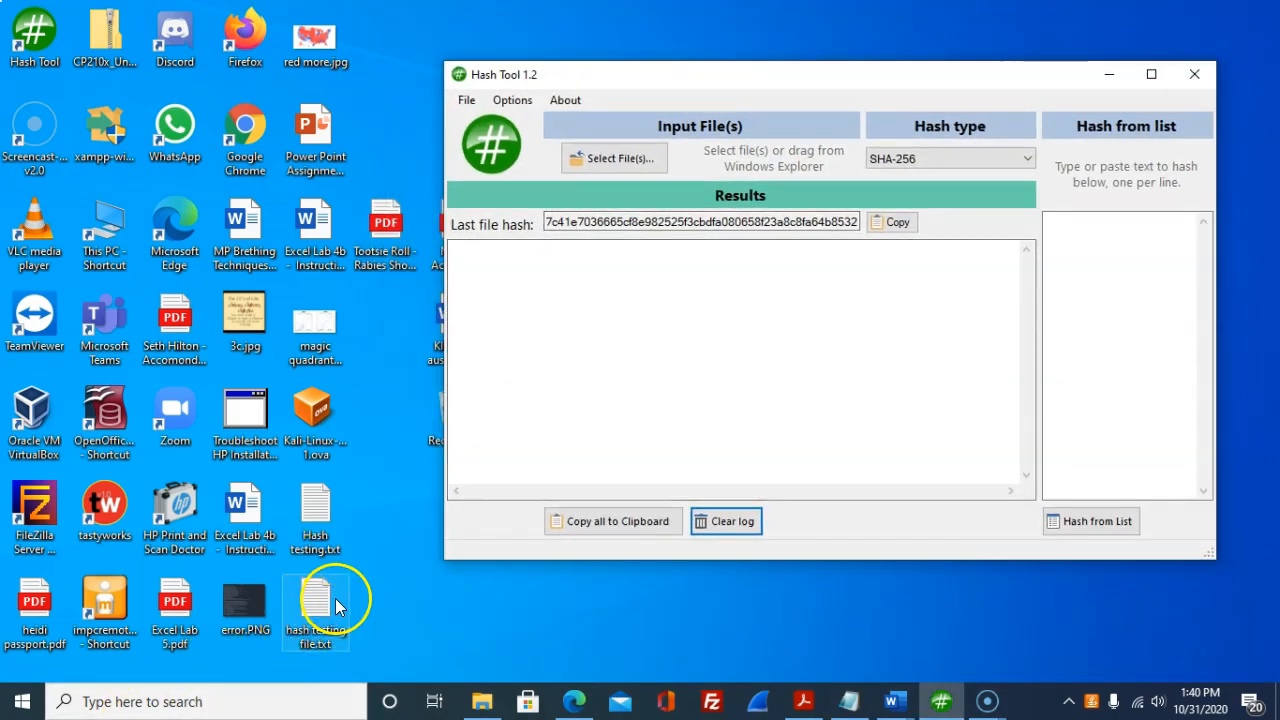
mouse_move(614, 158)
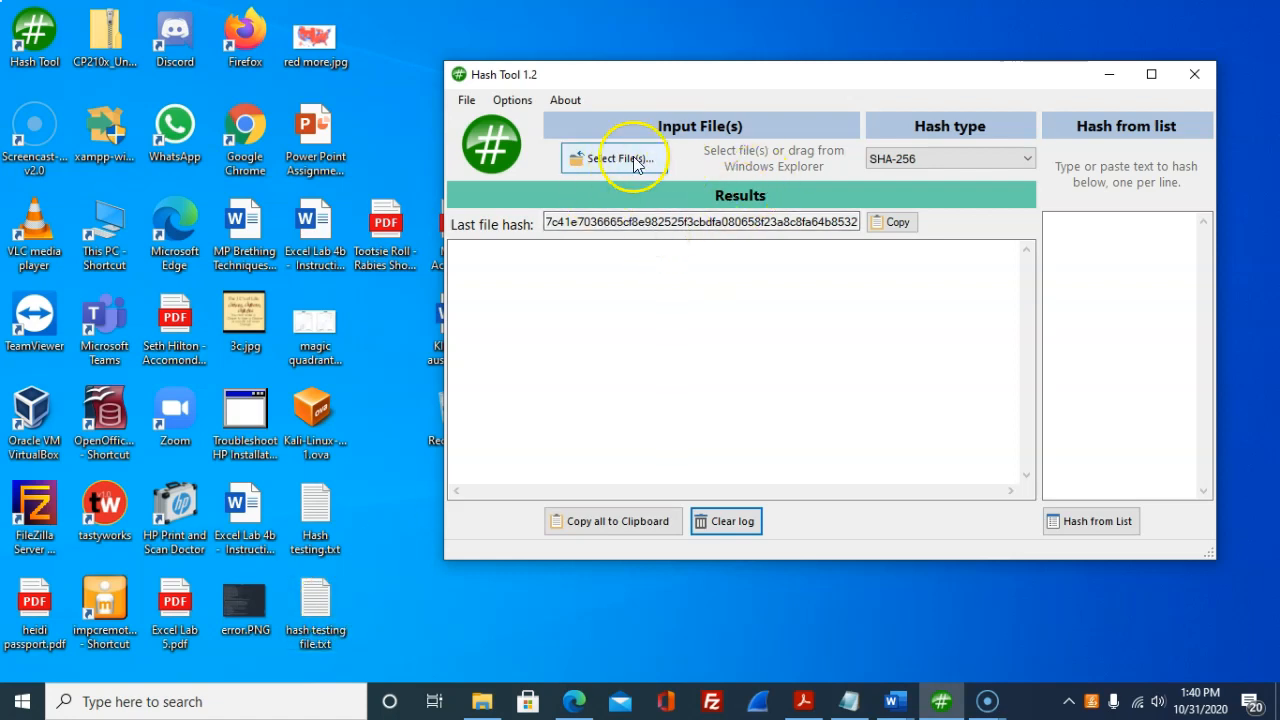
mouse_move(612, 158)
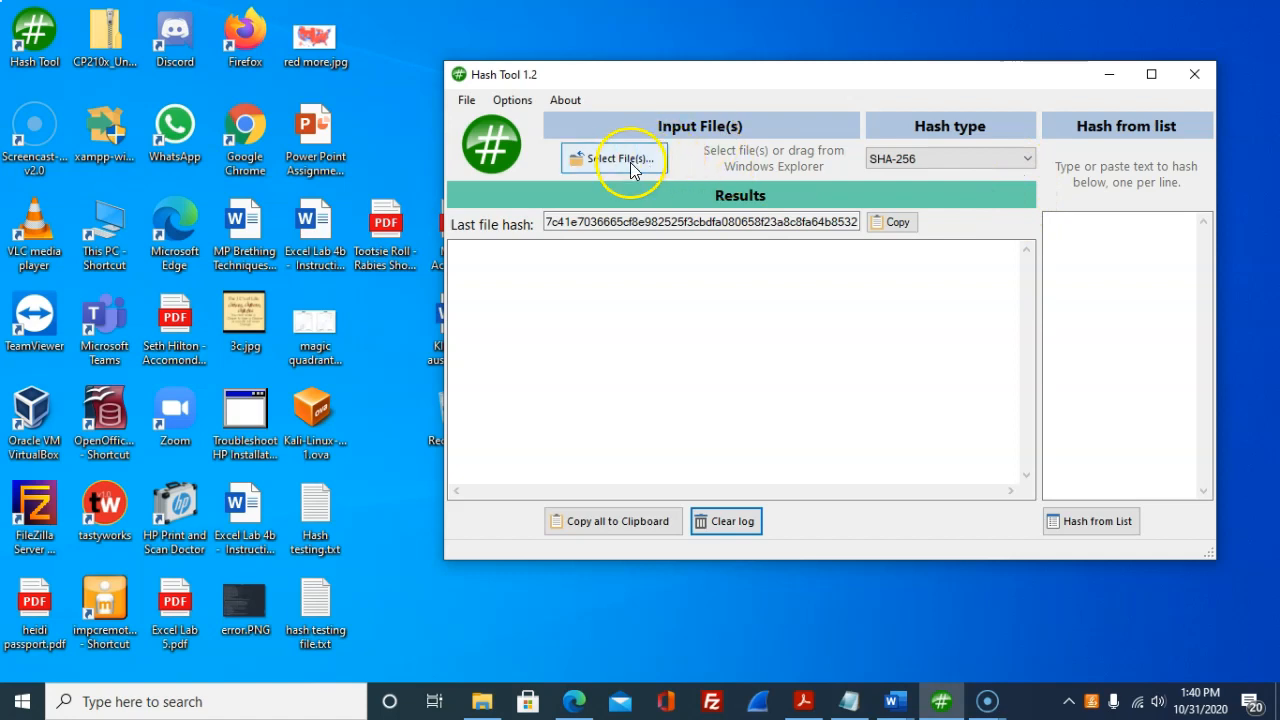
Step: Hash 'hash testing file.txt', switch the hash type to MD5 and copy the result
left_click(616, 158)
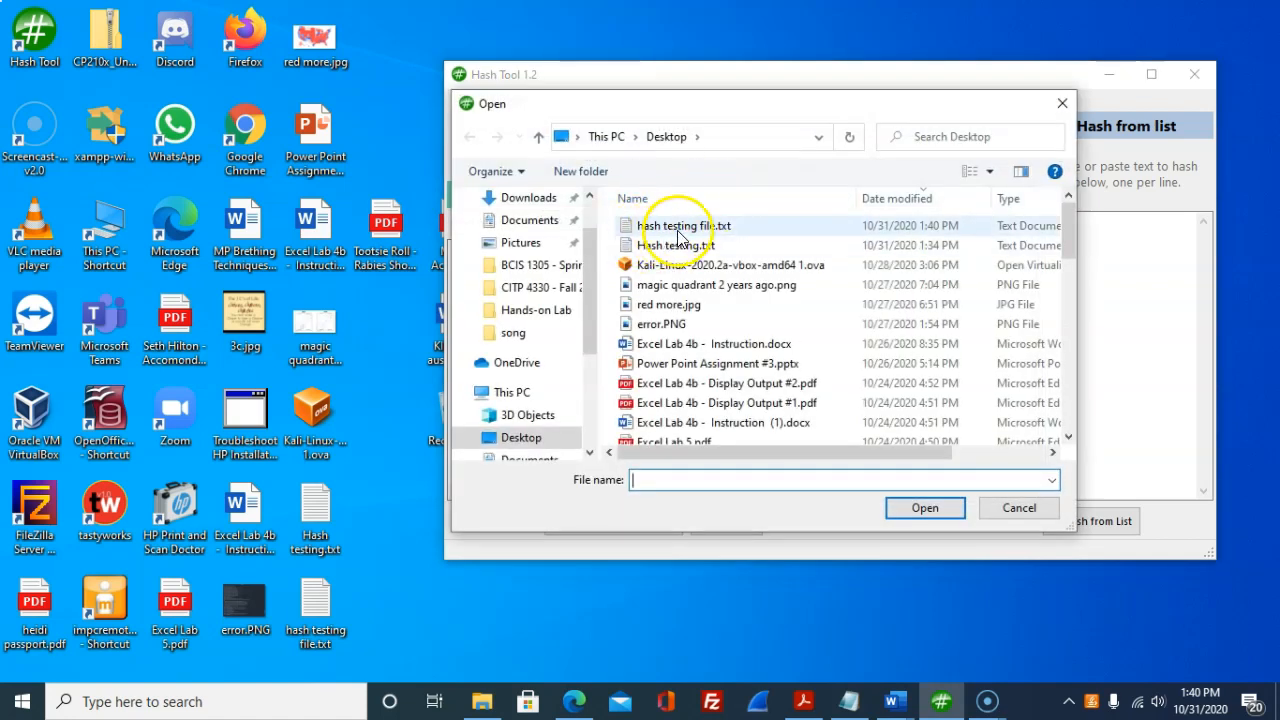
left_click(924, 508)
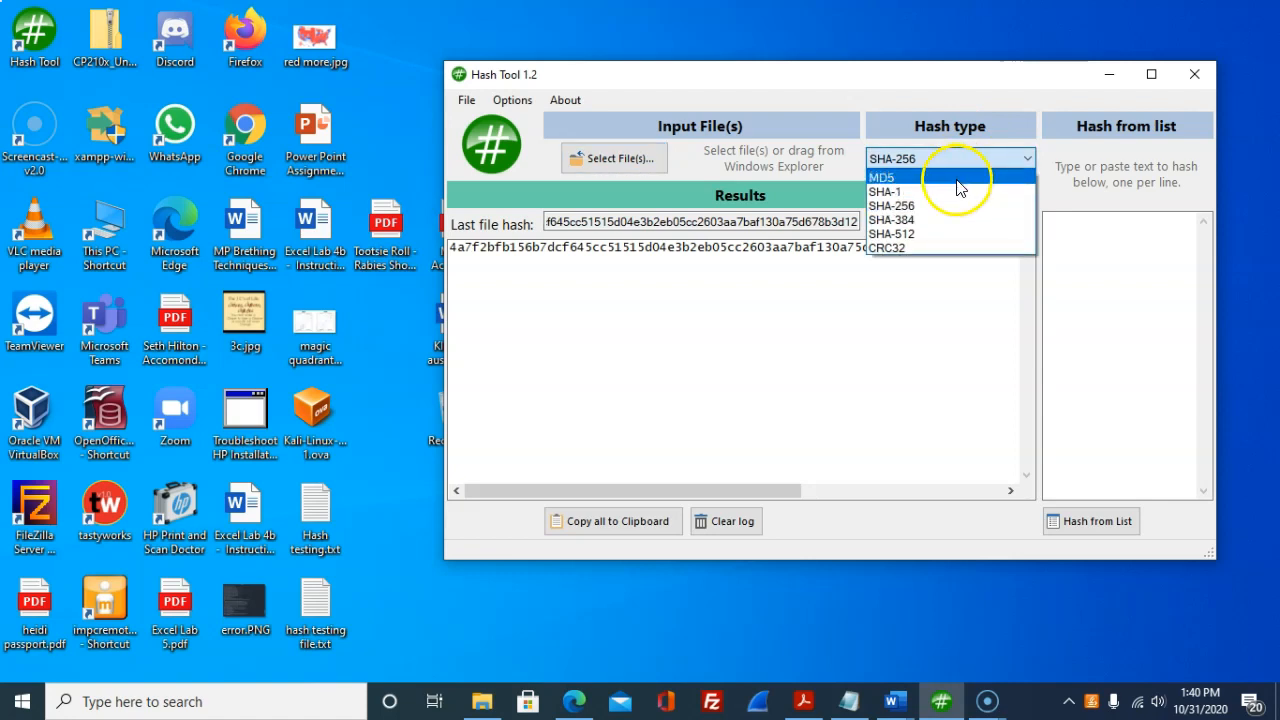
left_click(882, 176)
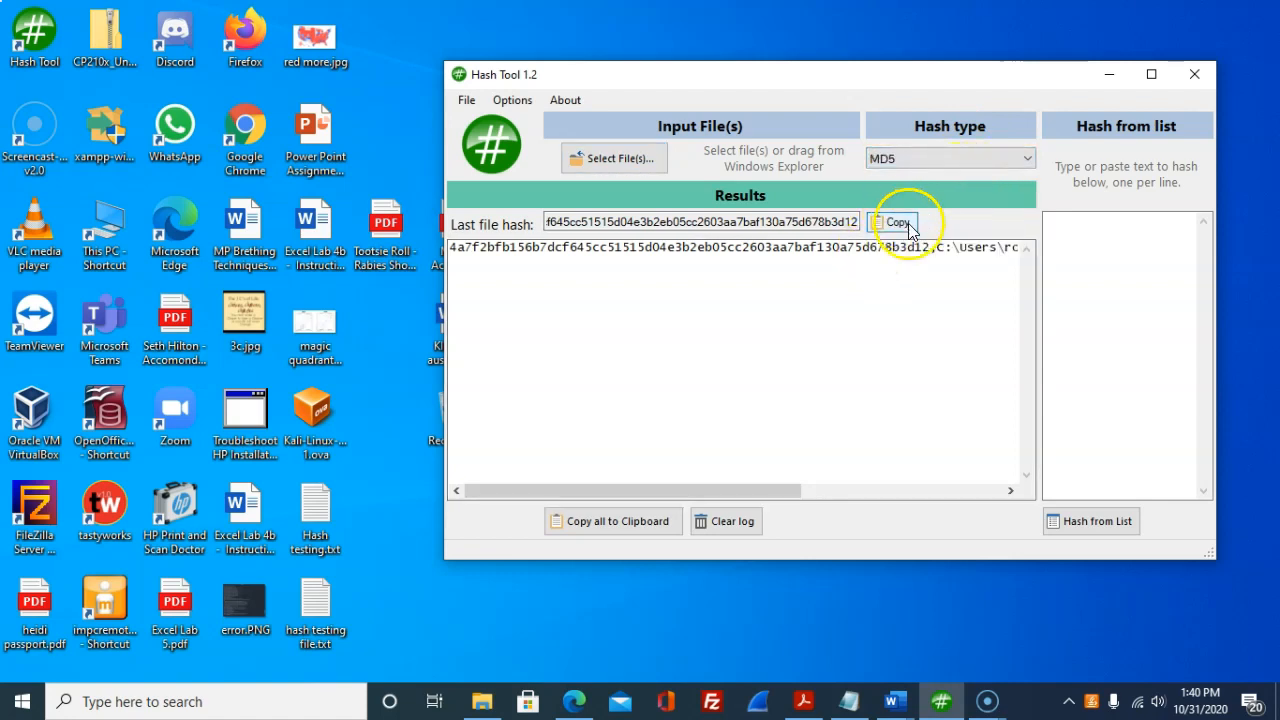
left_click(892, 220)
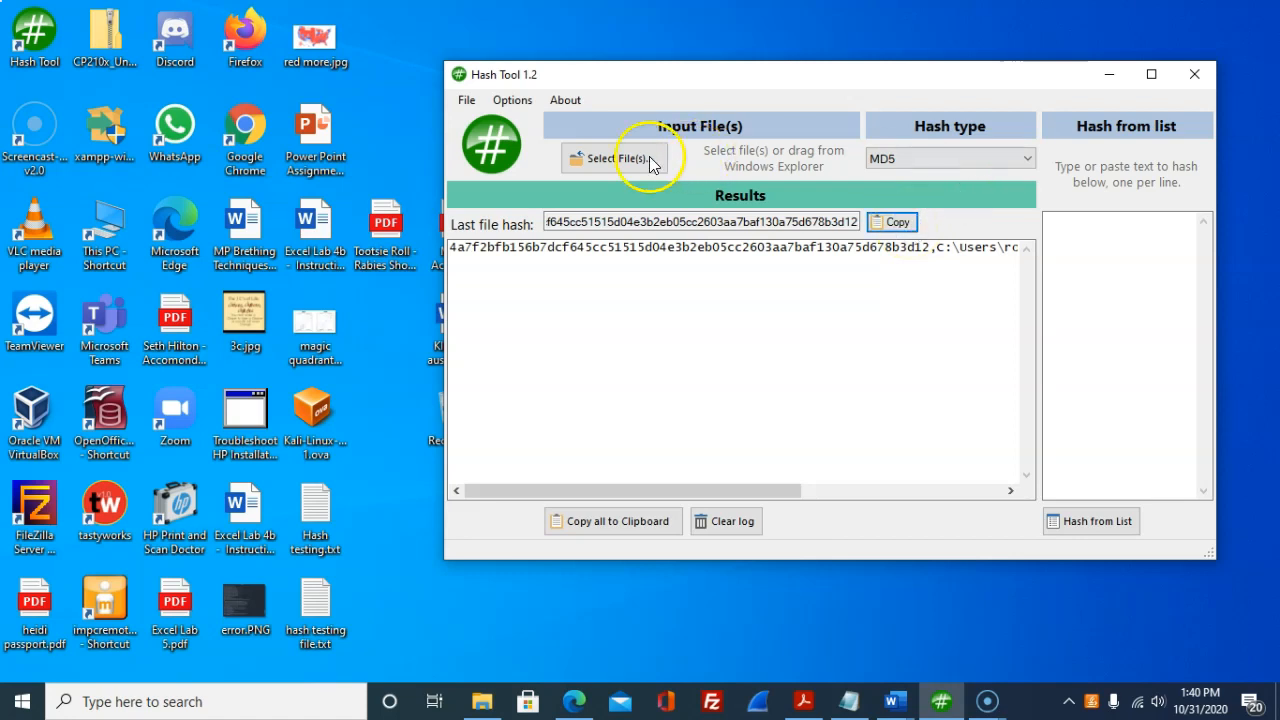
Step: Hash the test file again with MD5 and copy its MD5 value
left_click(612, 158)
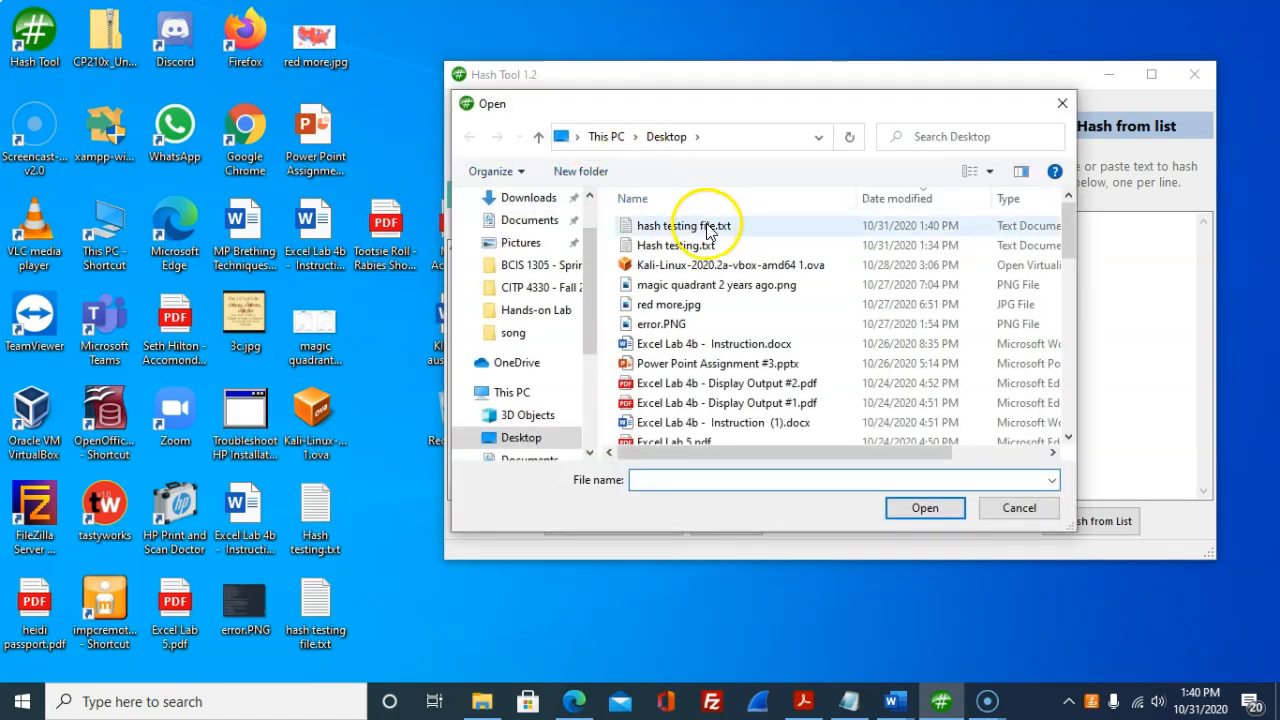
left_click(924, 508)
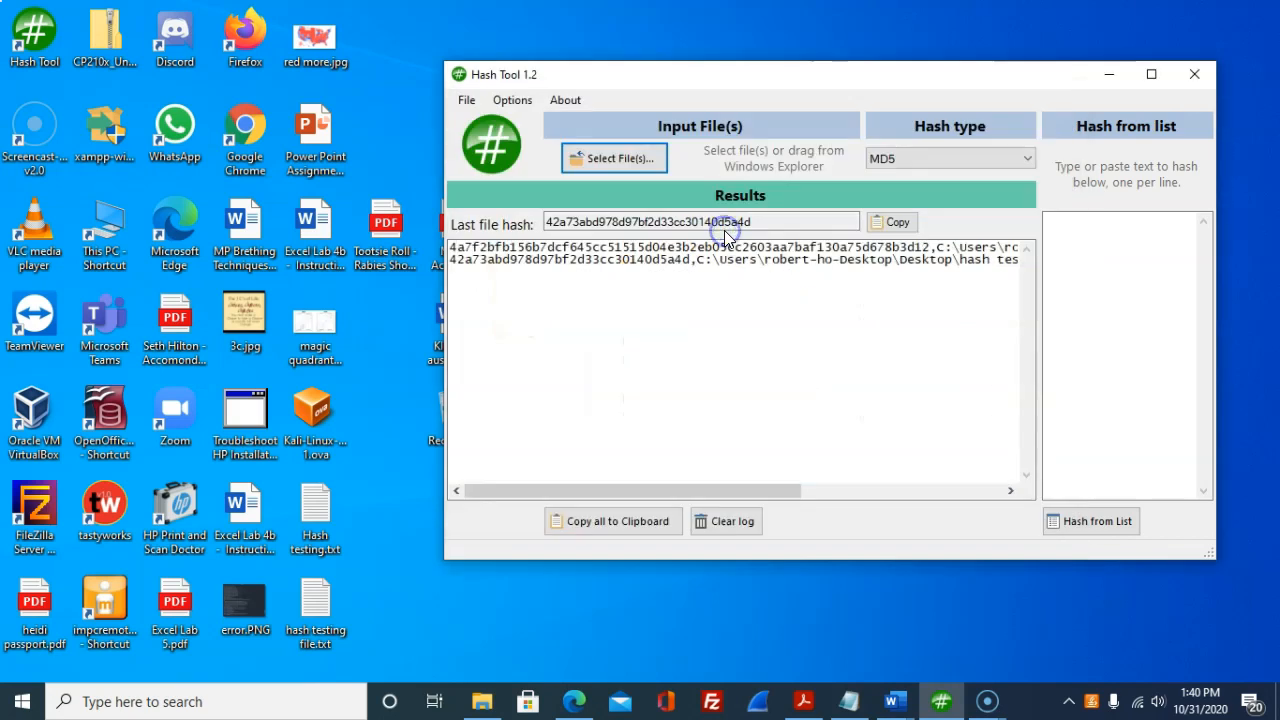
mouse_move(804, 210)
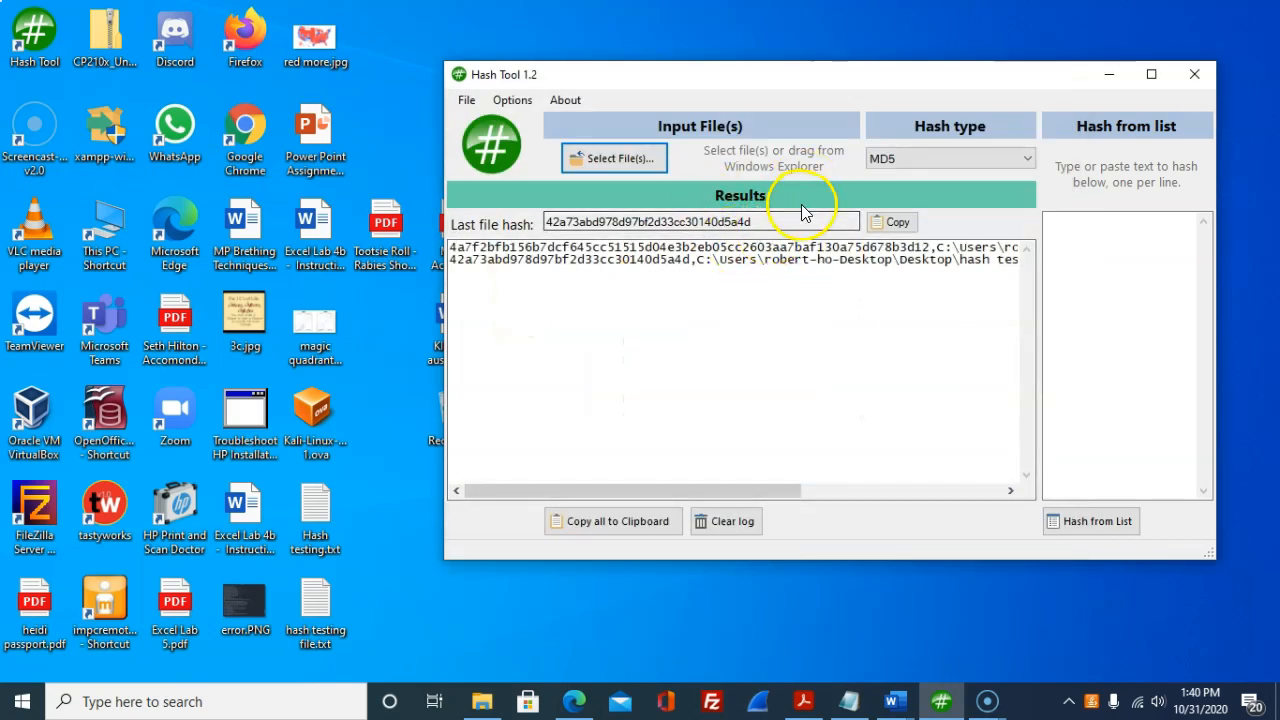
mouse_move(744, 210)
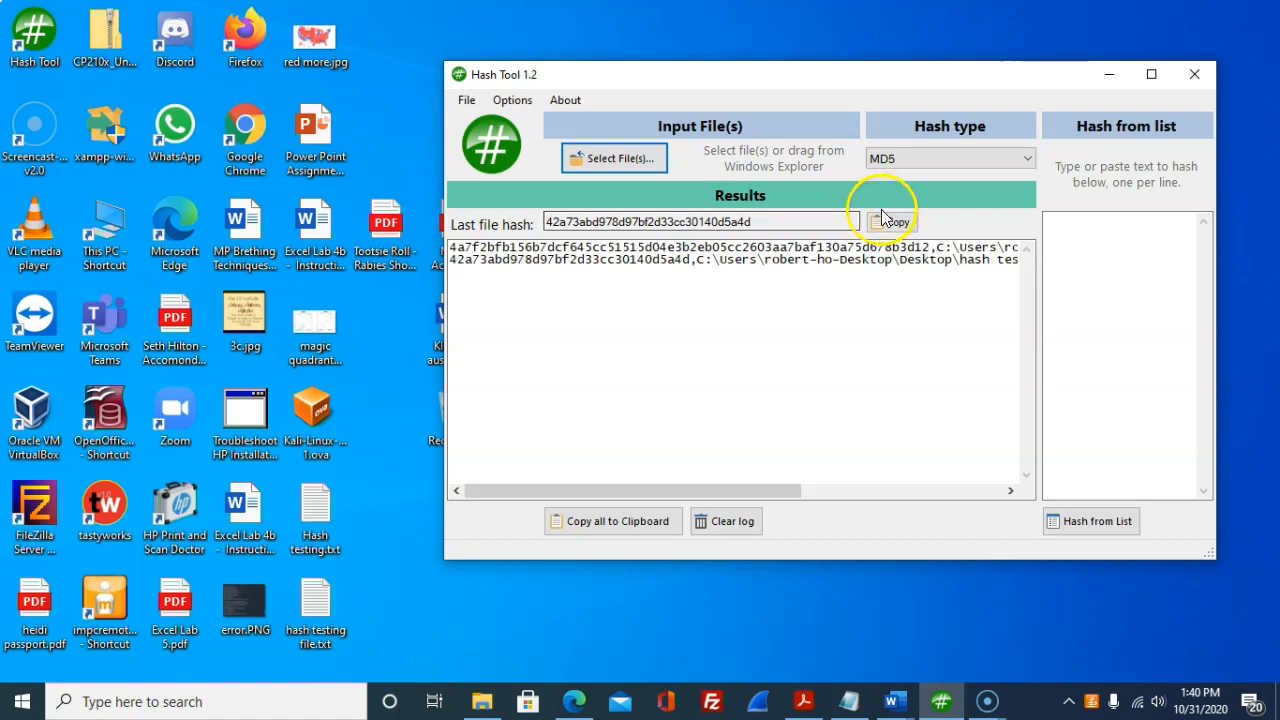
left_click(890, 220)
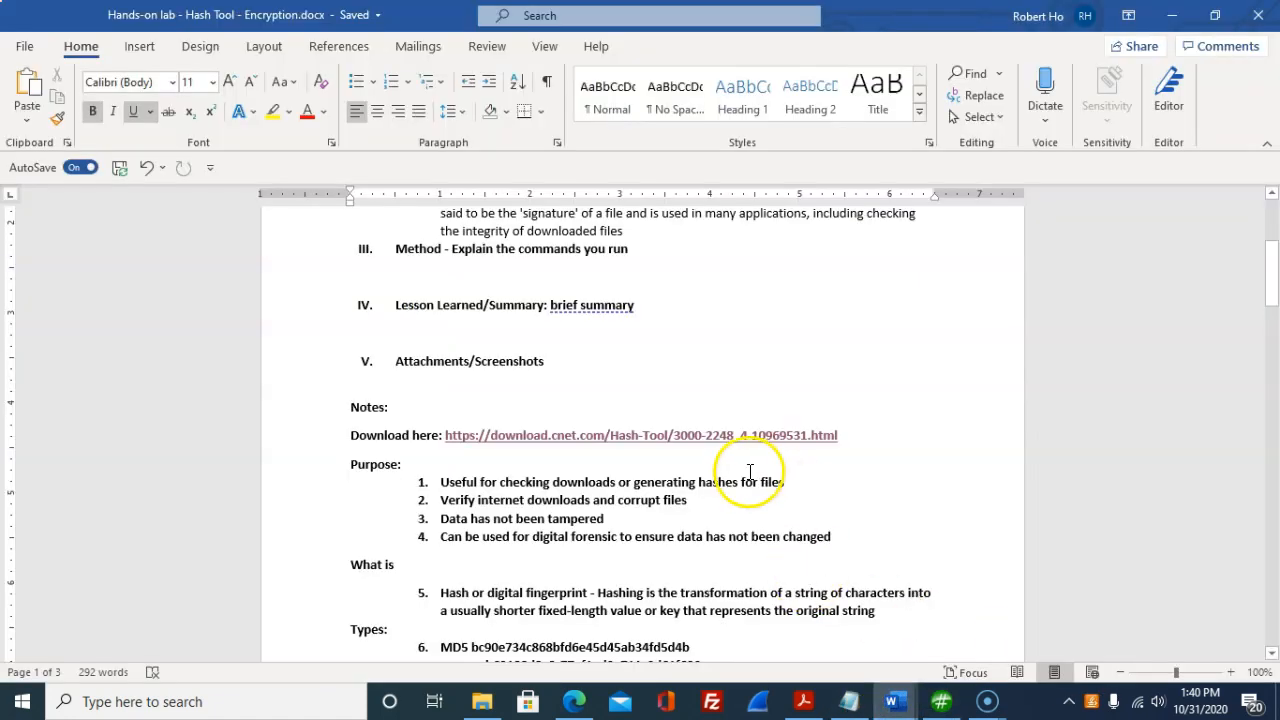
Step: Replace the old MD5 values under Types with 42a73abd978c97bf2d33c30140d5a4d as item a
scroll("down", 3)
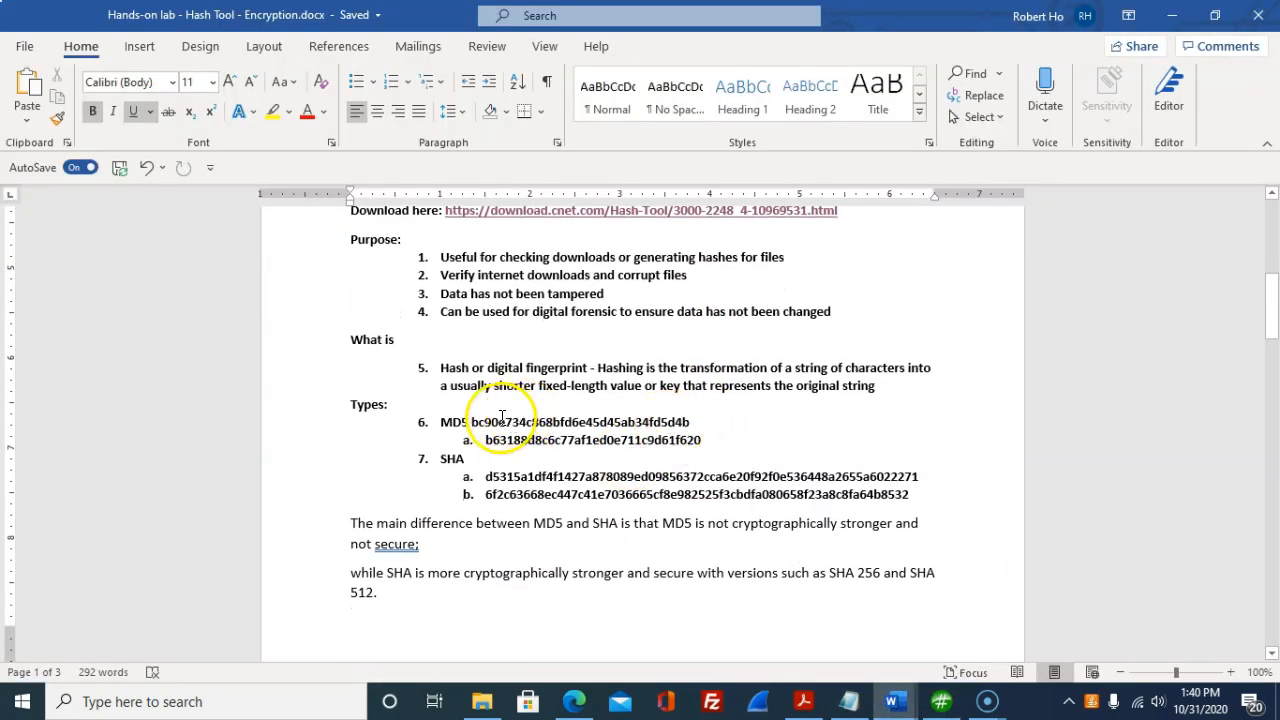
left_click_drag(470, 420, 704, 440)
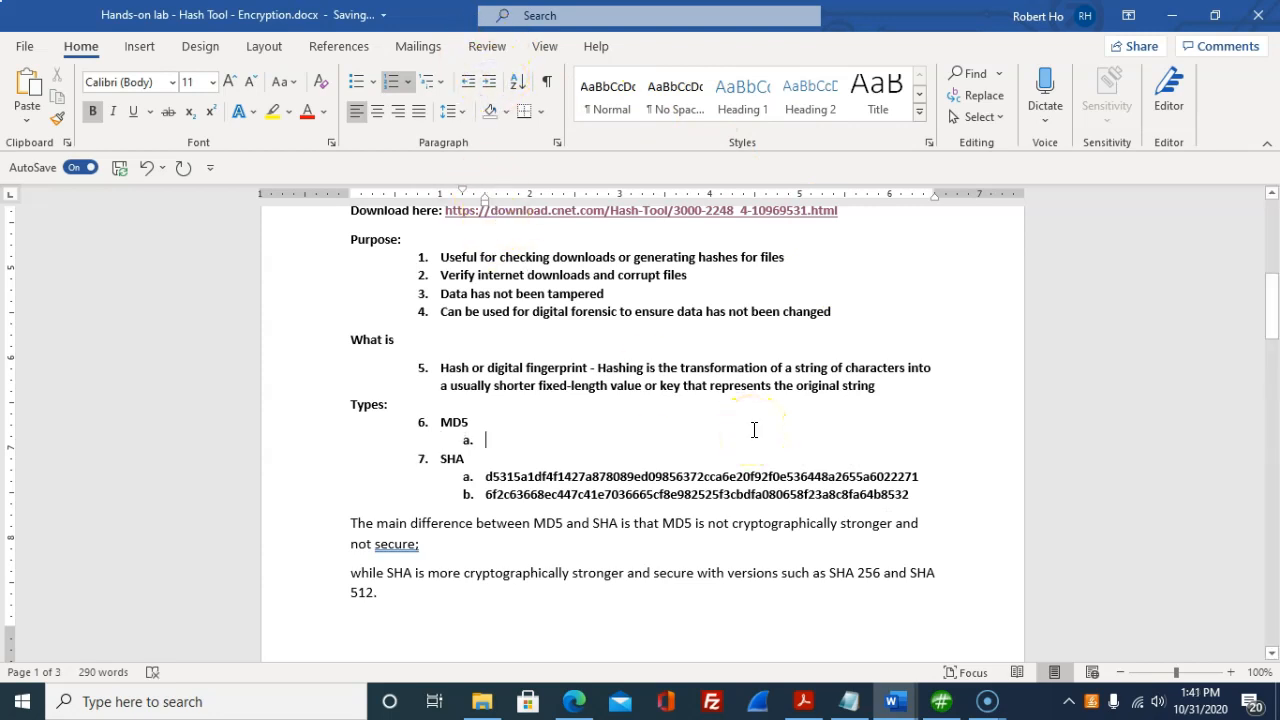
type("42a73abd978c97bf2d33c30140d5a4d")
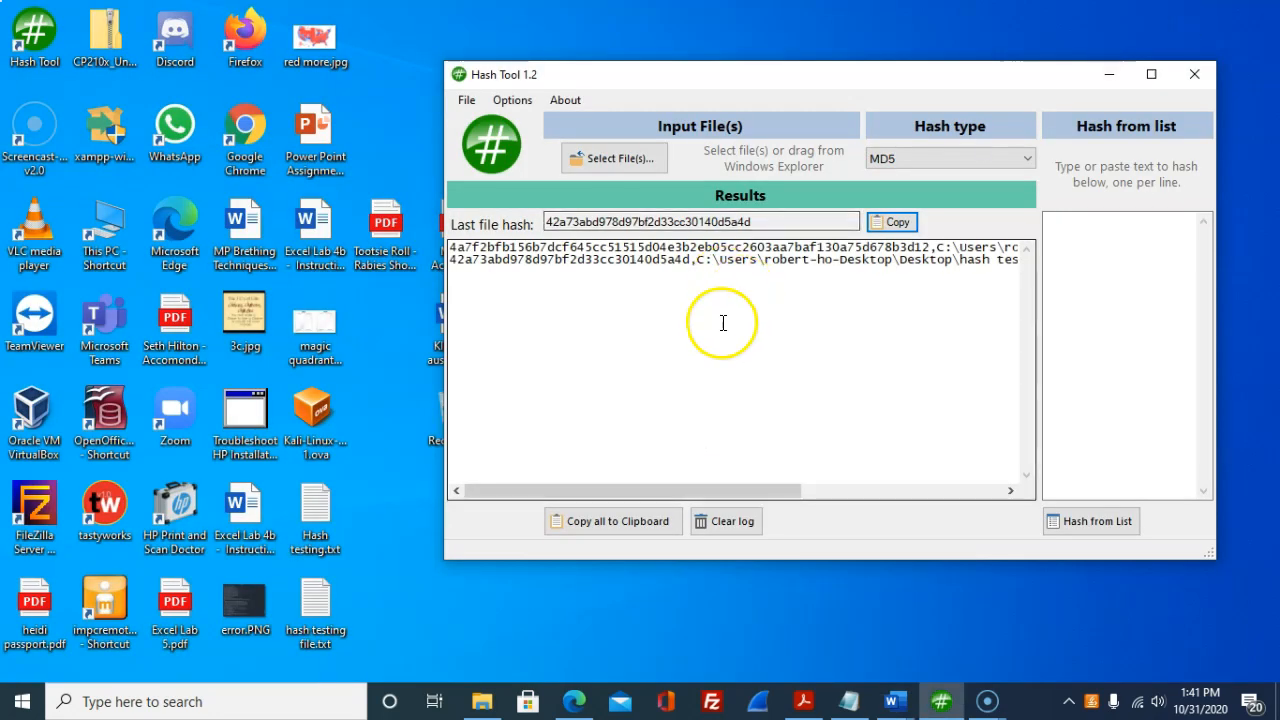
Step: Add a 'file' line to hash testing file.txt, save it and select it for hashing again
left_click(316, 604)
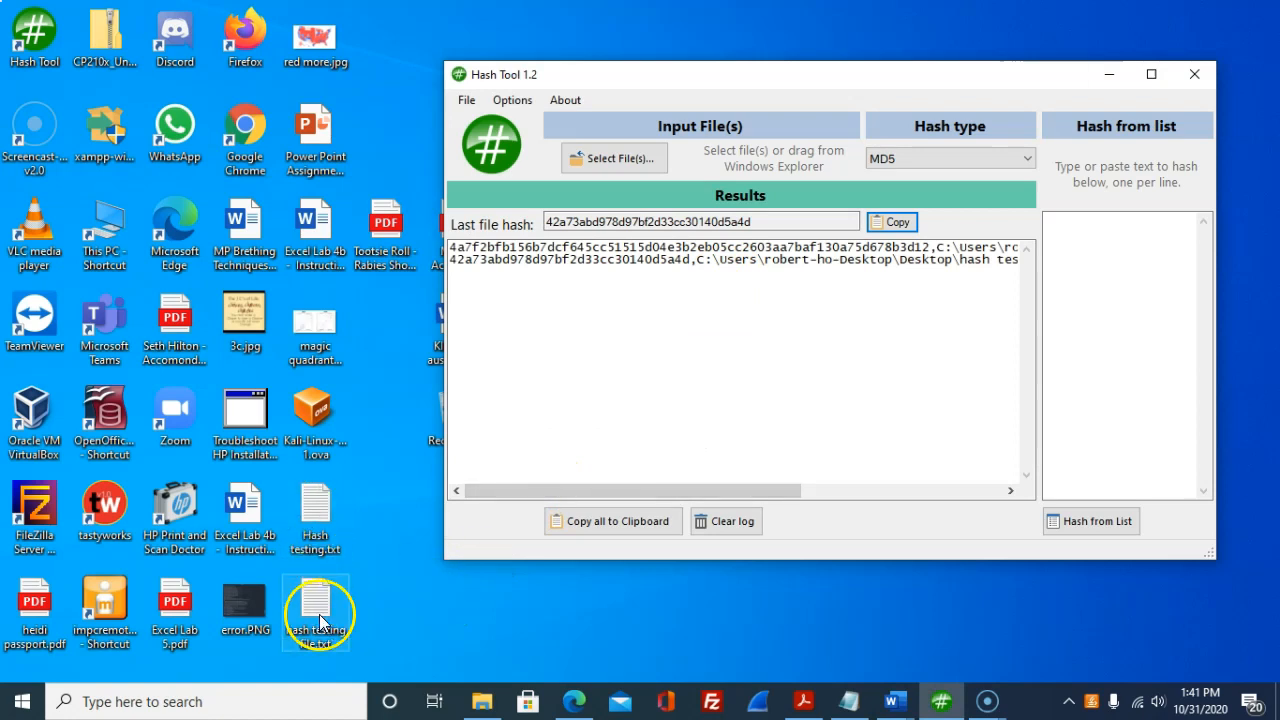
double_click(316, 612)
type("i just modified your")
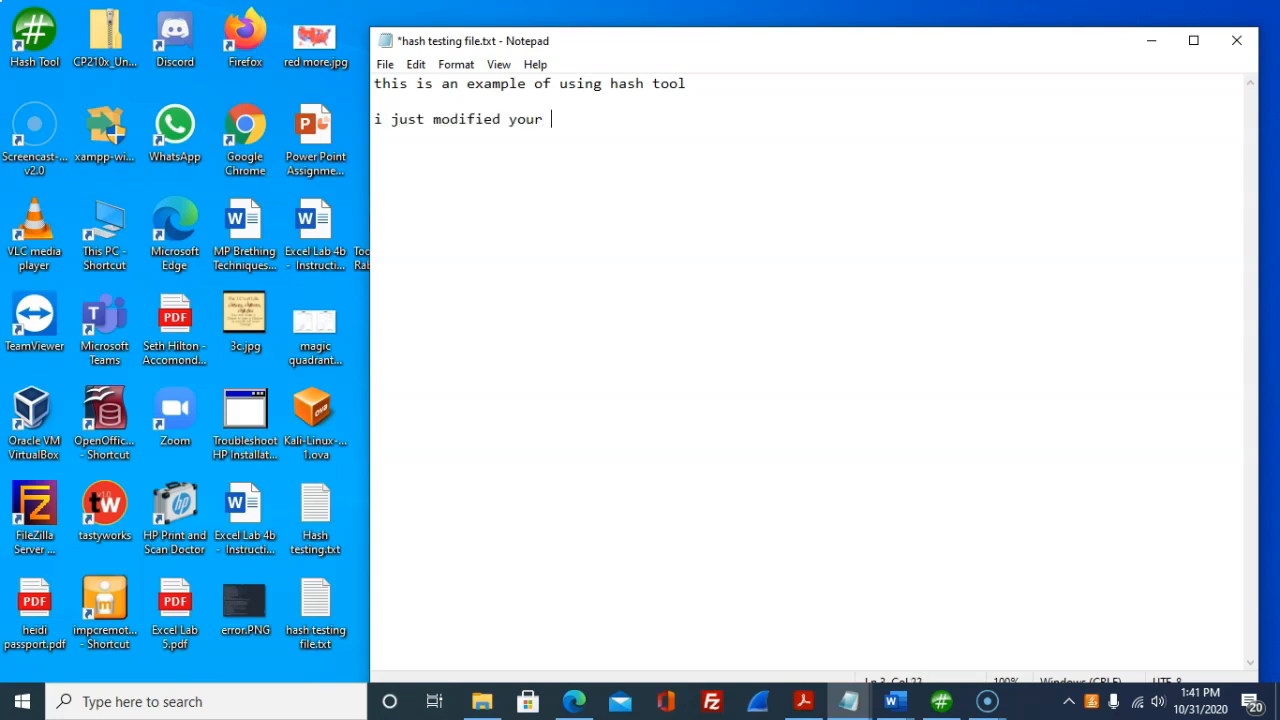
type("file")
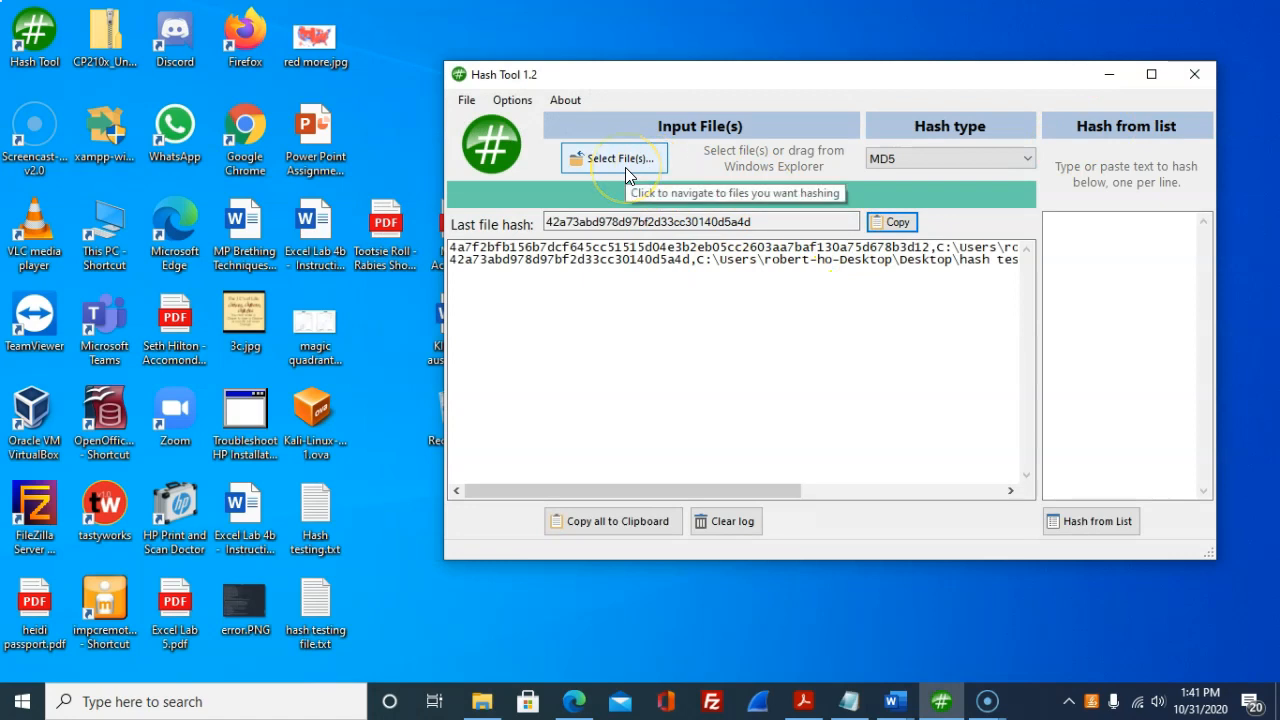
left_click(612, 158)
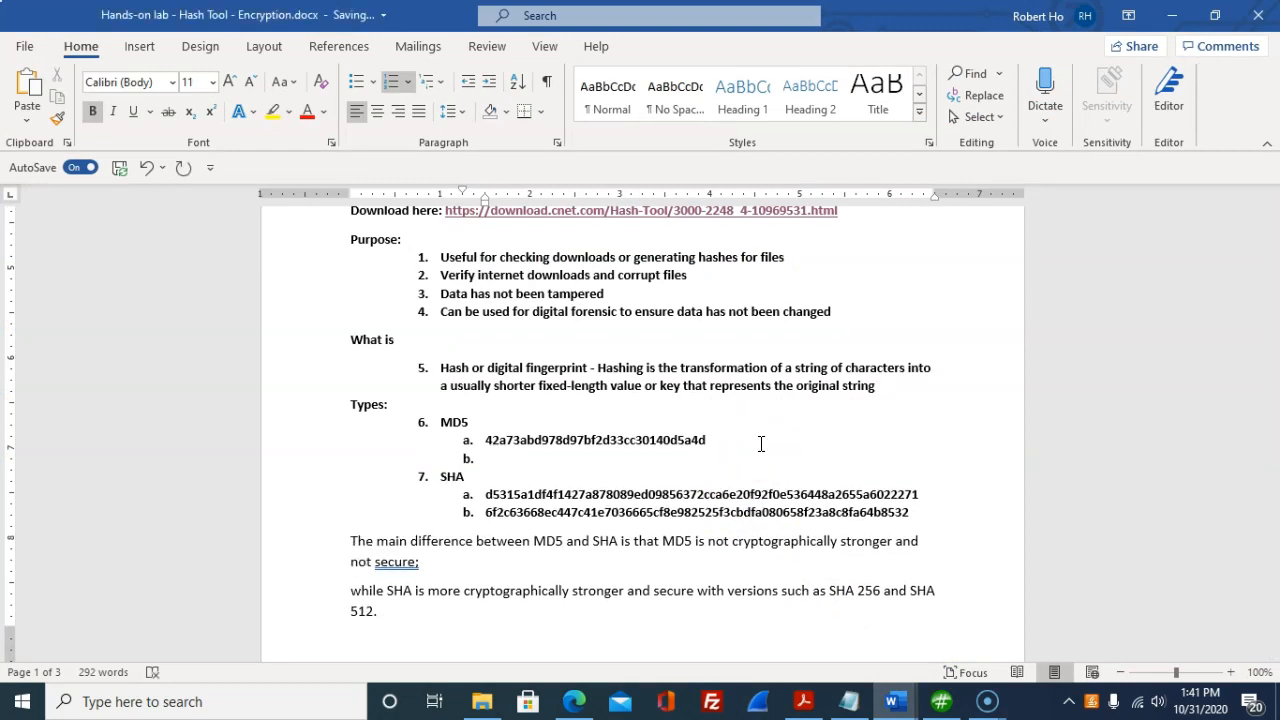
Step: Enter 25ae361655f64155e5ea5a8a2be221b6 as MD5 item b and compare it with the first hash
type("25ae361655f64155e5ea5a8a2be221b6")
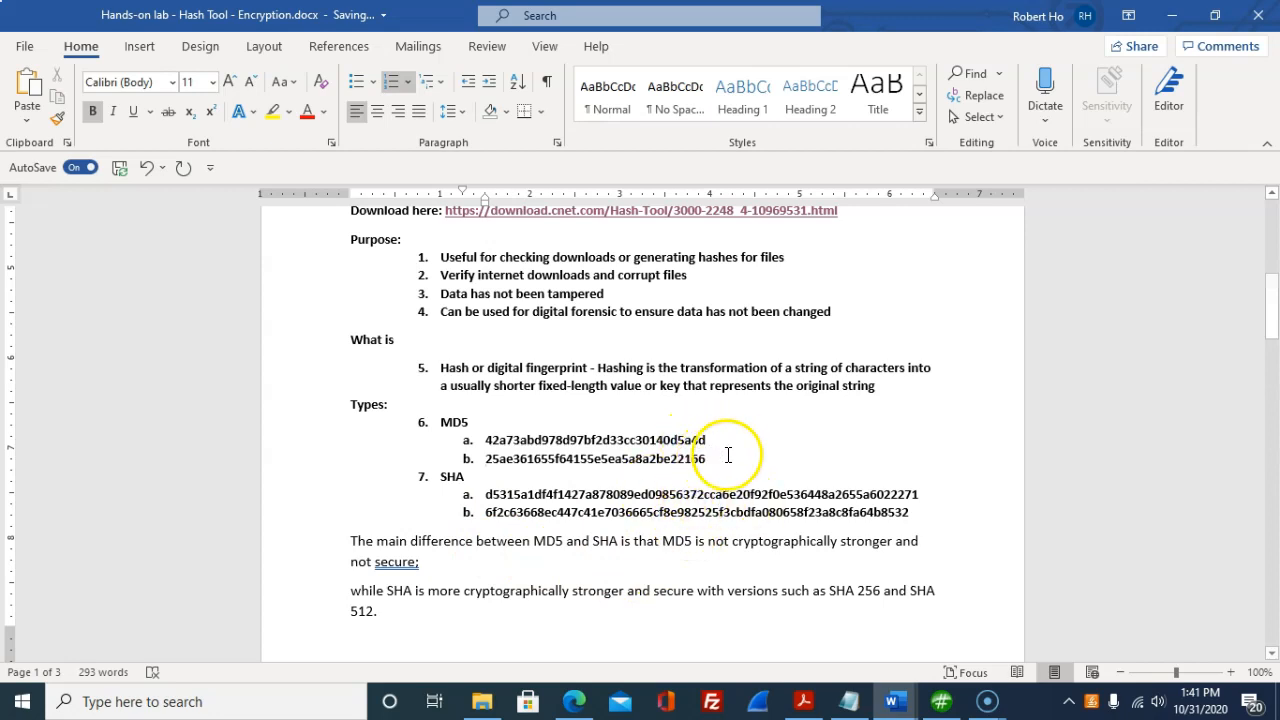
mouse_move(692, 442)
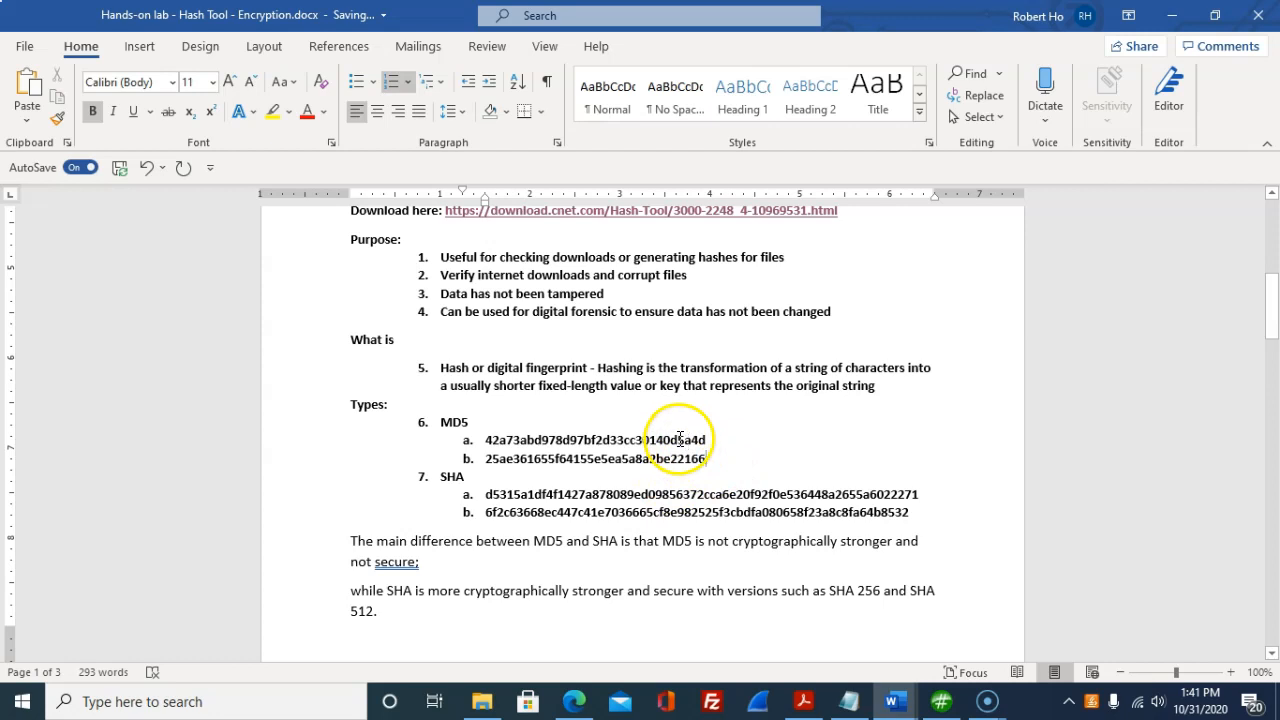
double_click(696, 440)
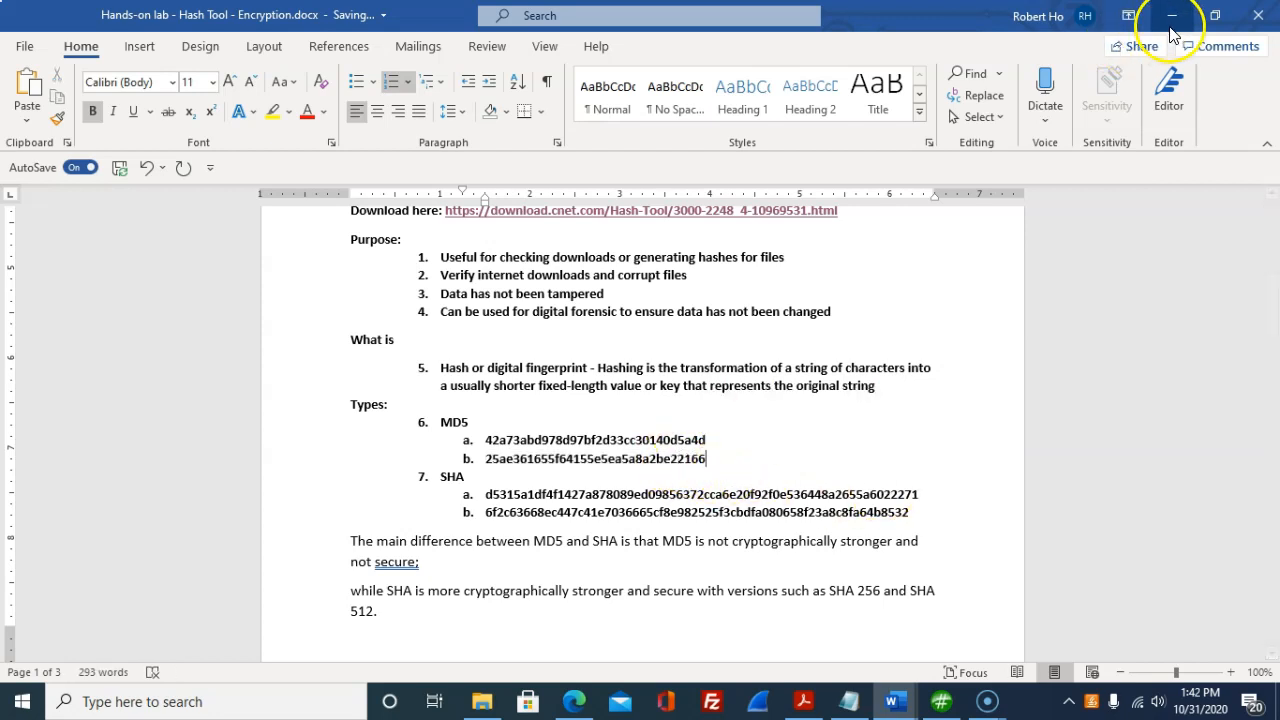
left_click(1172, 16)
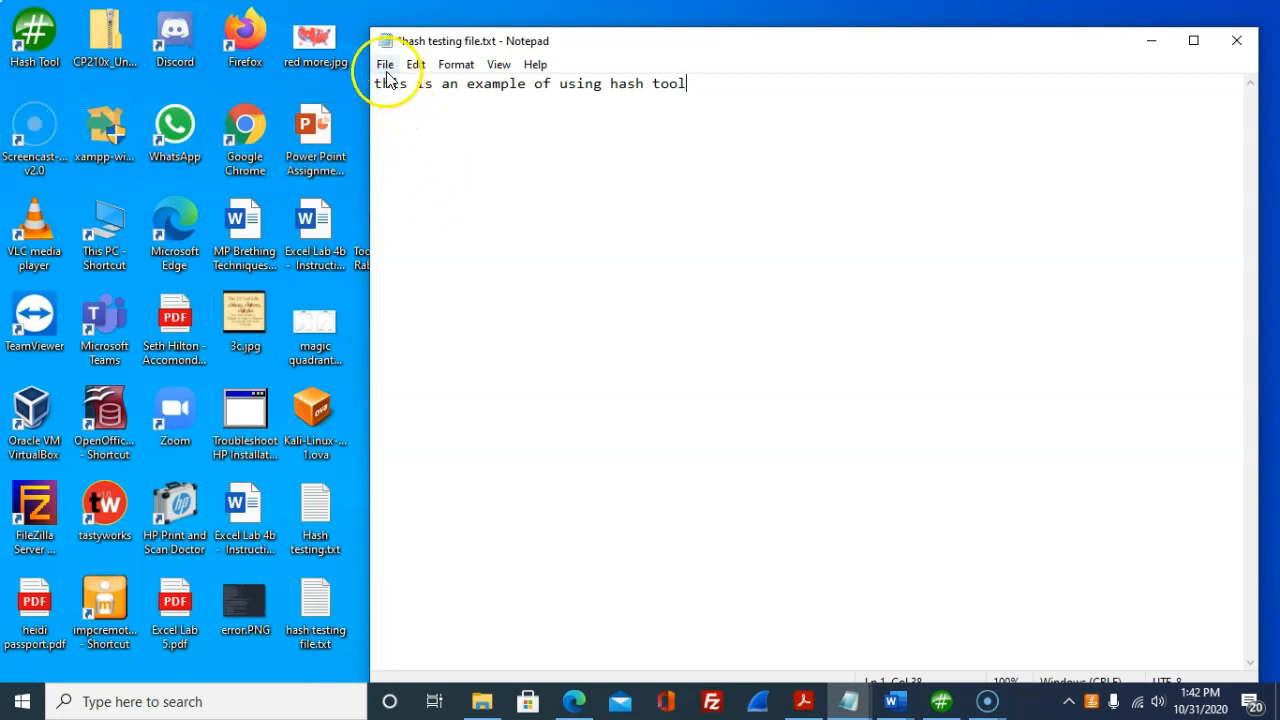
Step: Save the restored test file, hash it to bc90e734…fd5d4b, copy it and return to the report
left_click(384, 64)
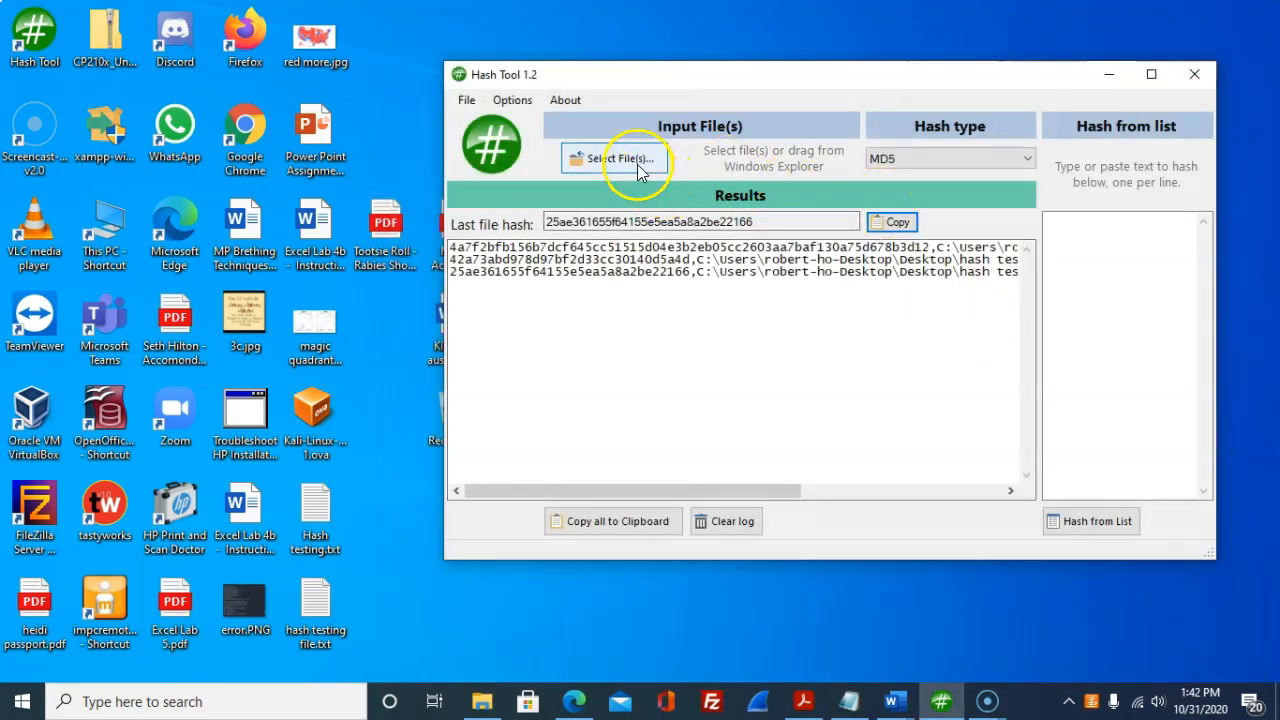
left_click(612, 158)
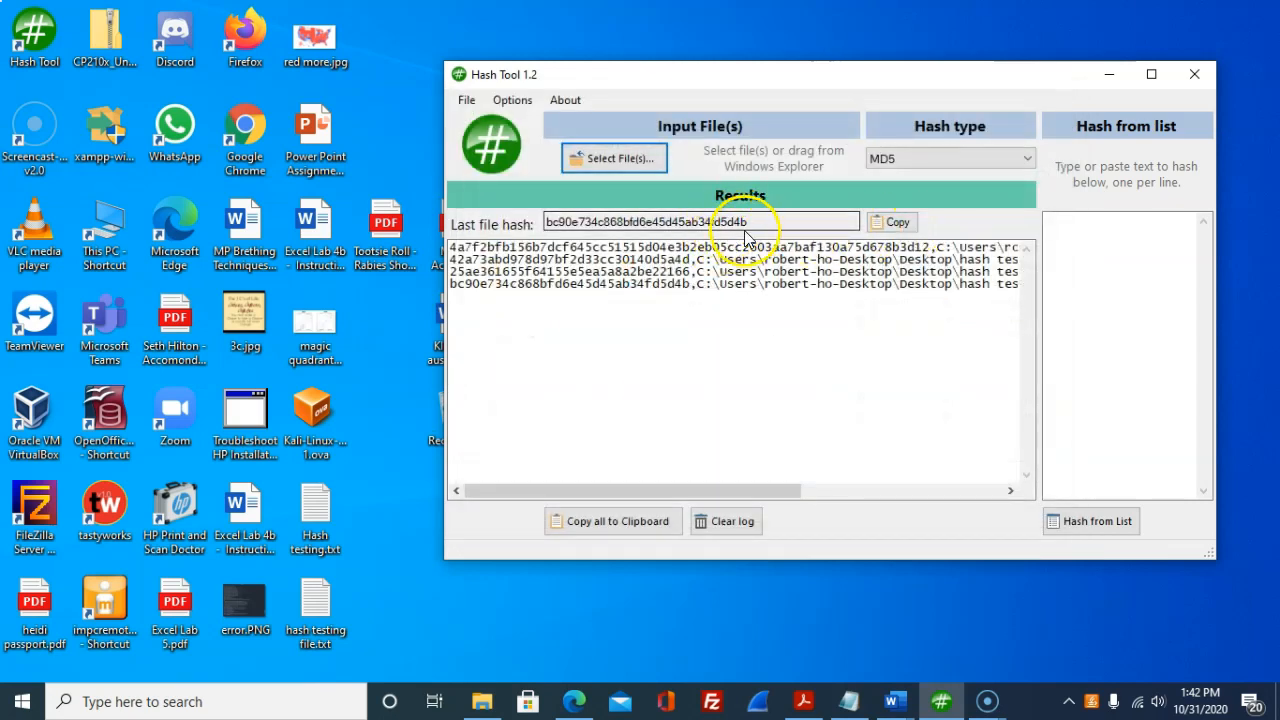
left_click(892, 222)
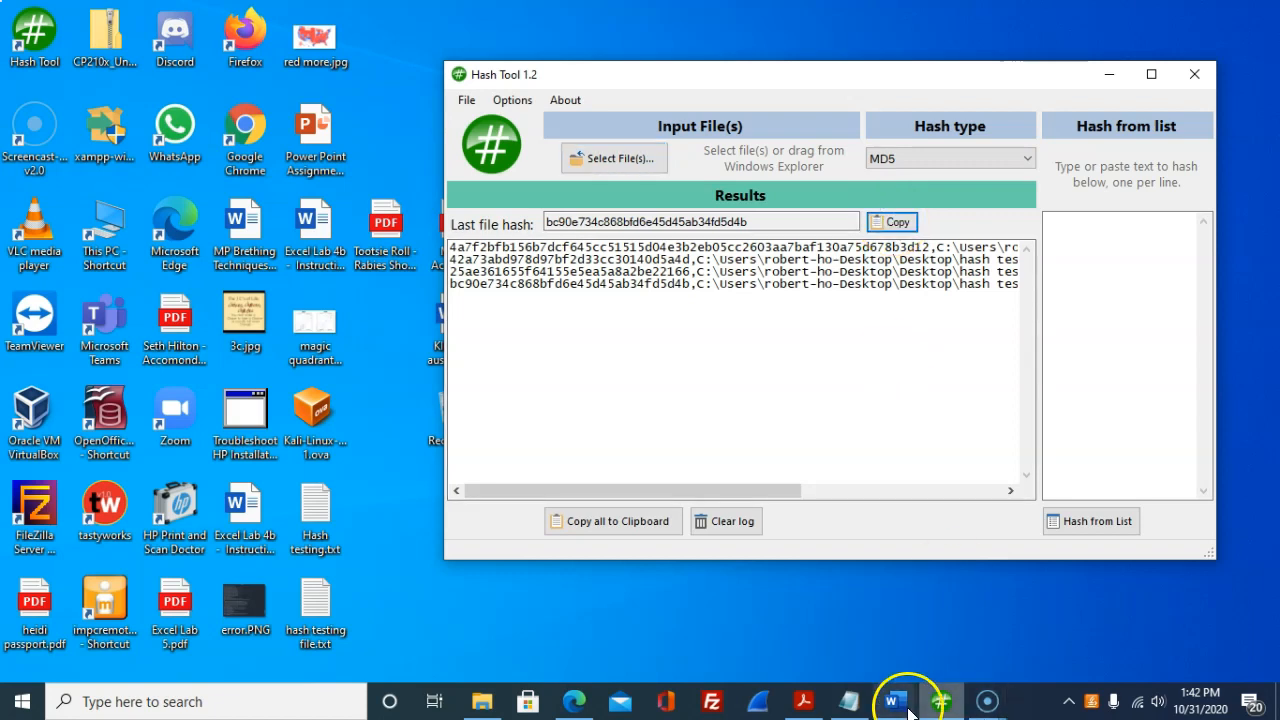
left_click(892, 700)
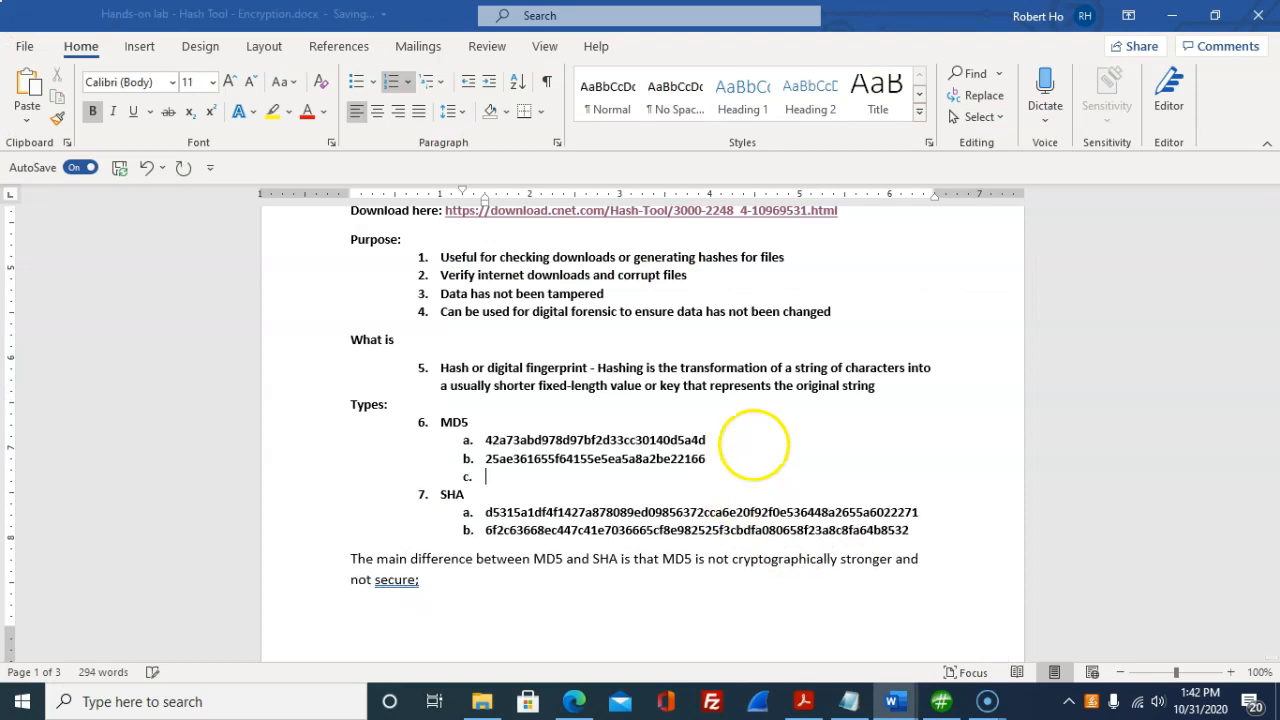
Step: Enter bc90e734c868bfd6e45d45ab34fd5d4b as the third MD5 entry, item c
type("bc90e734c868bfd6e45d45ab34fd5d4b")
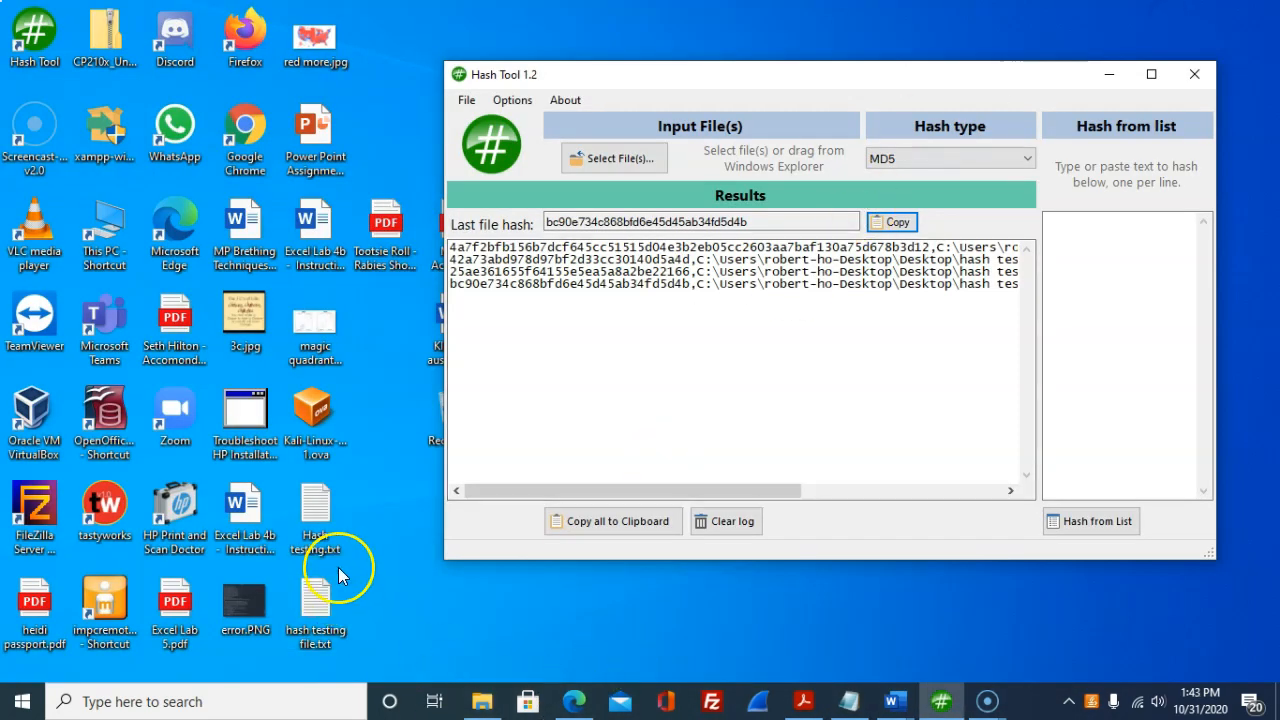
Step: Save the restored hash testing file and rehash it, giving MD5 42a73abd978d97bf2d33cc30140d5a4d again
left_click(316, 610)
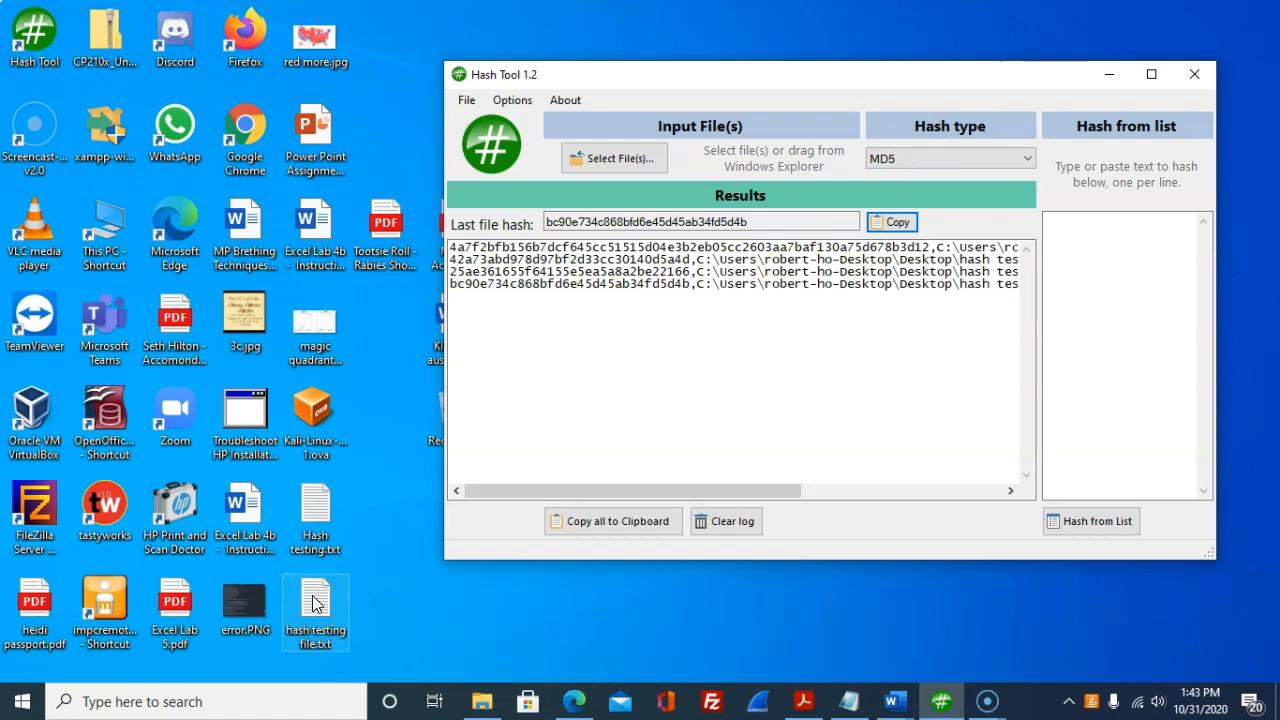
double_click(316, 612)
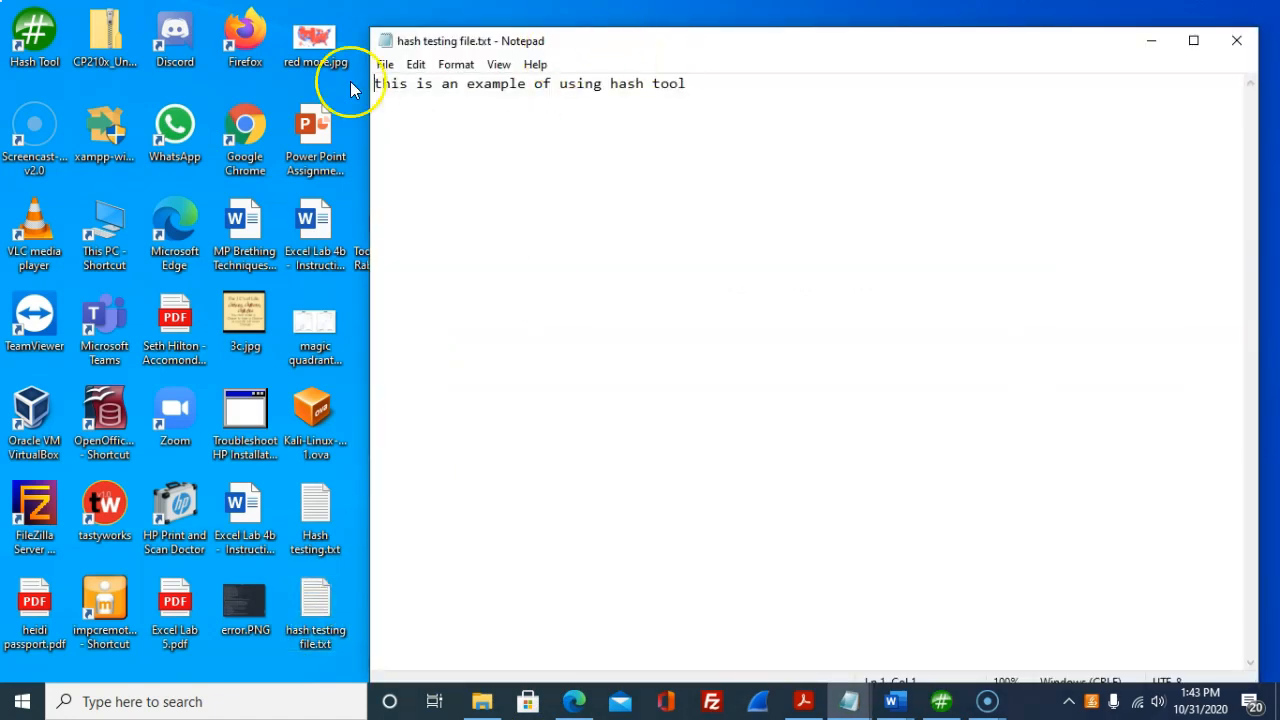
key("enter")
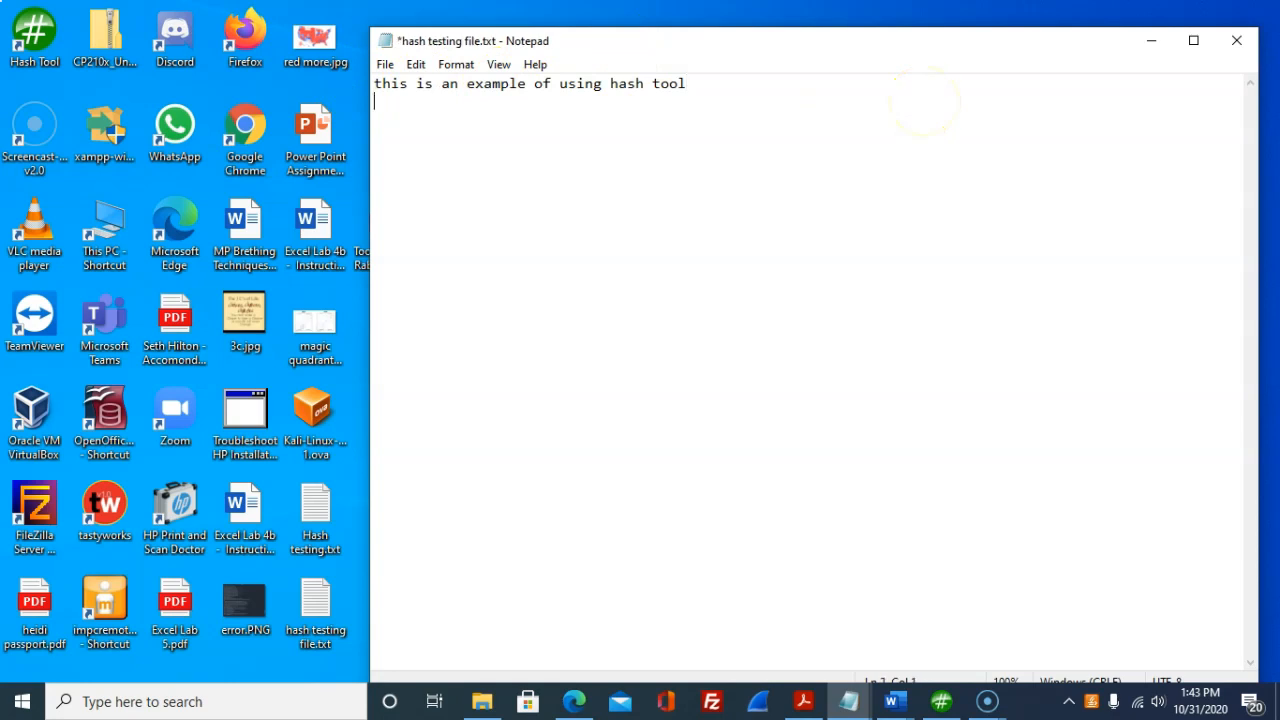
left_click(384, 64)
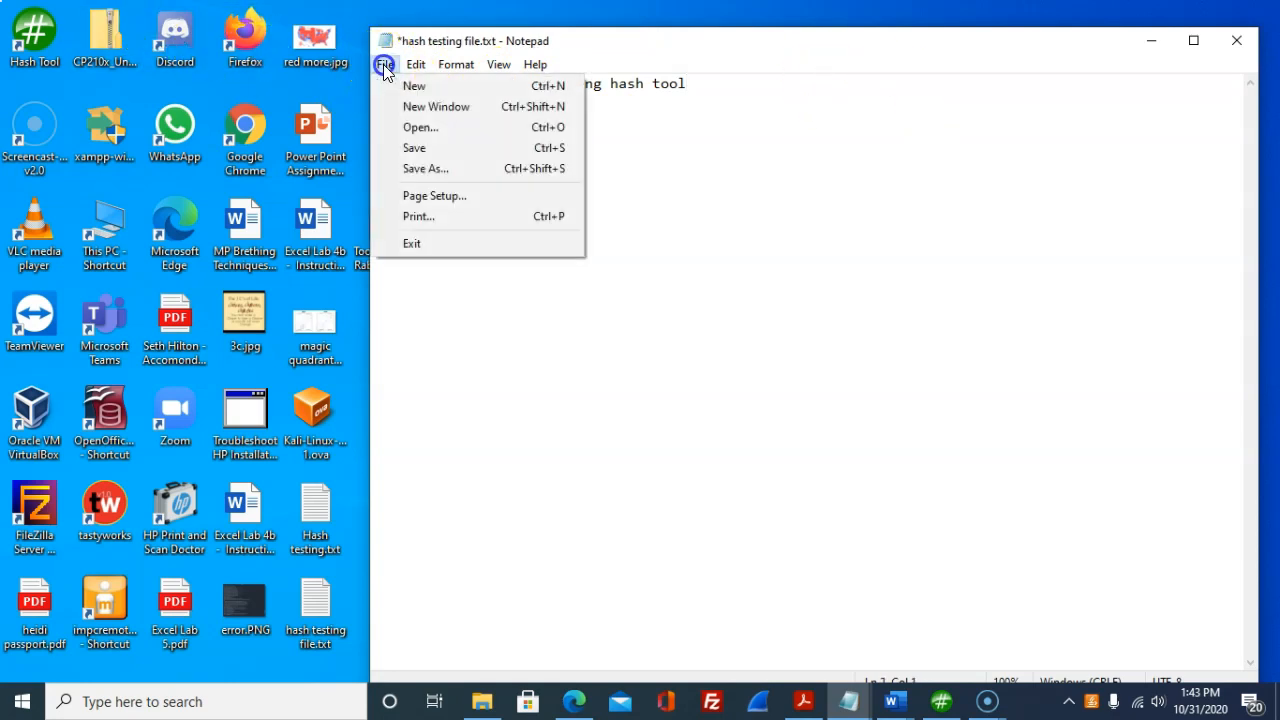
mouse_move(444, 148)
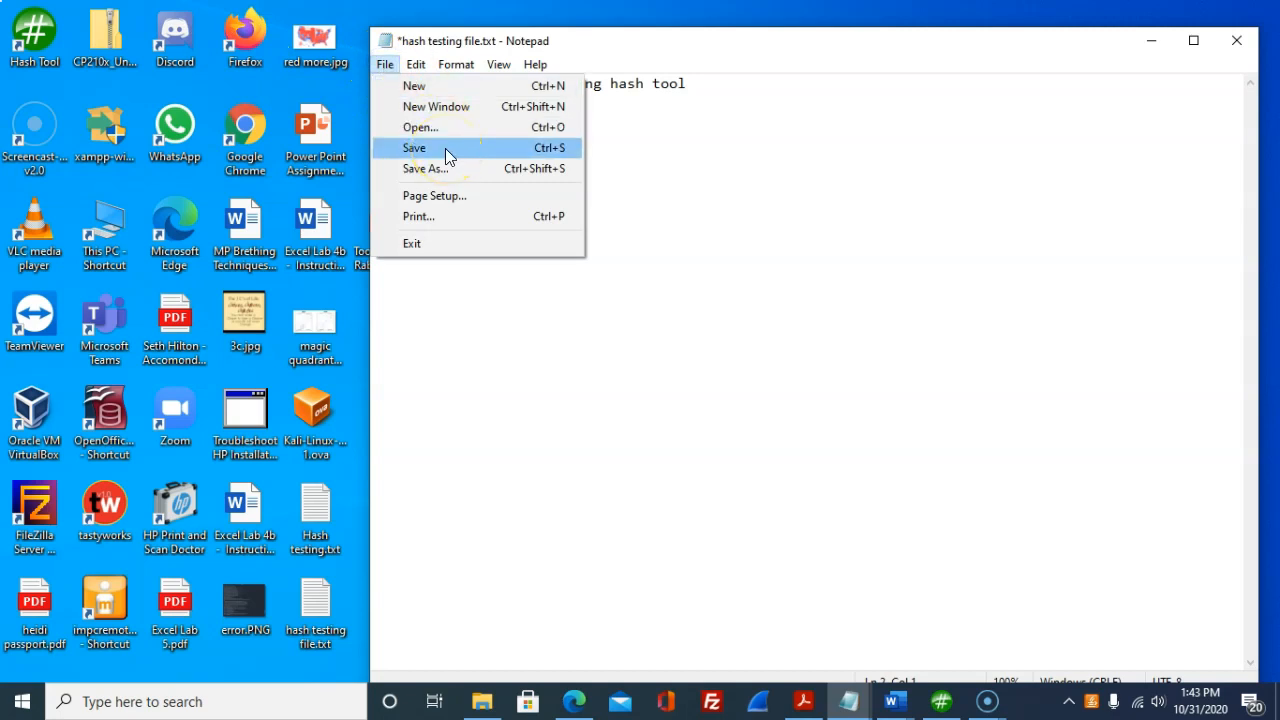
left_click(414, 148)
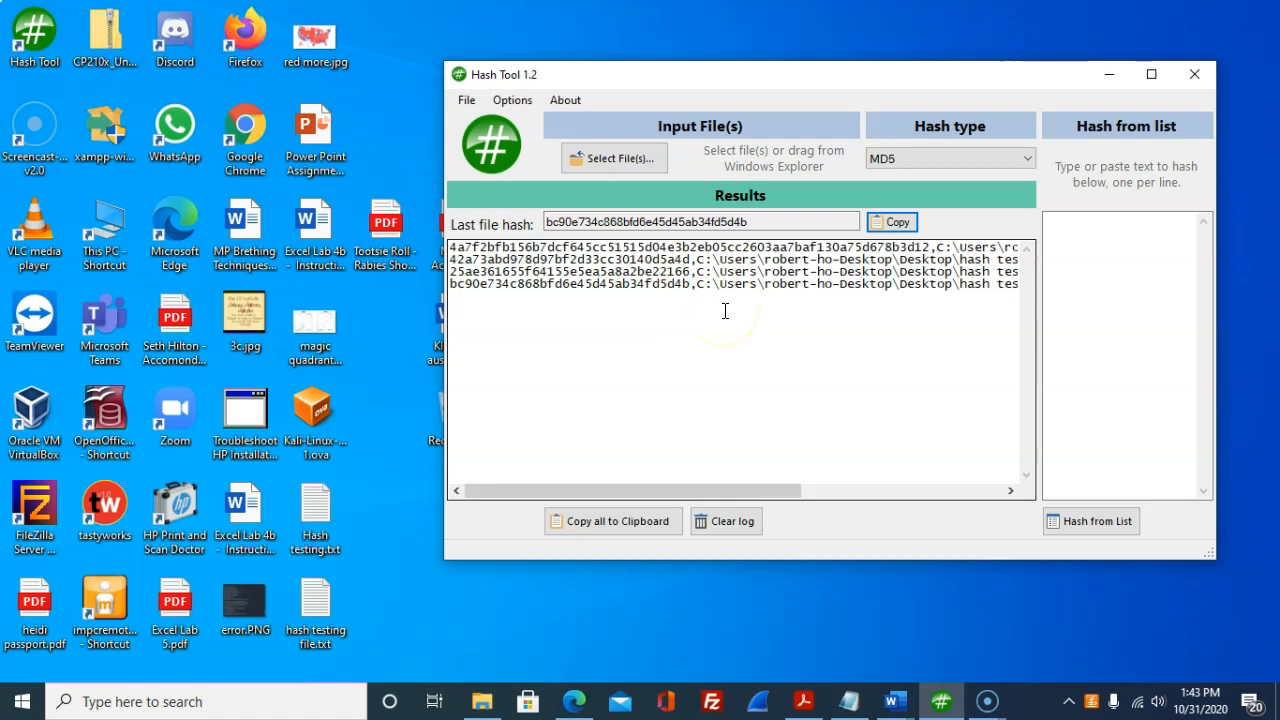
left_click(614, 158)
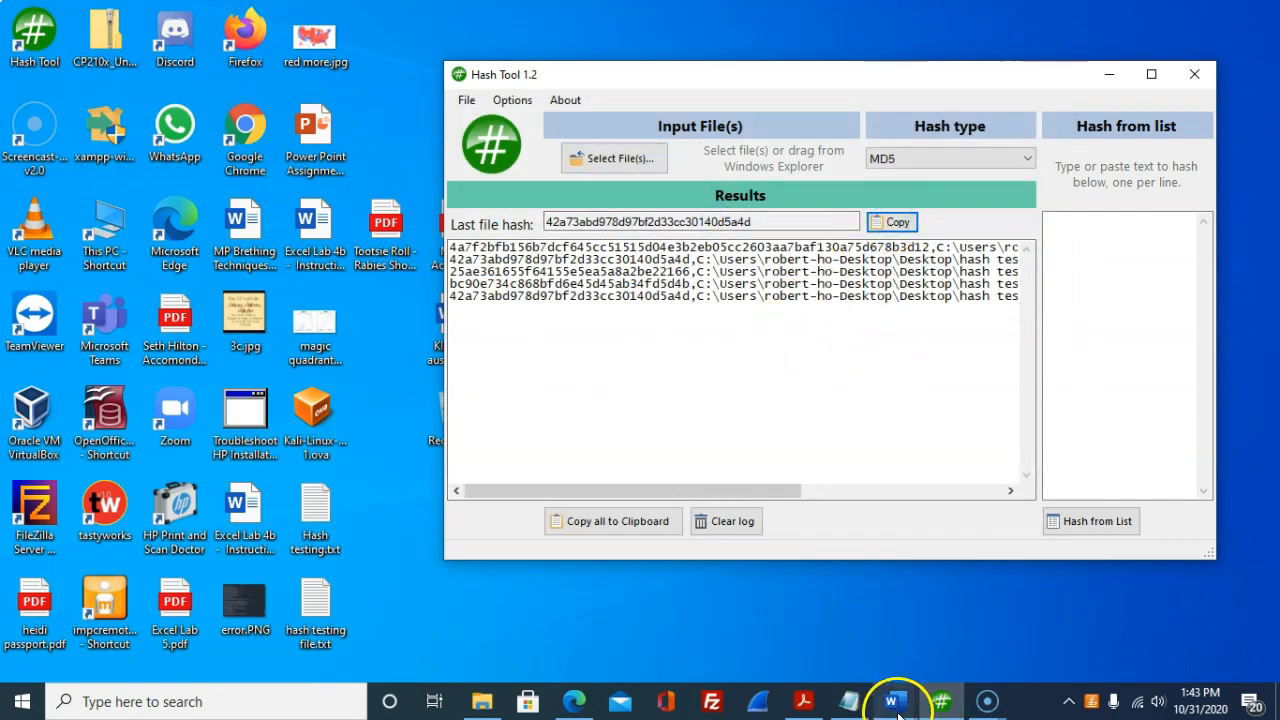
Step: List 42a73abd978d97bf2d33cc30140d5a4d as the third MD5 entry in the report
left_click(892, 700)
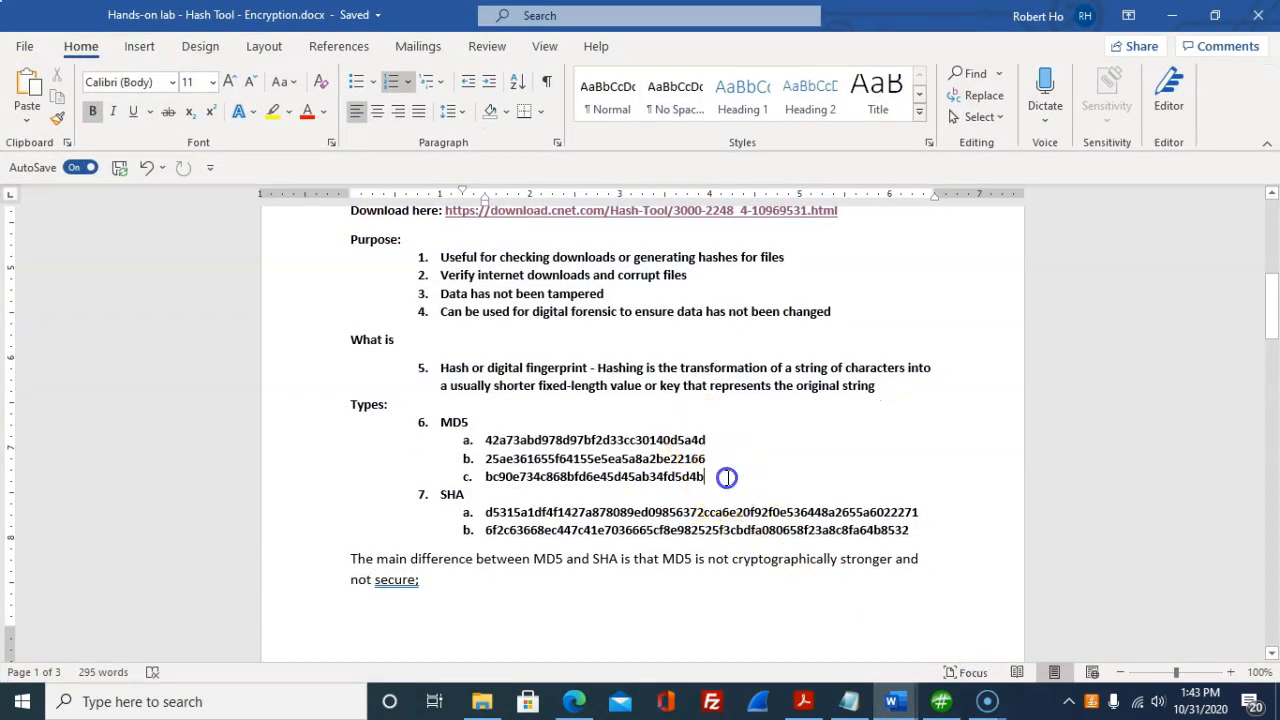
type("42a73abd978d97bf2d33cc30140d5a4d")
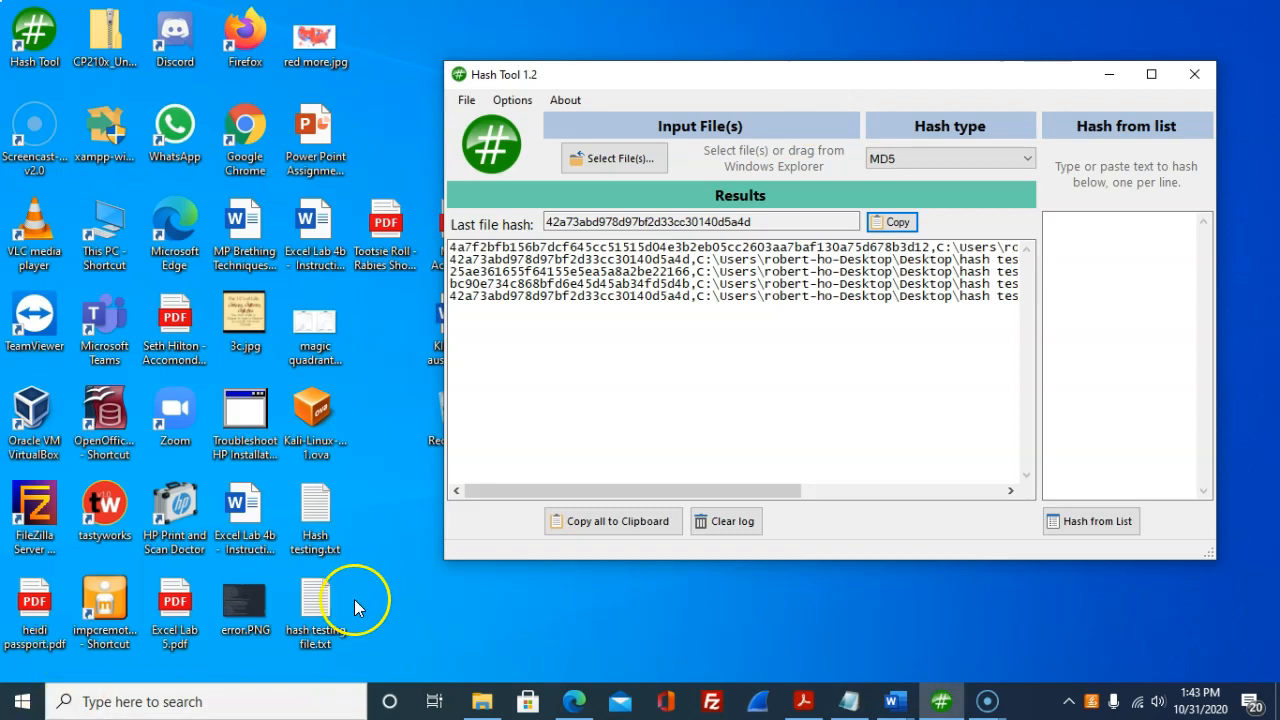
Step: Add a blank line to the hash testing file and save the change on closing Notepad
double_click(314, 600)
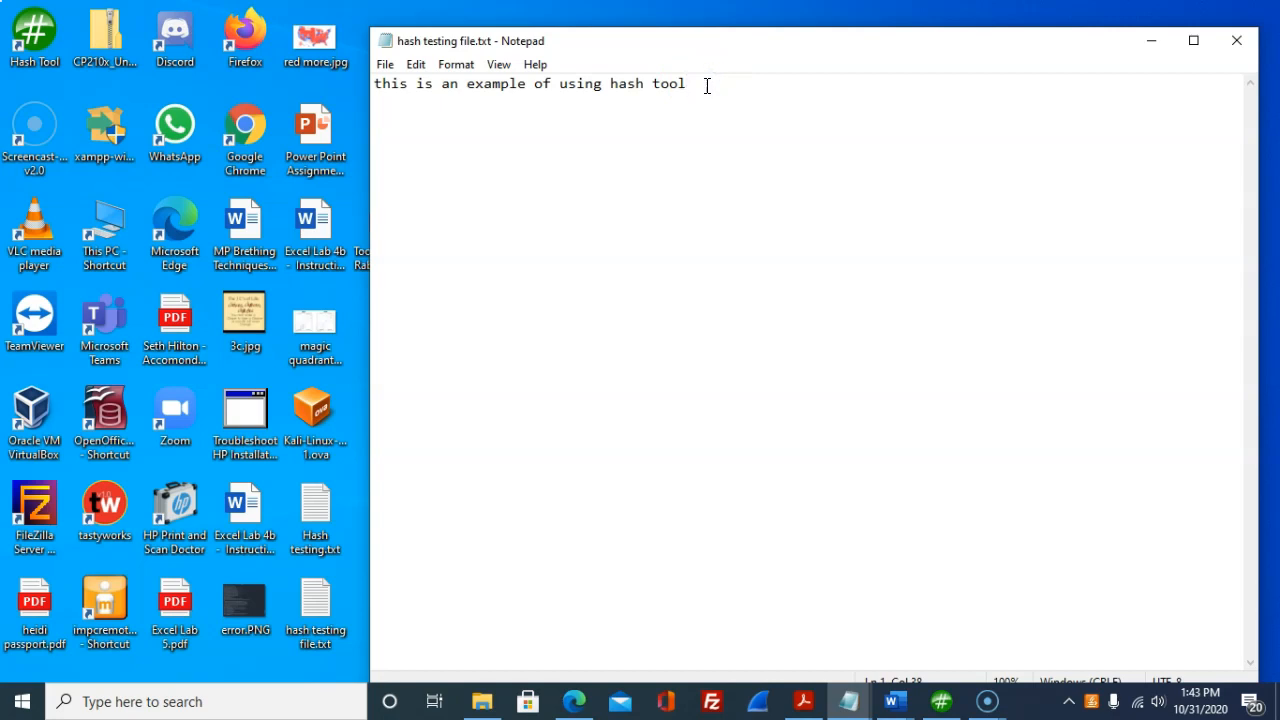
key("enter")
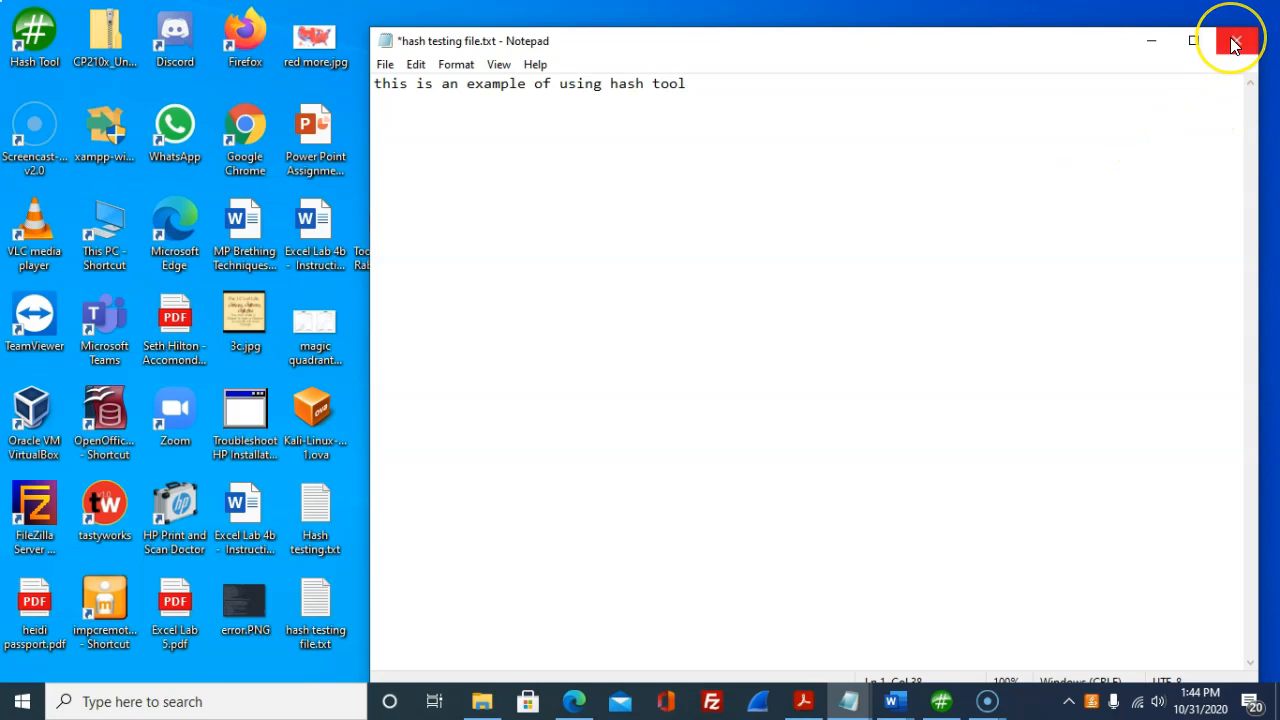
left_click(1232, 40)
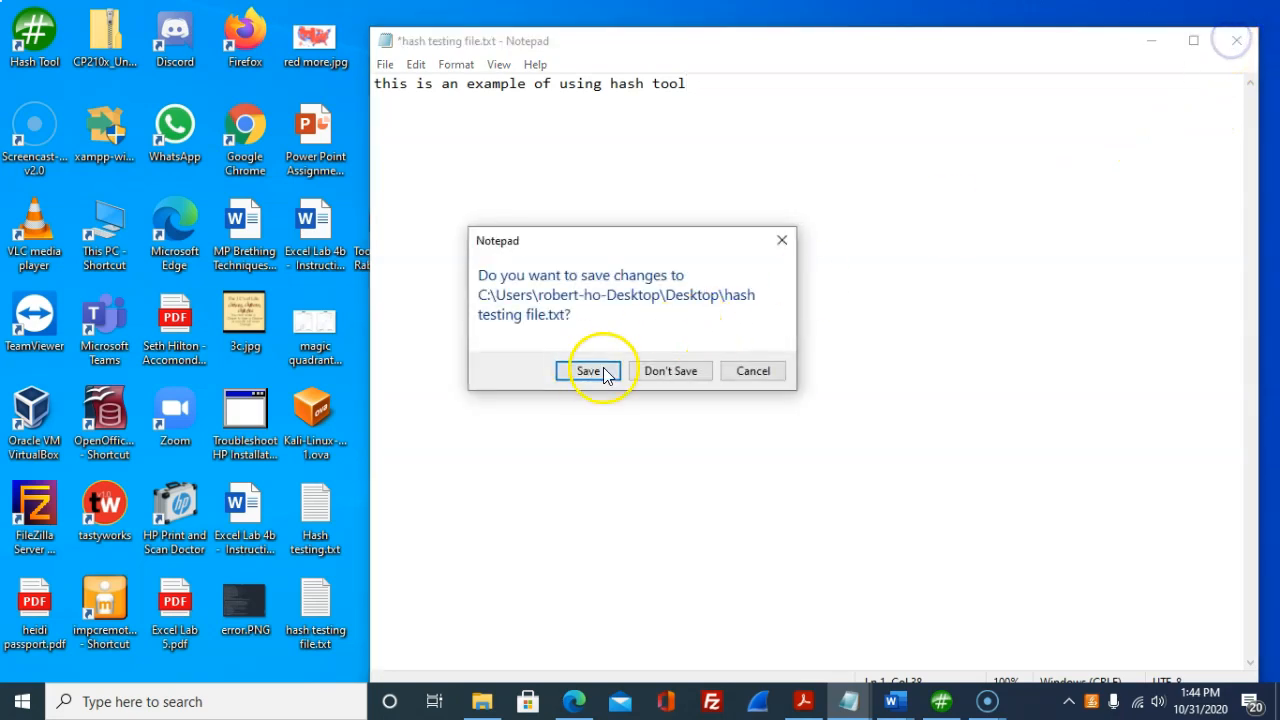
left_click(588, 370)
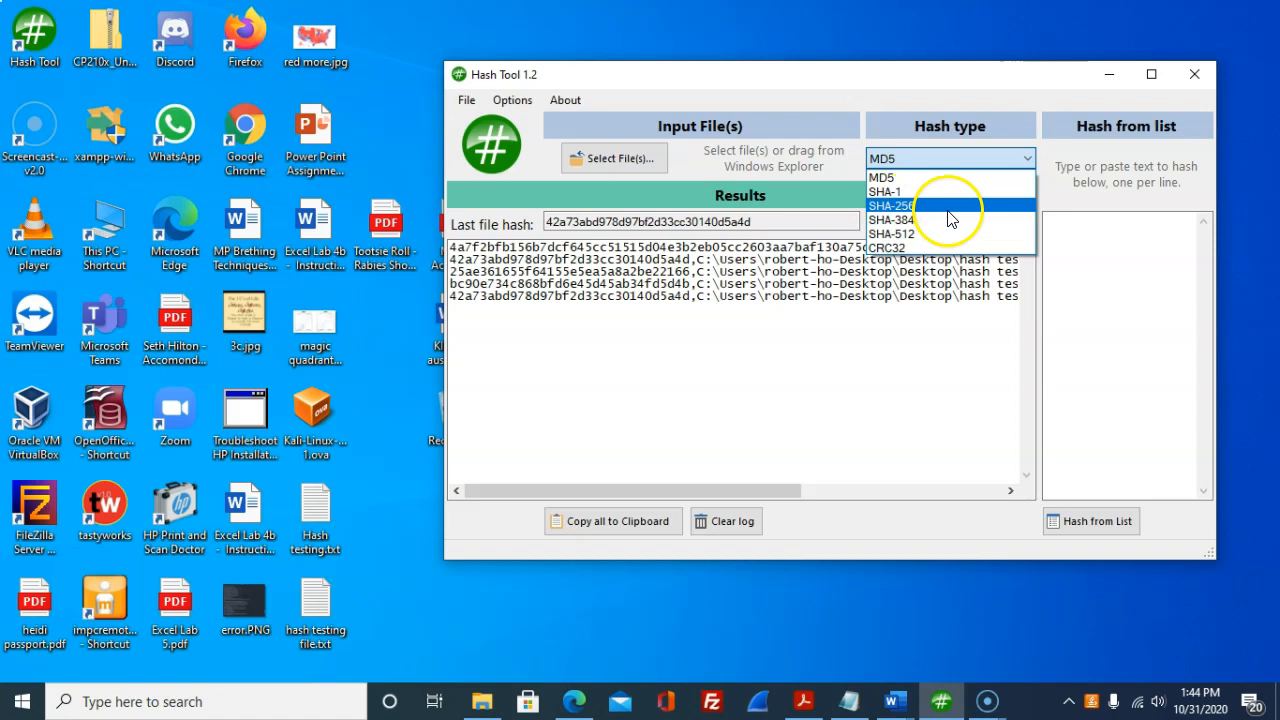
Step: Select SHA-256 as Hash Tool's hash type and return to the Word report
left_click(892, 204)
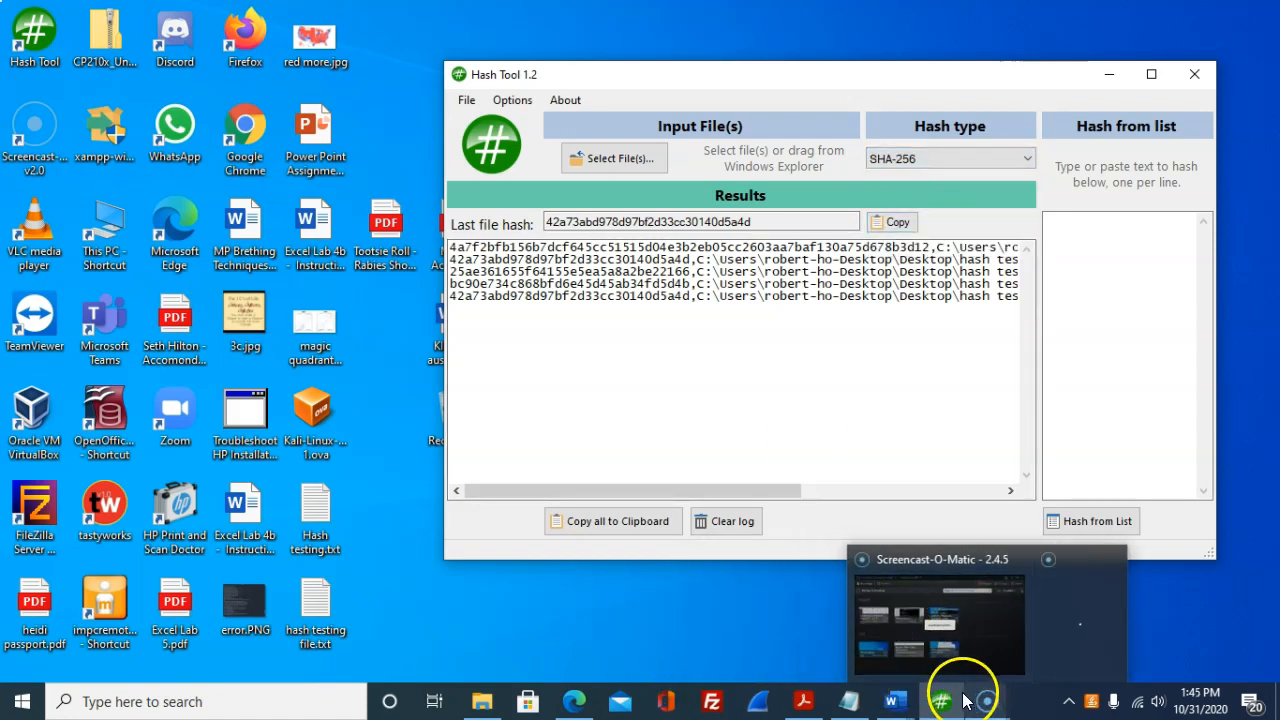
left_click(892, 700)
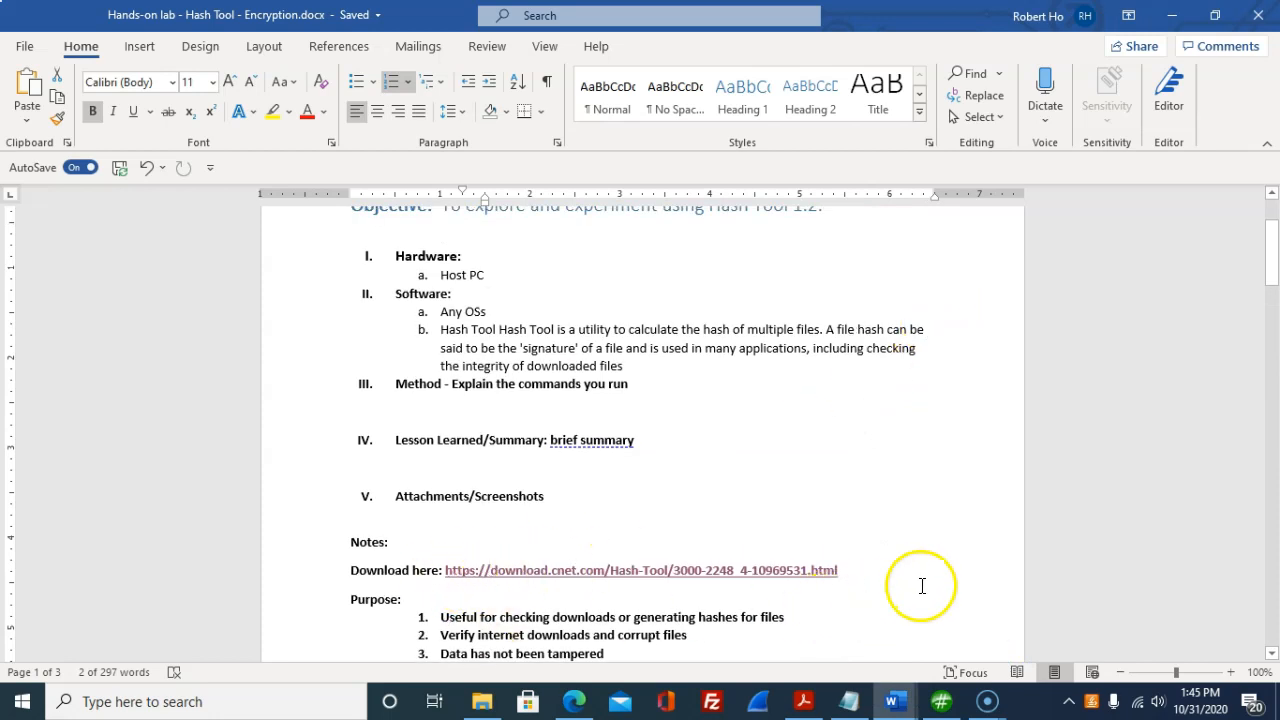
scroll("down", 3)
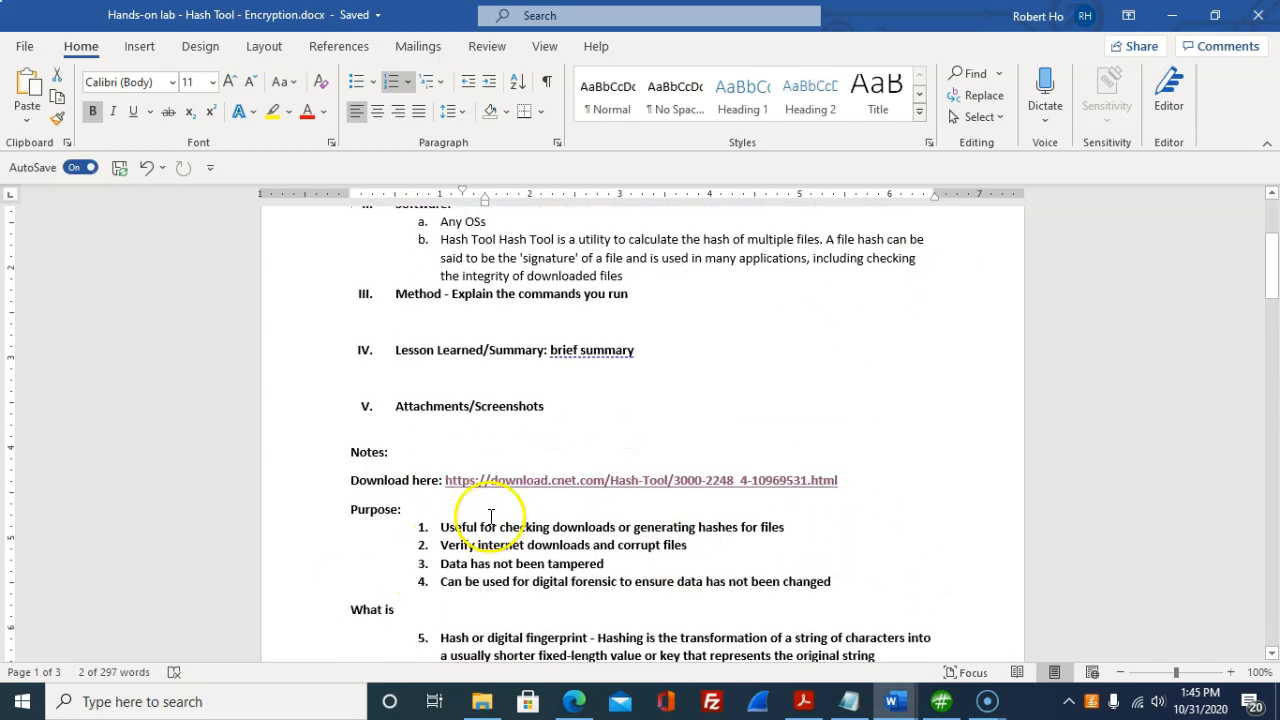
mouse_move(524, 552)
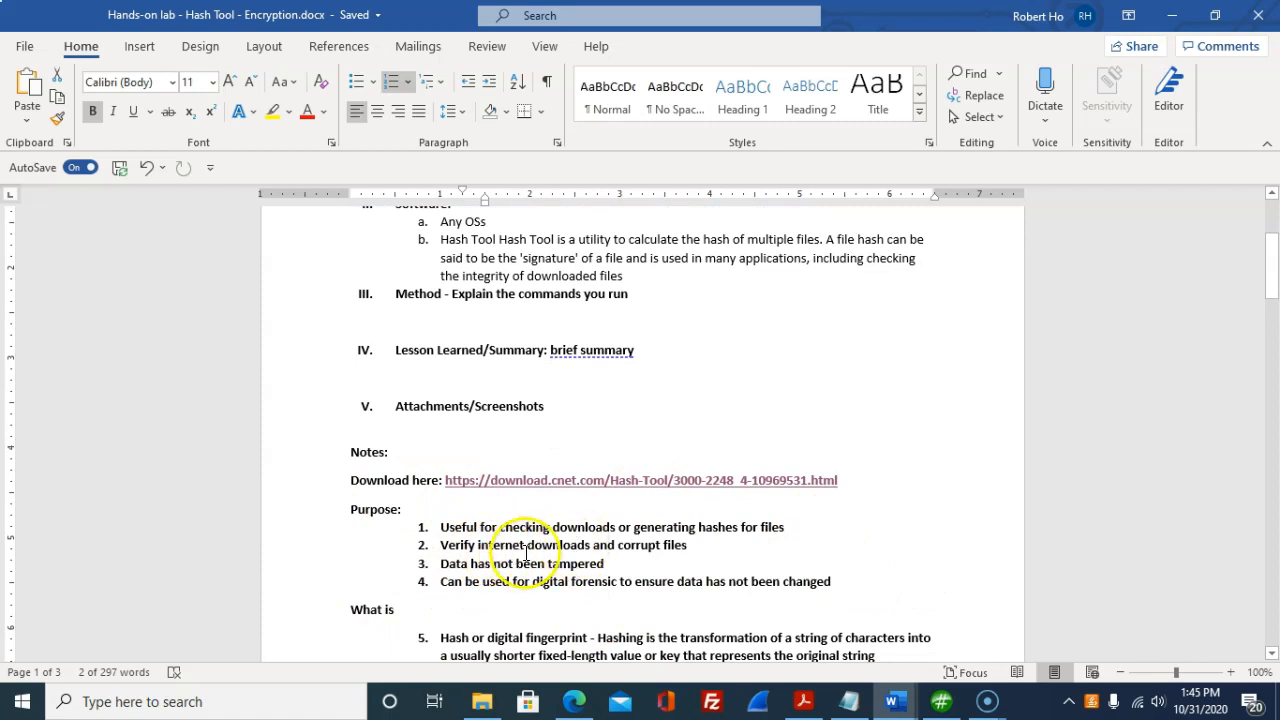
mouse_move(758, 544)
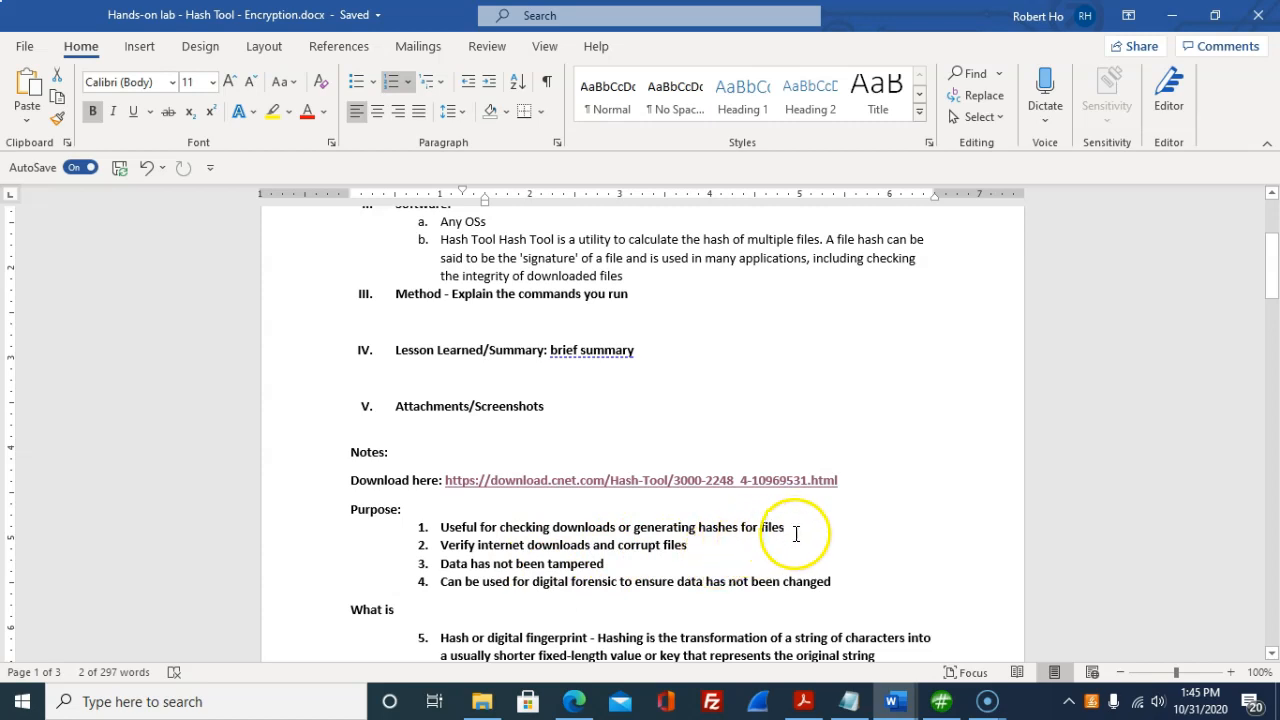
mouse_move(870, 468)
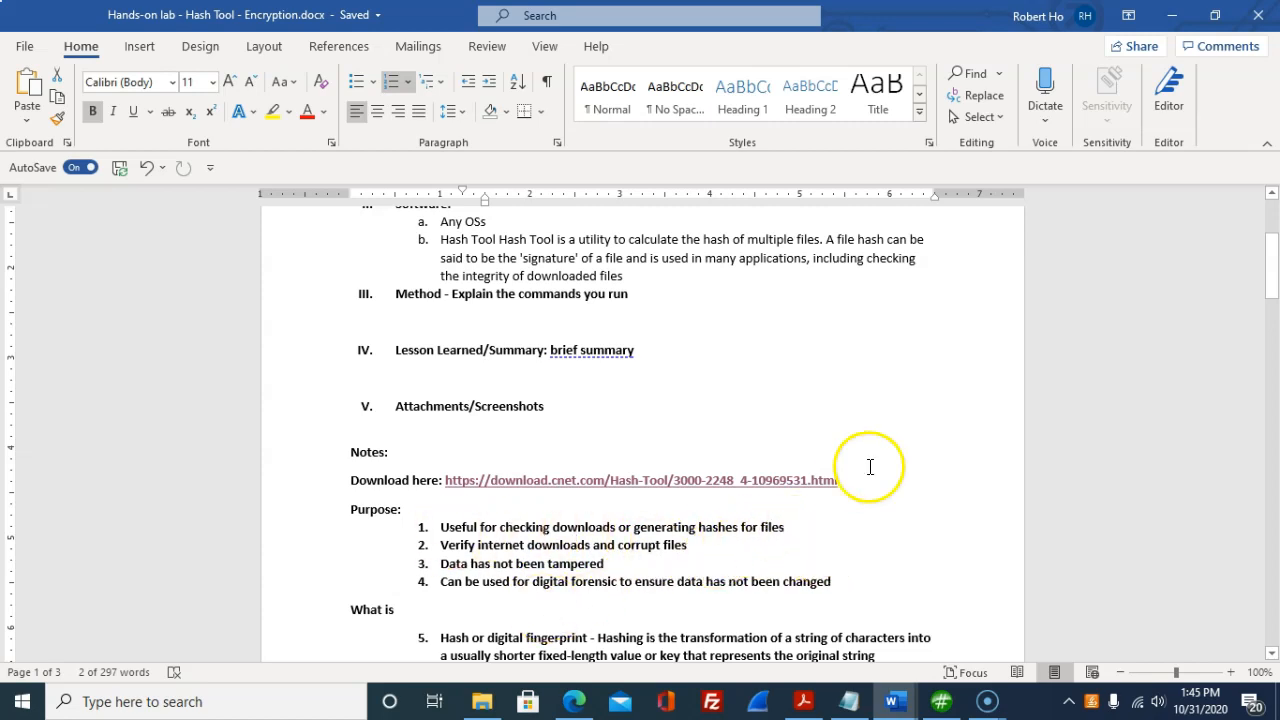
scroll("down", 3)
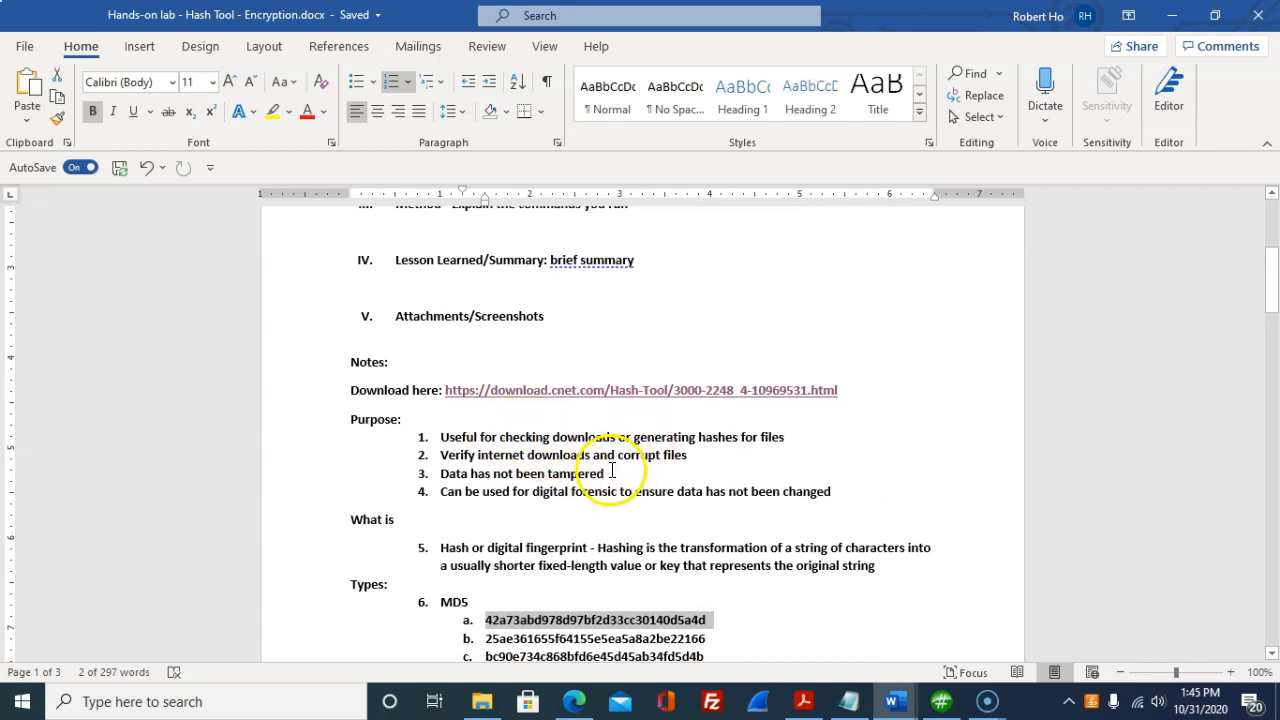
mouse_move(604, 456)
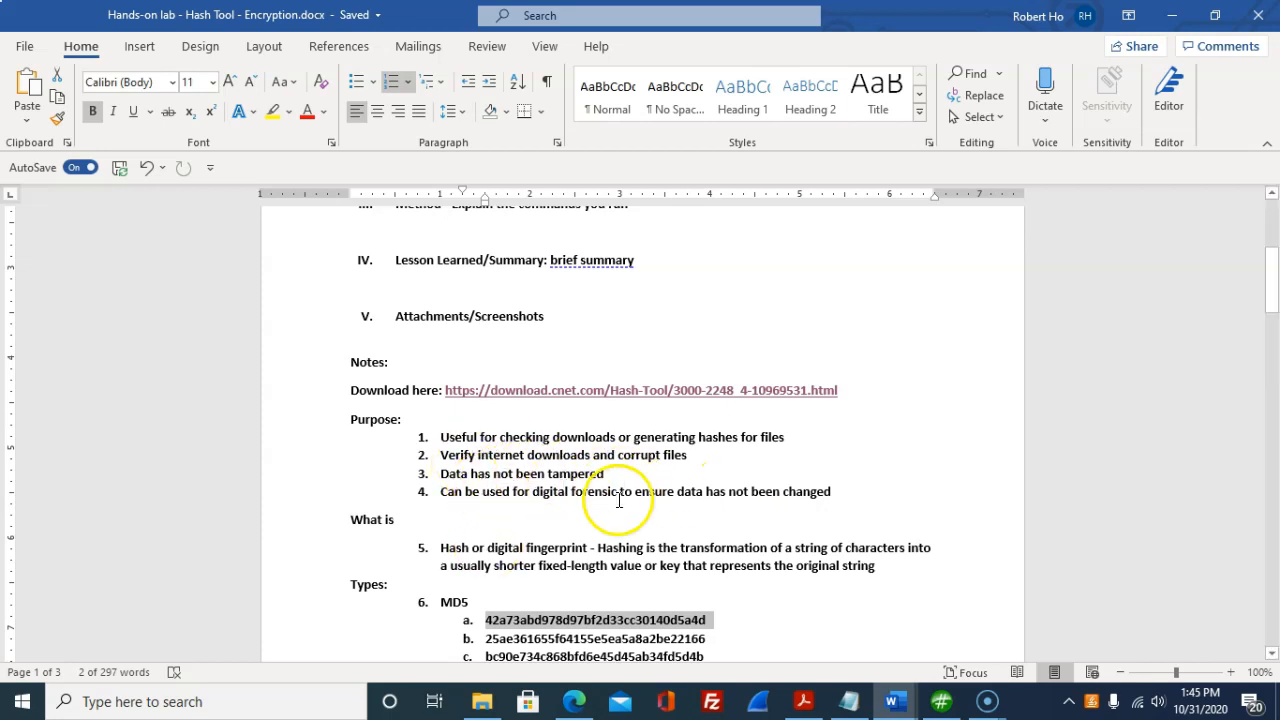
mouse_move(724, 486)
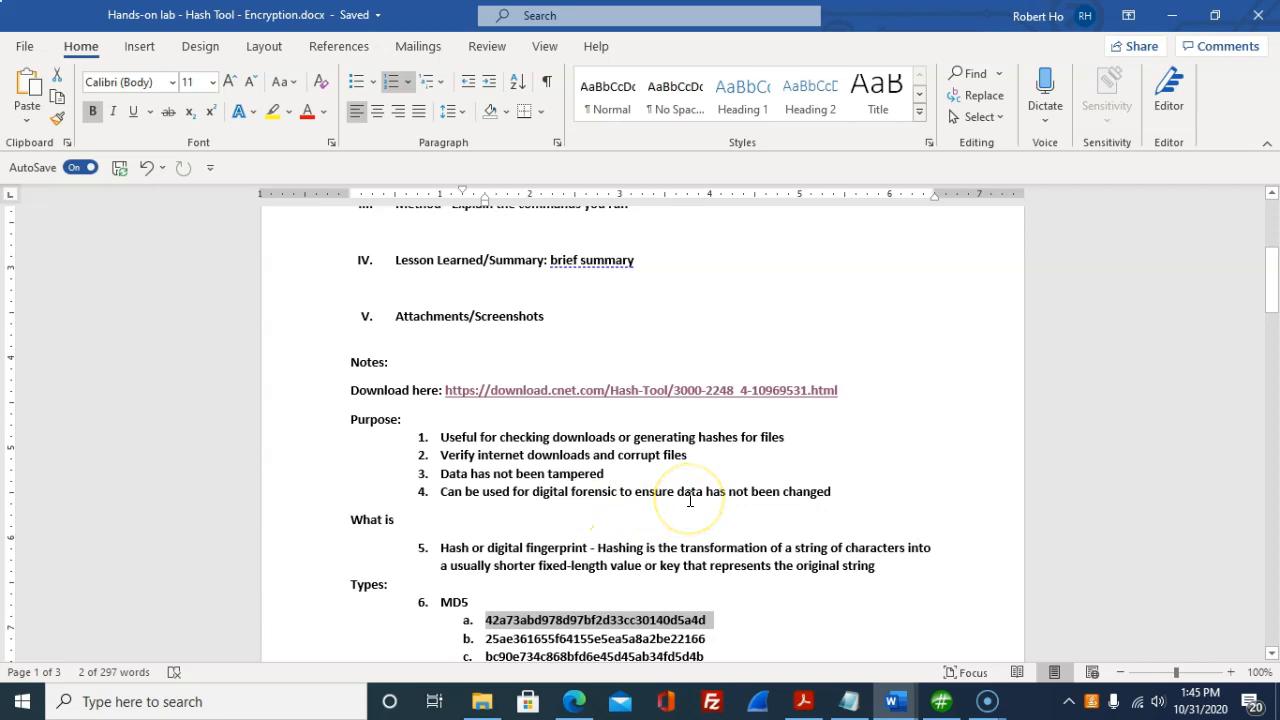
mouse_move(916, 428)
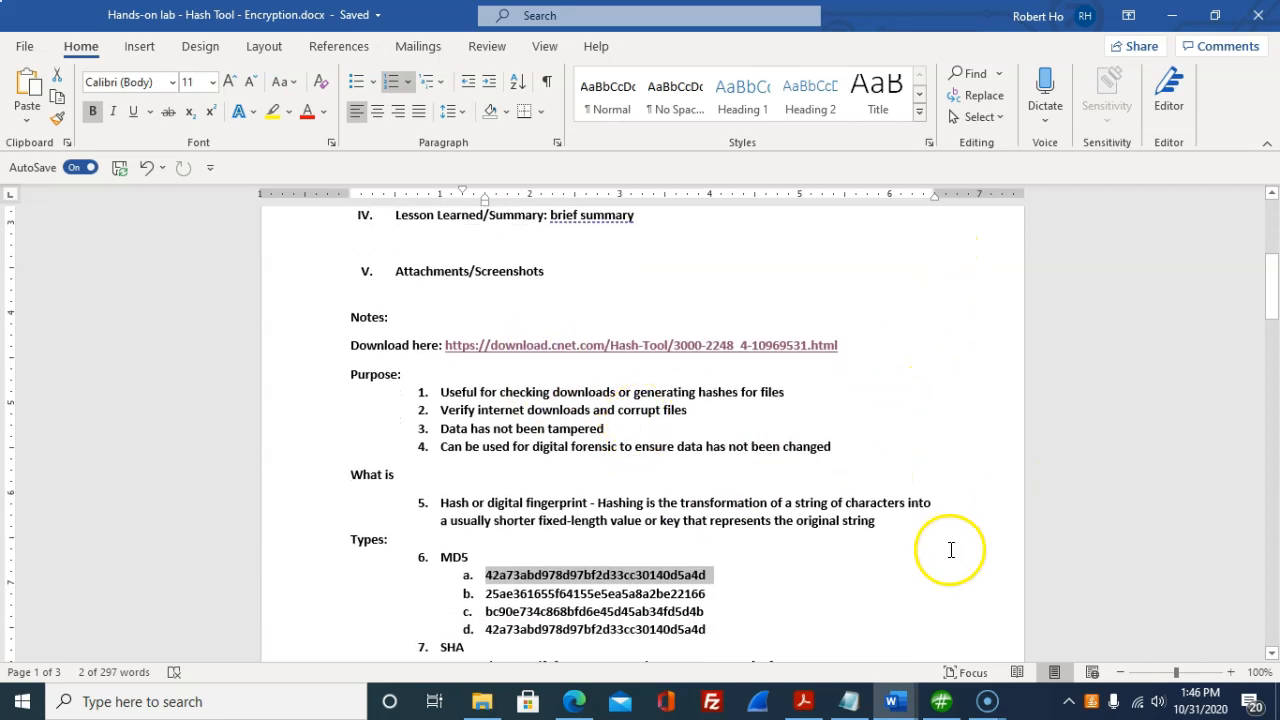
scroll("down", 3)
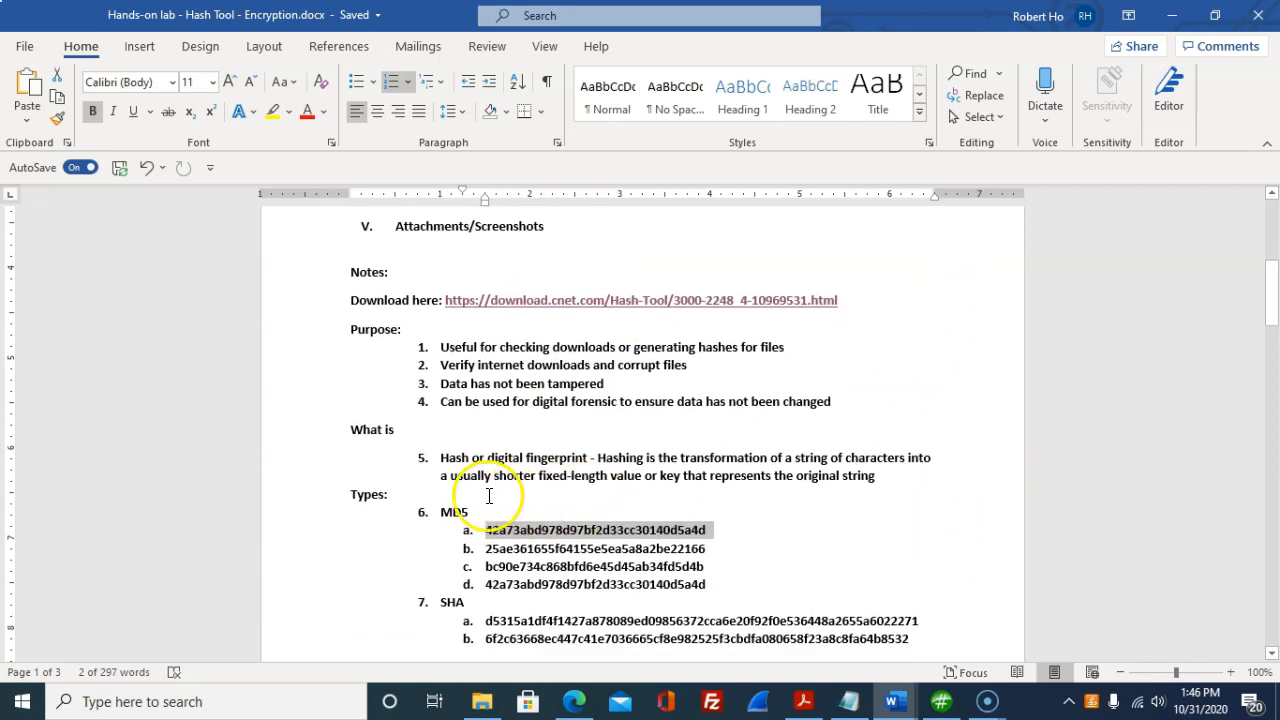
scroll("down", 3)
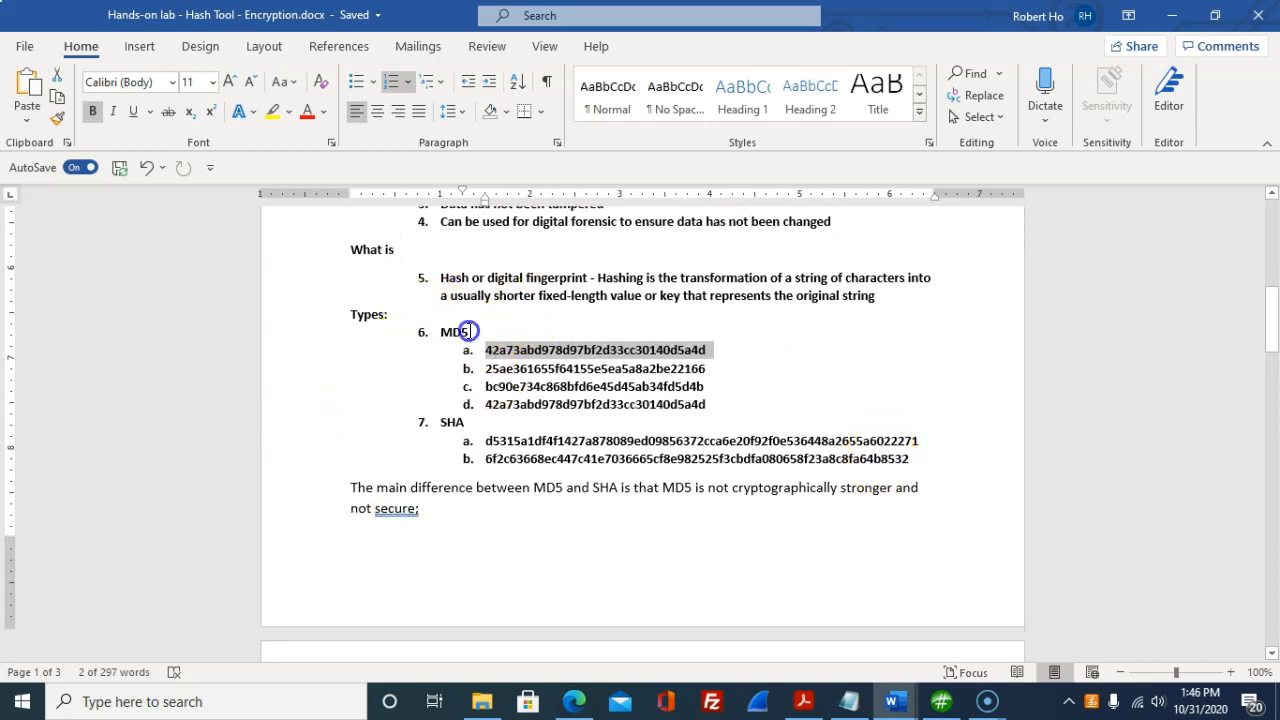
left_click(448, 422)
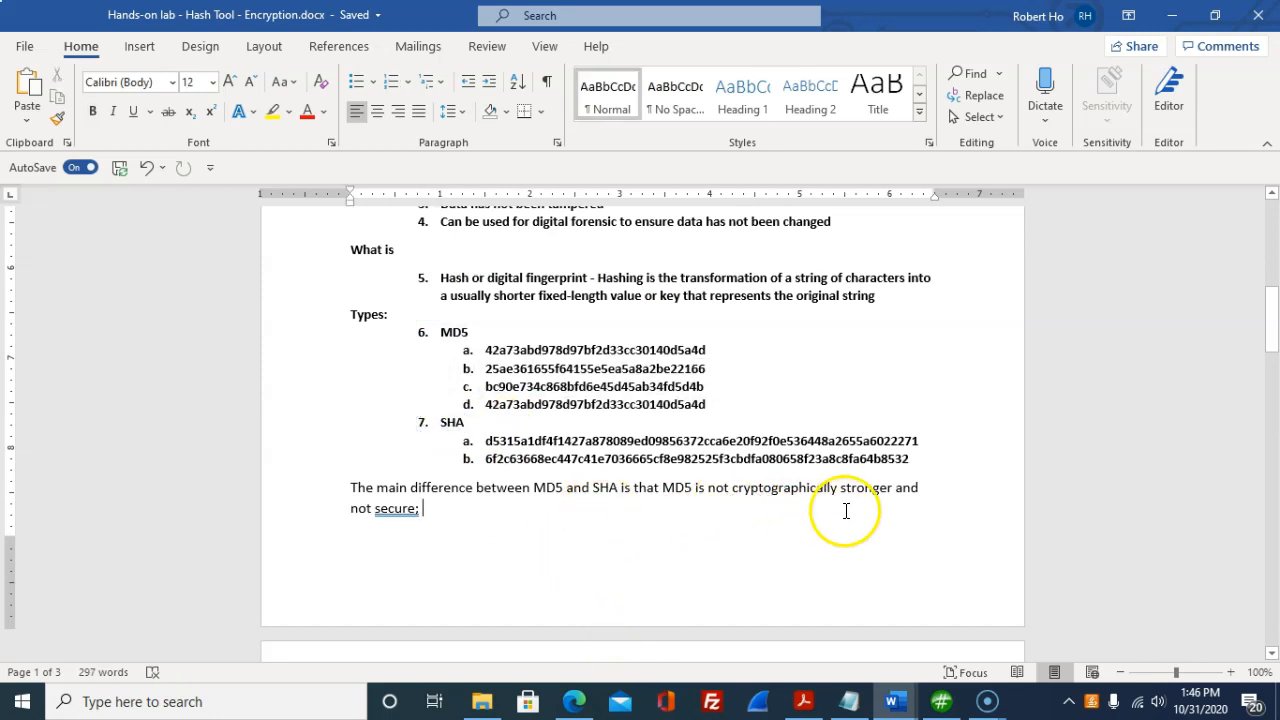
mouse_move(652, 538)
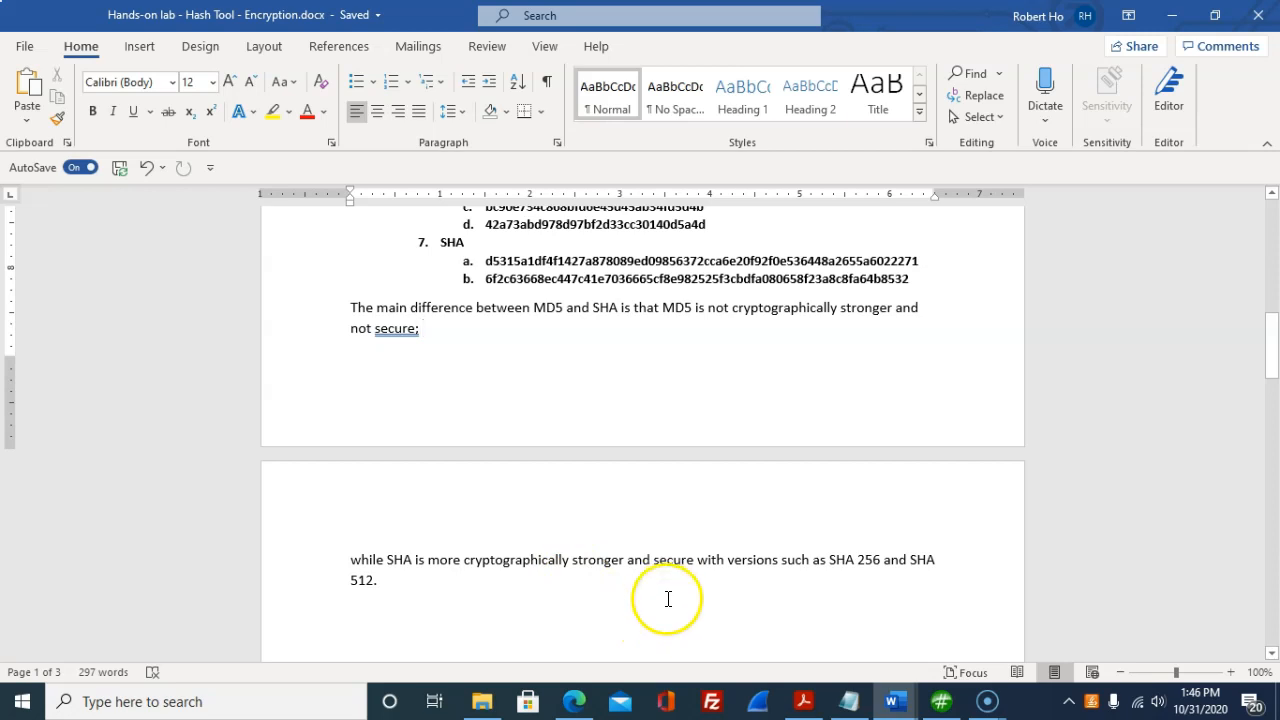
mouse_move(654, 584)
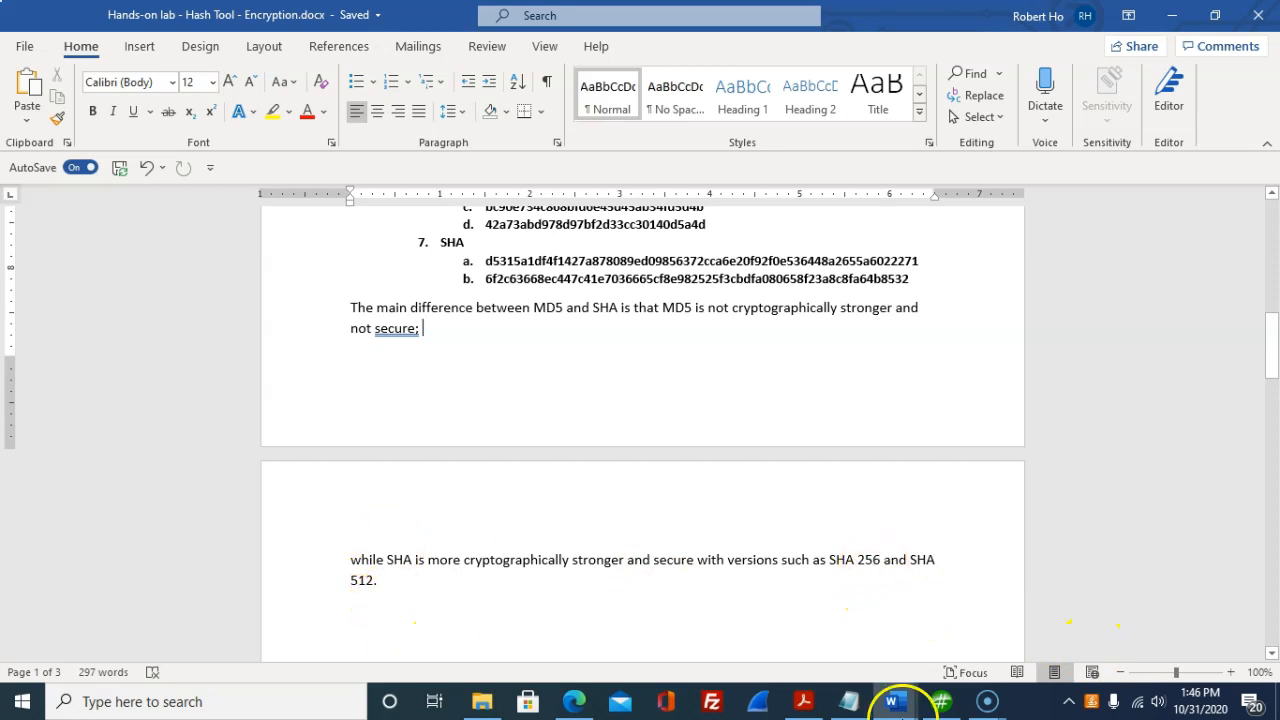
mouse_move(892, 700)
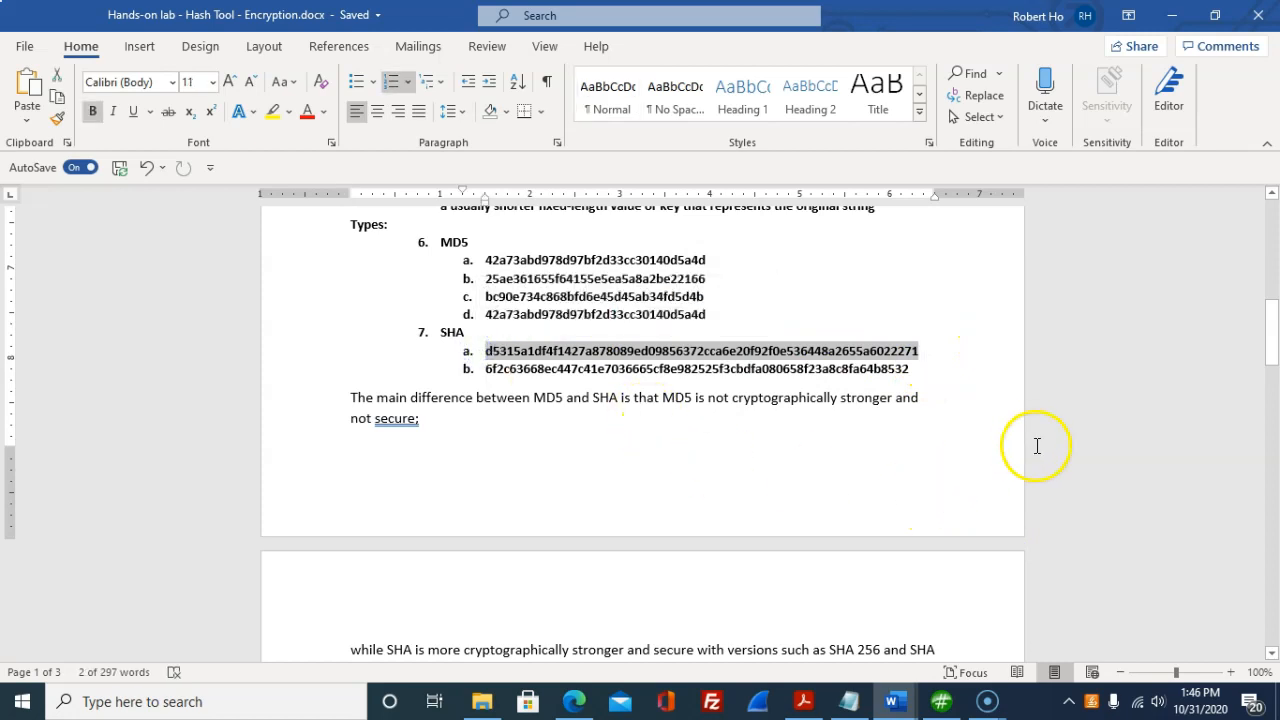
scroll("up", 3)
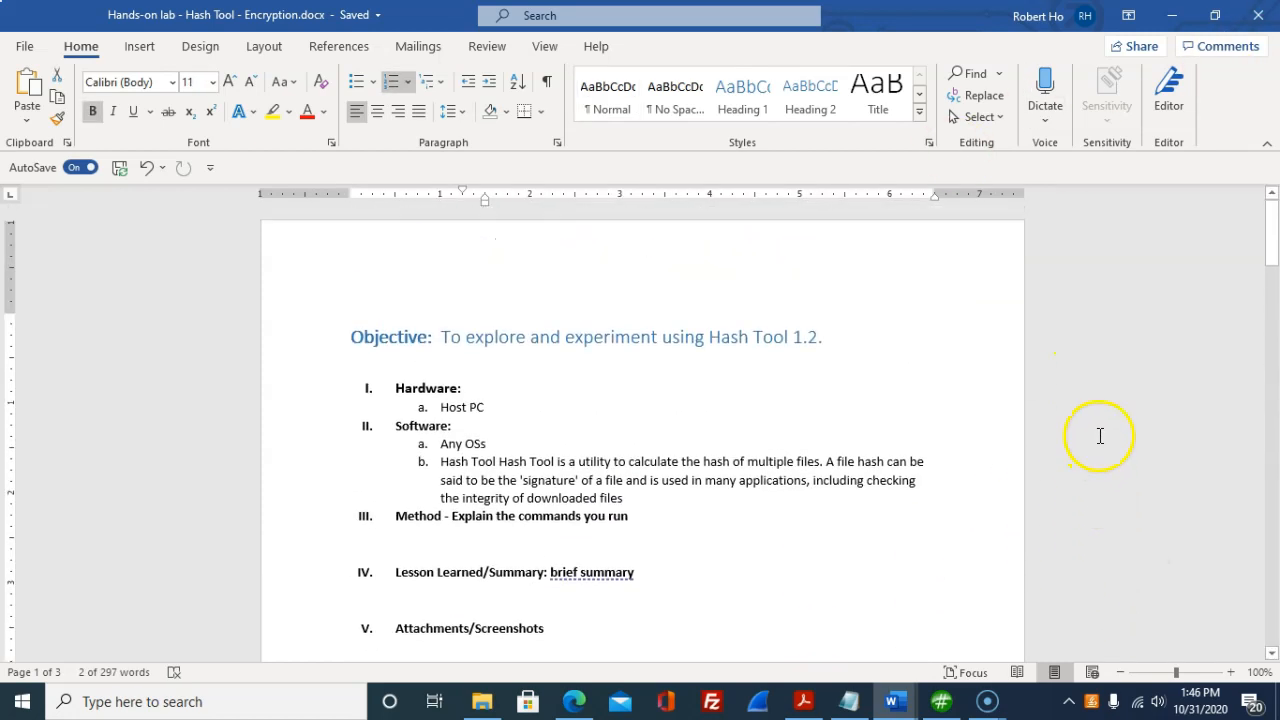